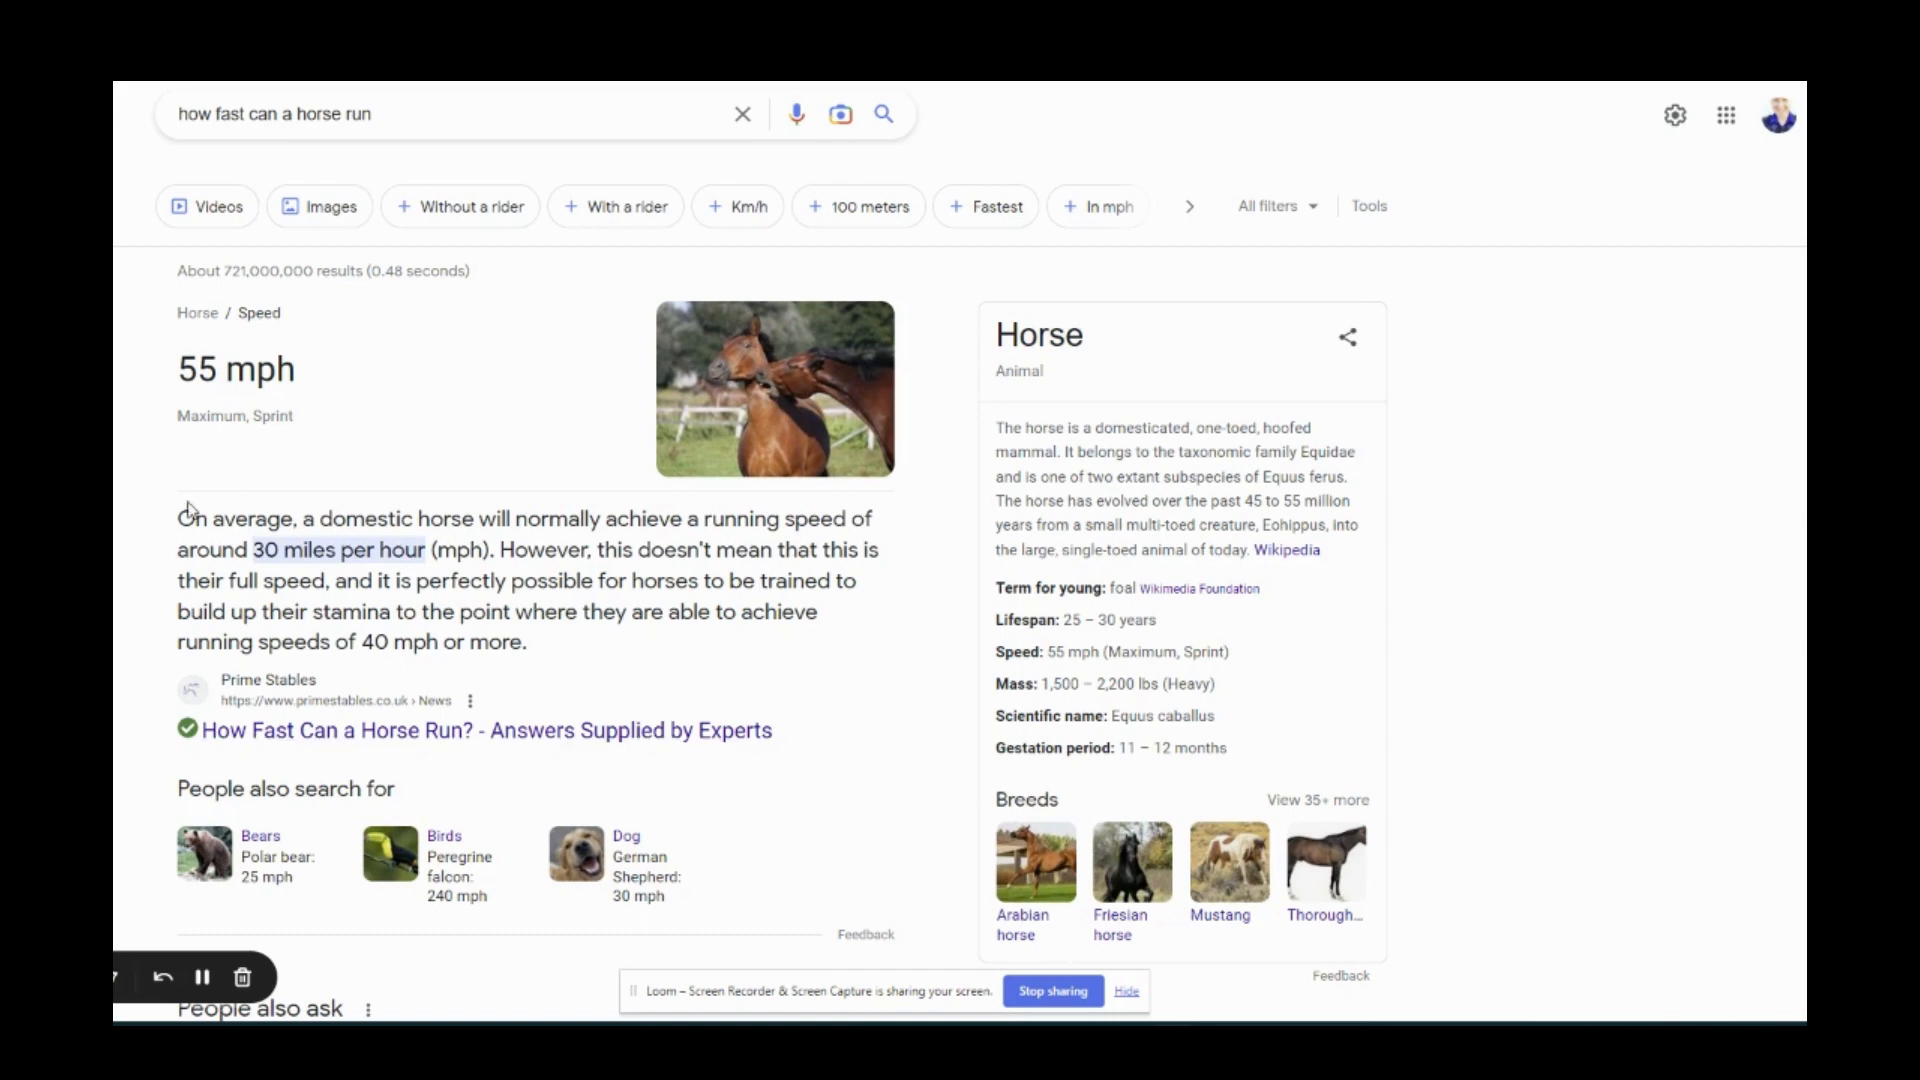
# - Highlight the featured snippet paragraph answering how fast a horse can run
pyautogui.moveTo(184, 518); pyautogui.dragTo(527, 642)
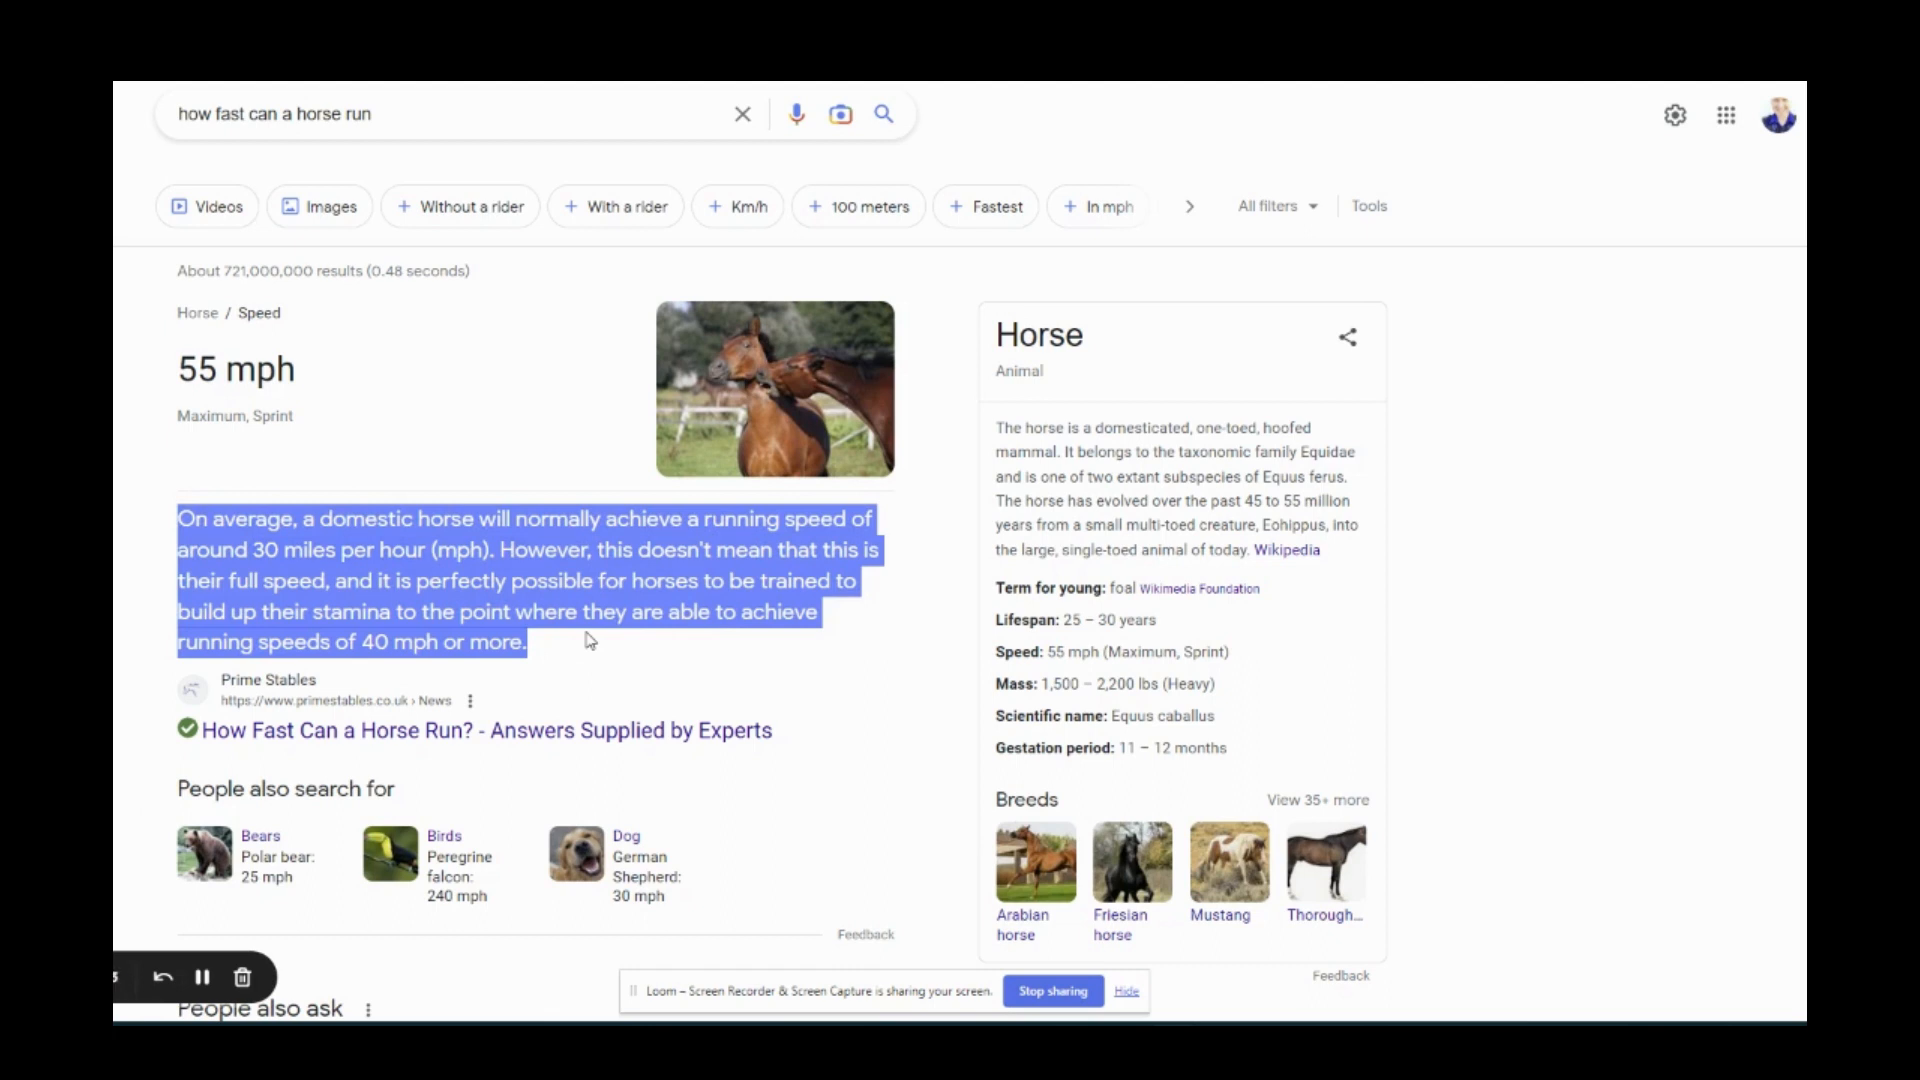
pyautogui.moveTo(456, 120)
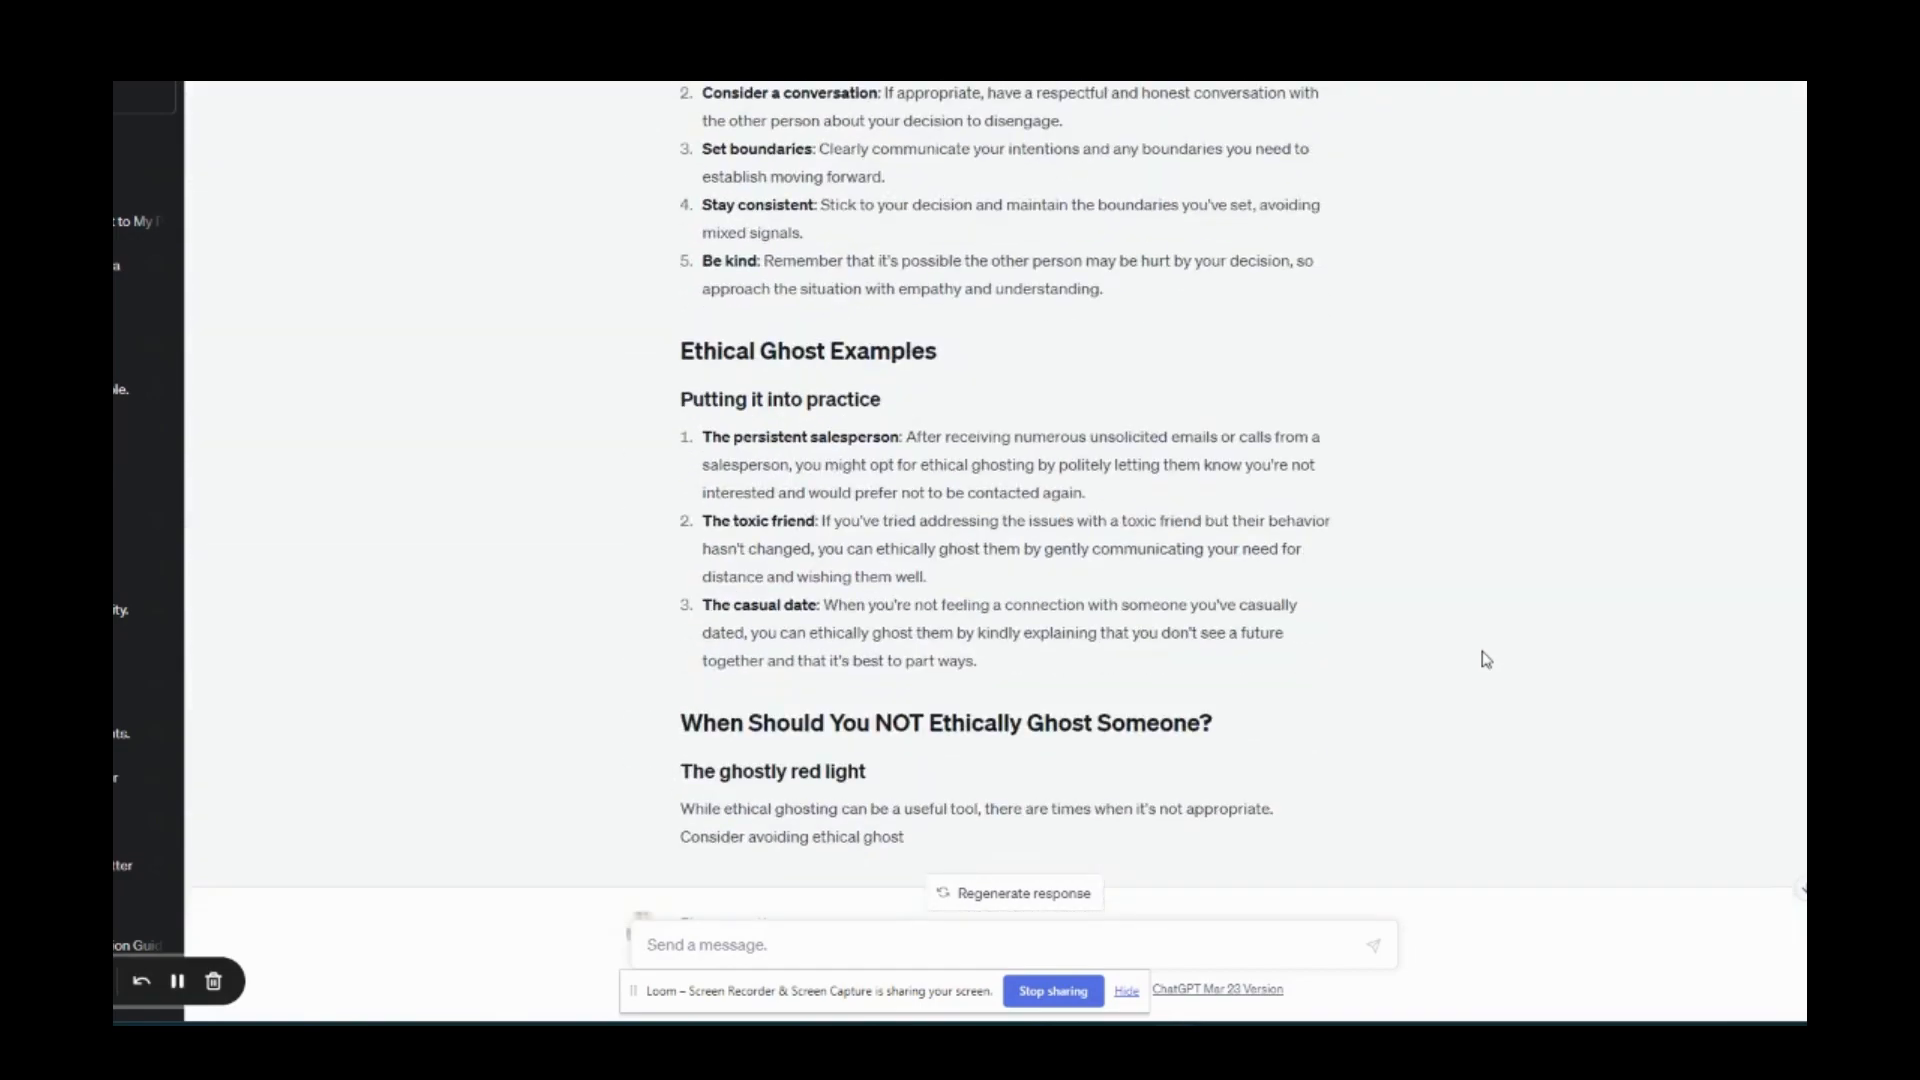
# - Scroll the ethical ghosting response down to its final section on supporting ghosted friends
pyautogui.scroll(-3)
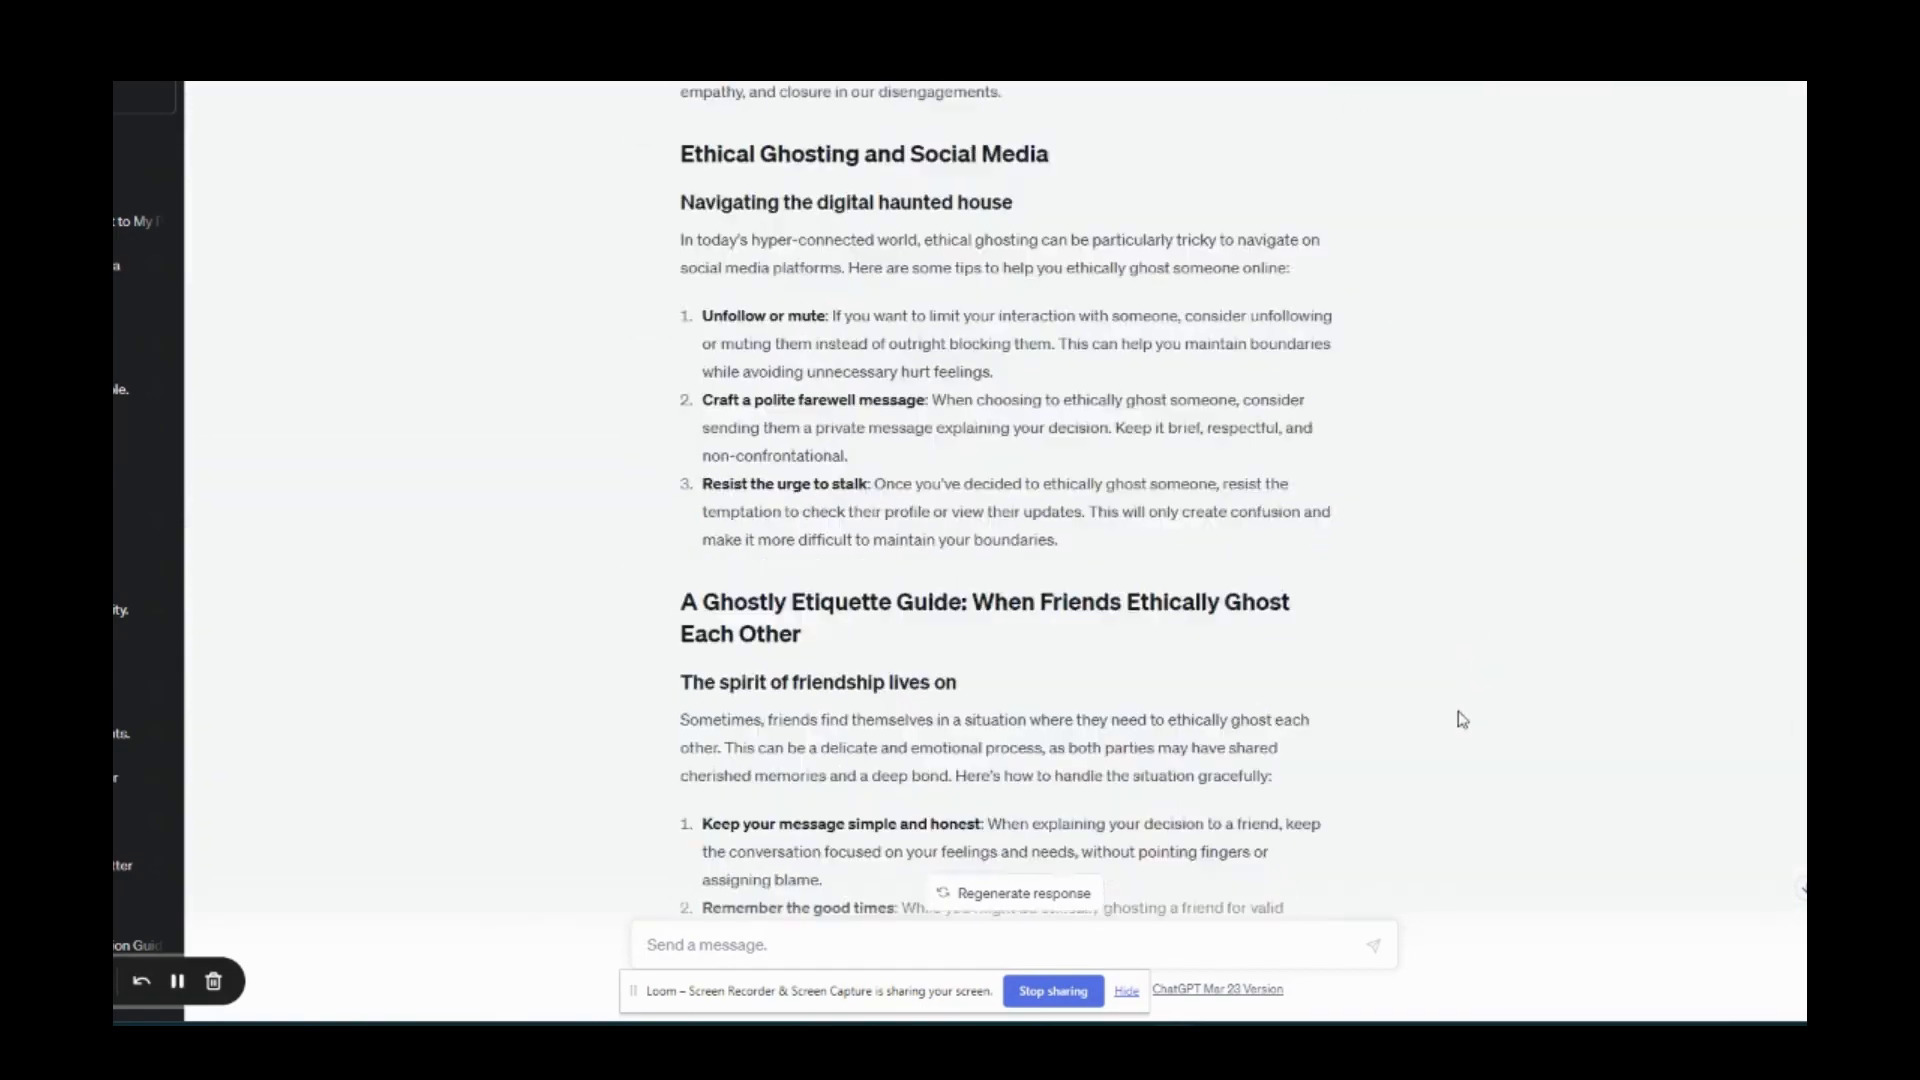
pyautogui.scroll(-3)
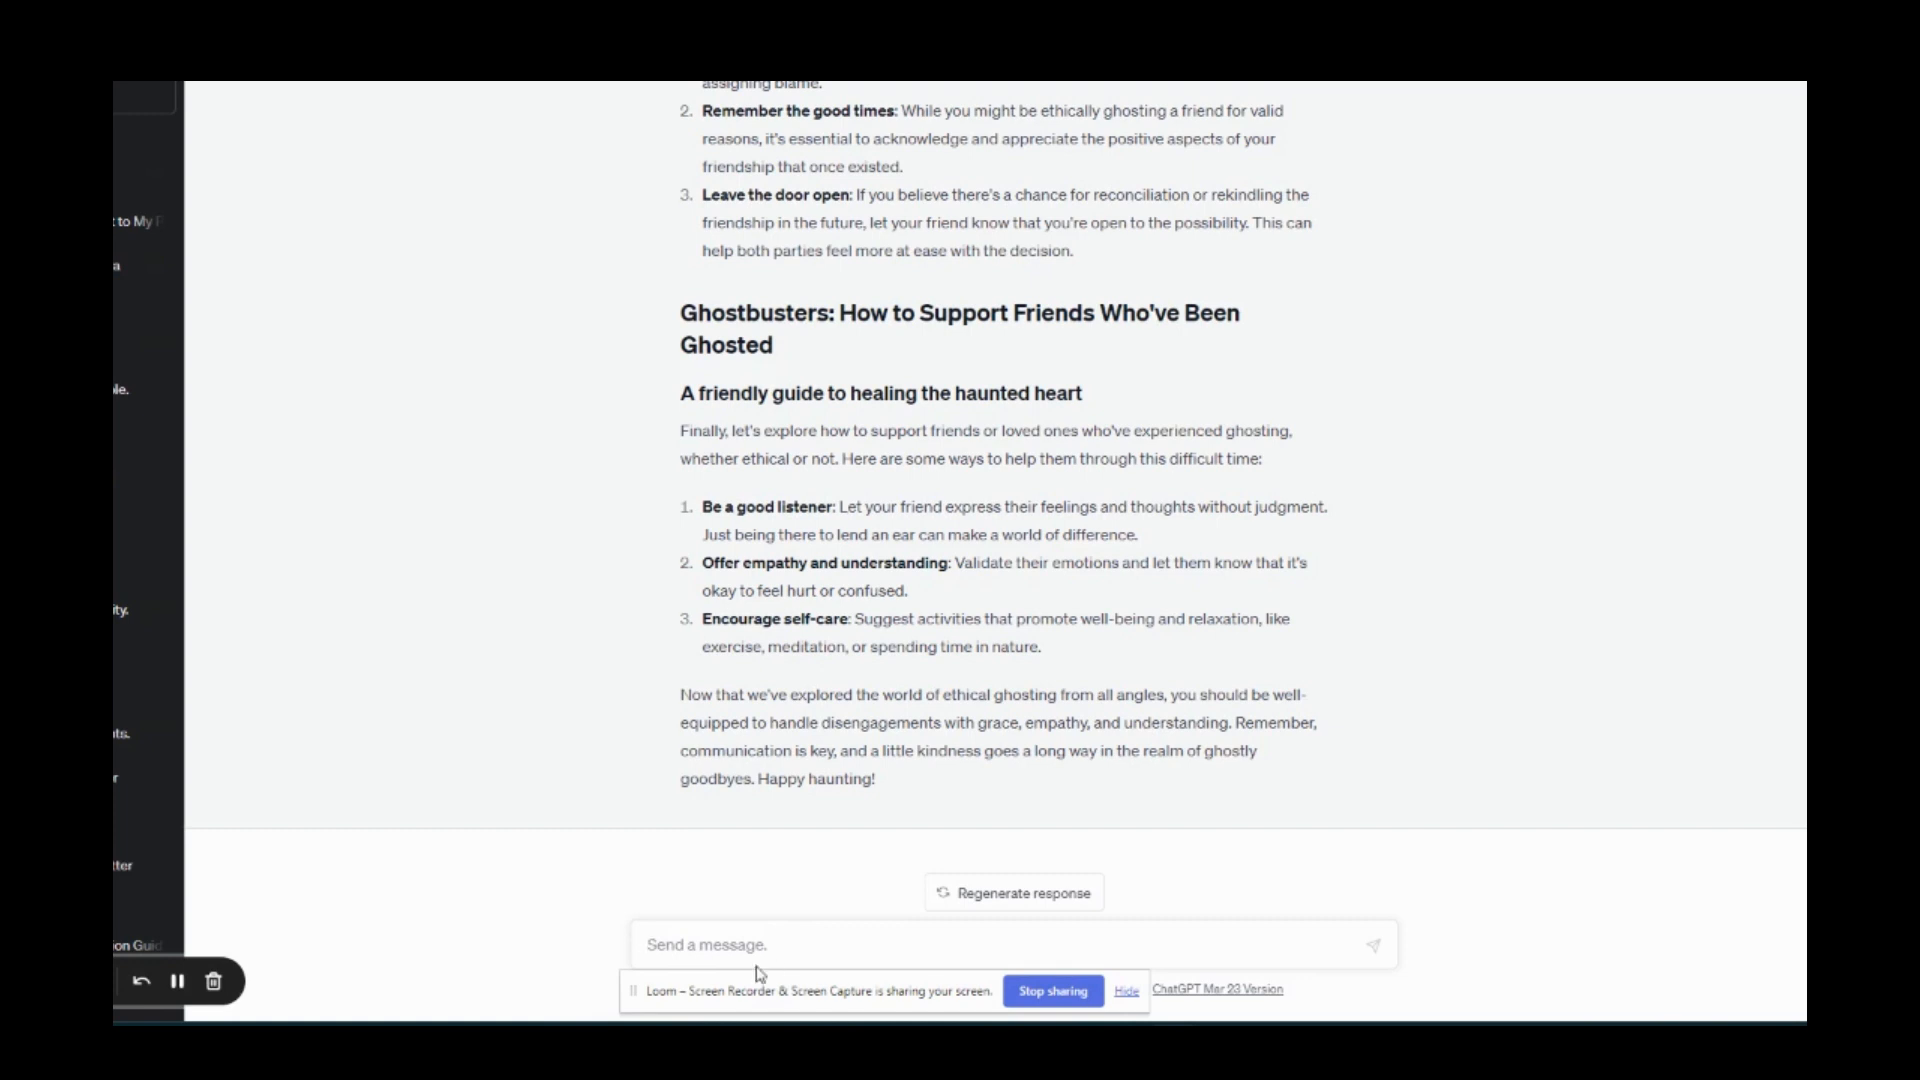
# - Type a prompt asking ChatGPT to write a Google Featured Snippet summarising this article
pyautogui.write('Please pretend to')
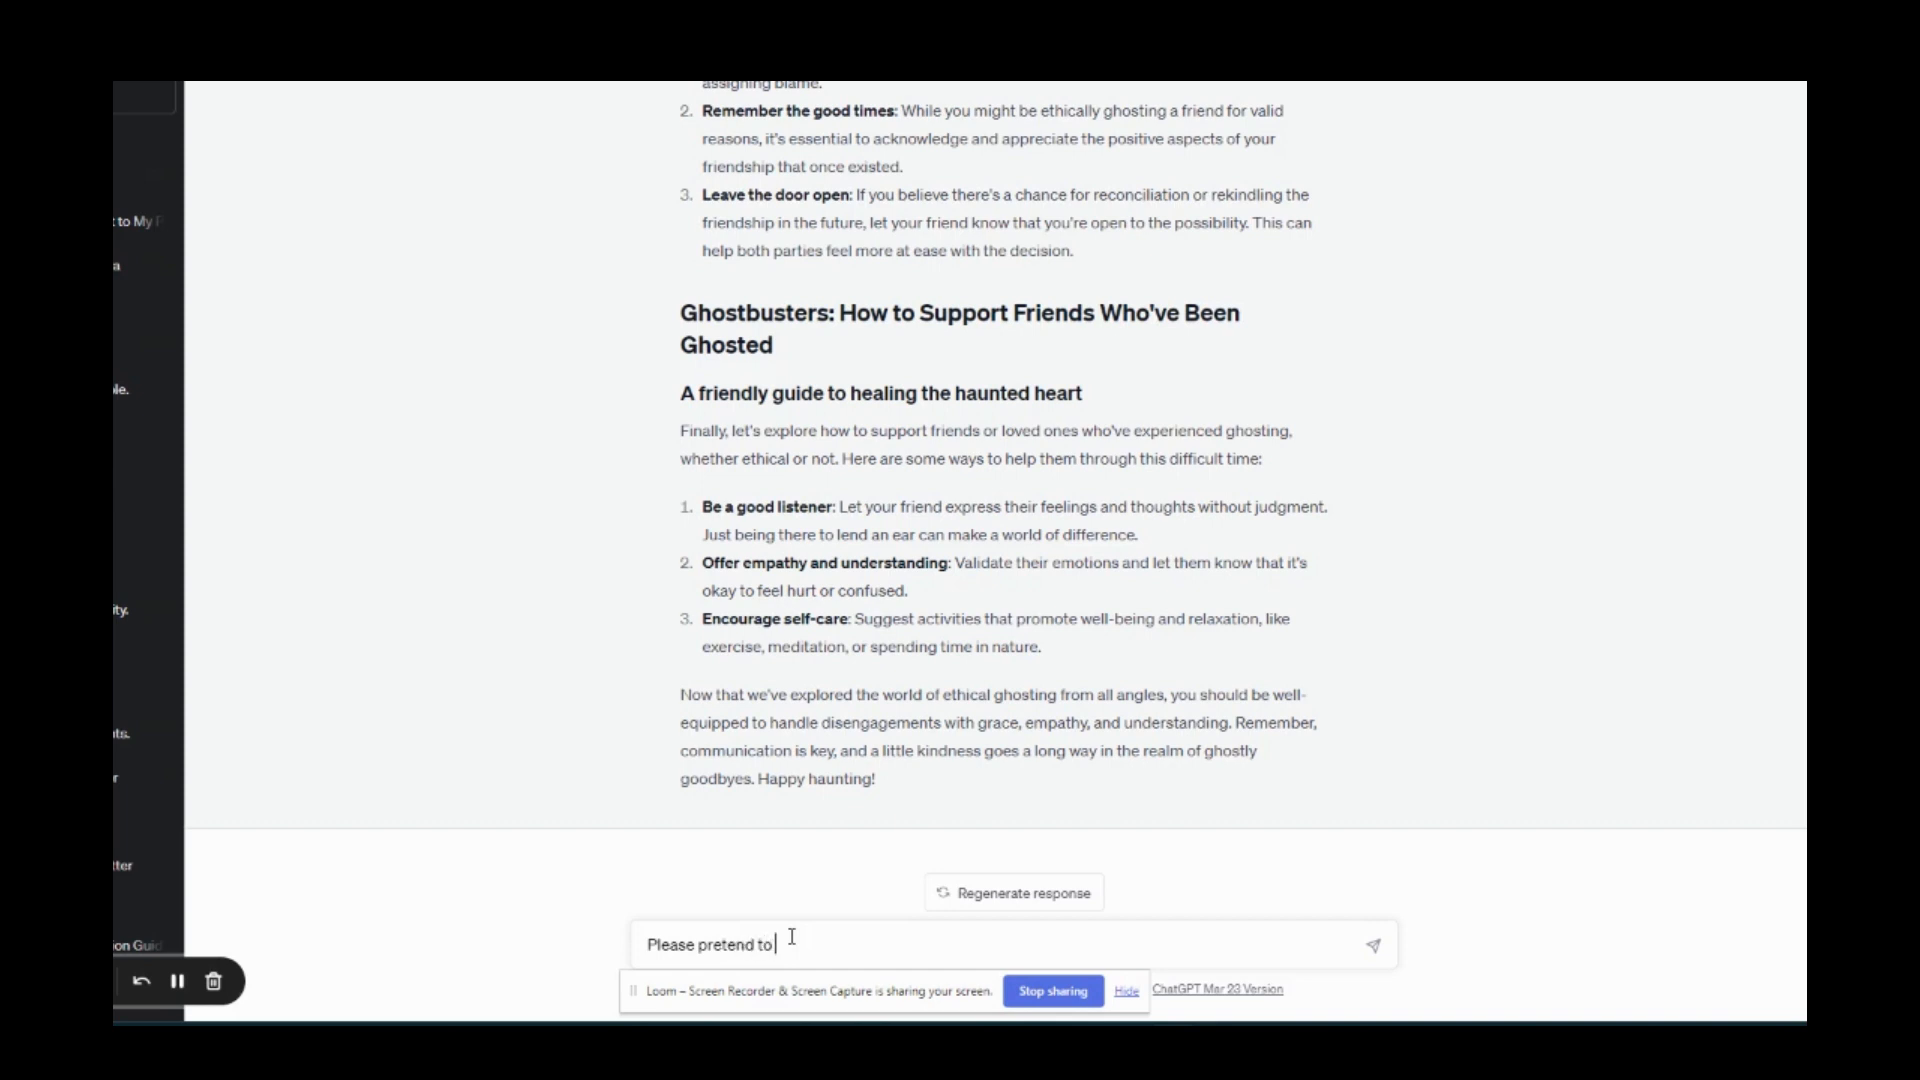
pyautogui.write('be Google and')
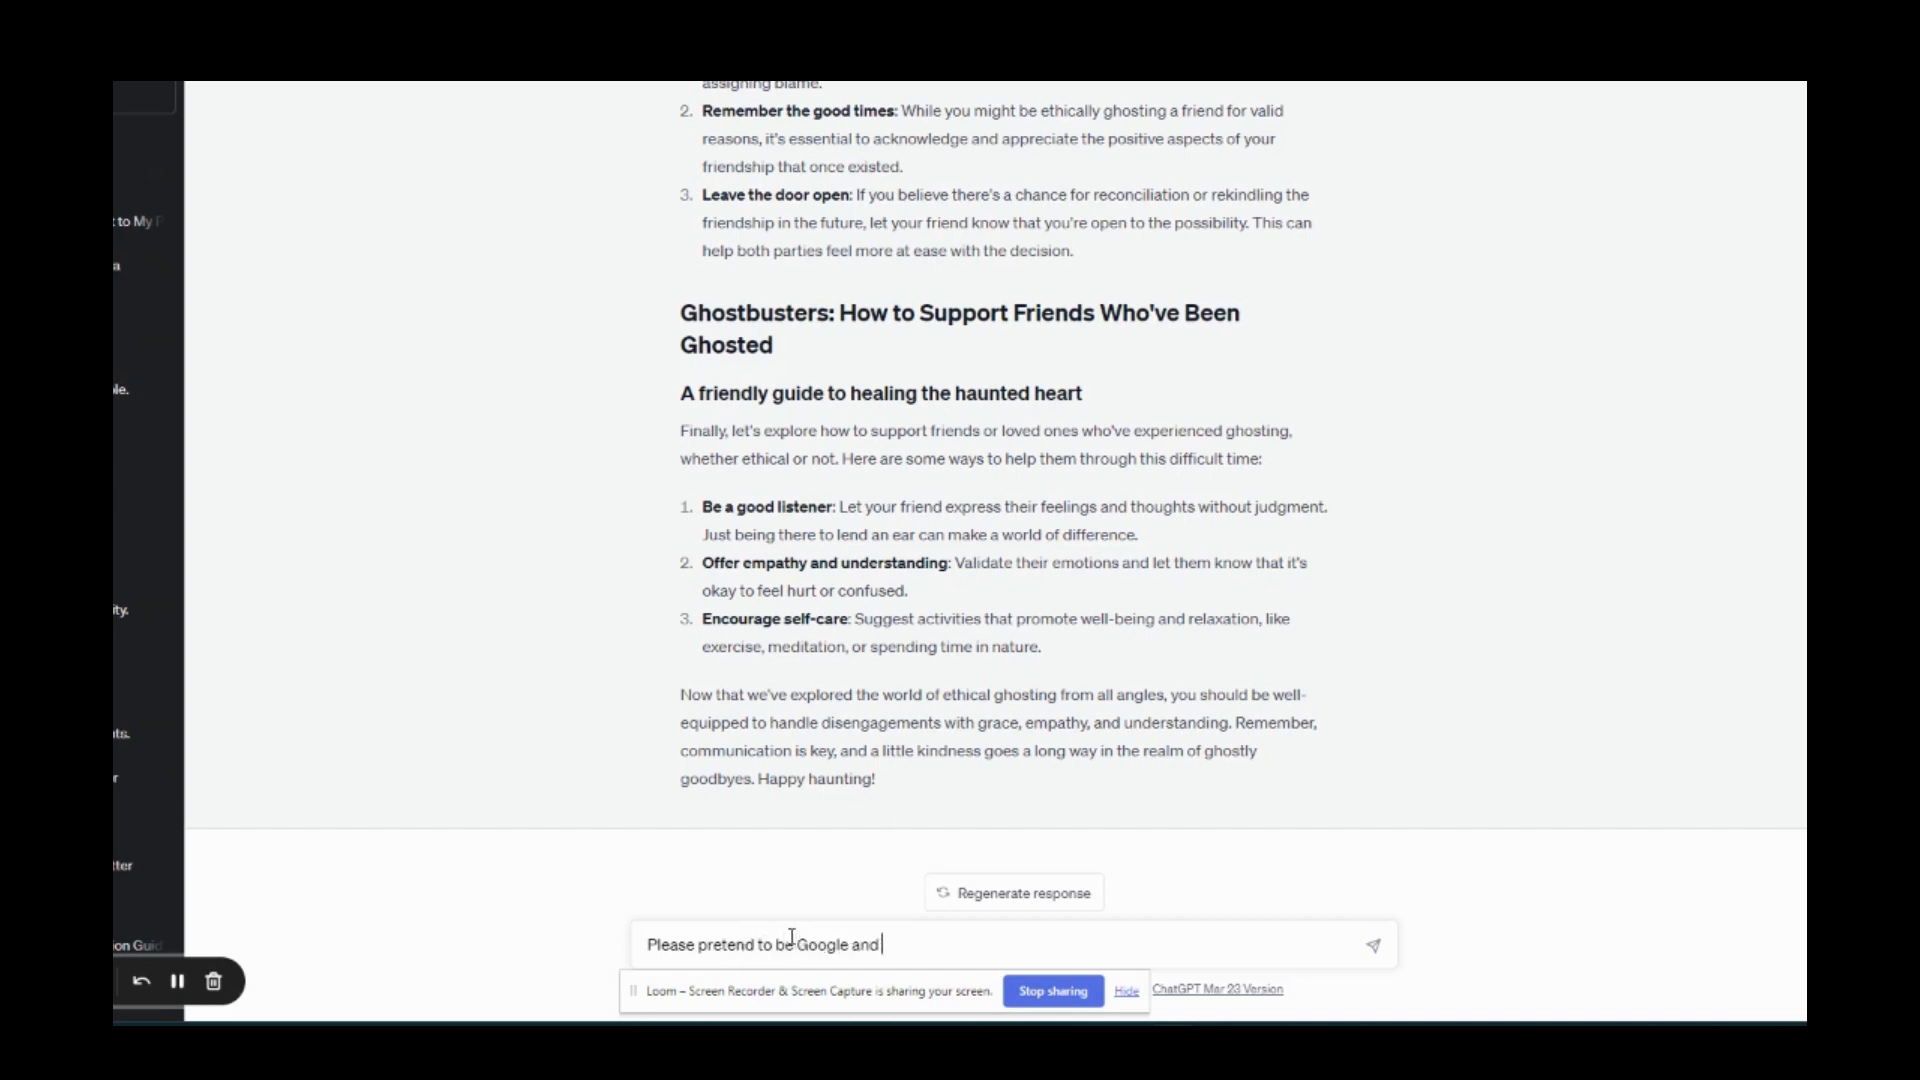
pyautogui.write('write a Google Featured Snippe')
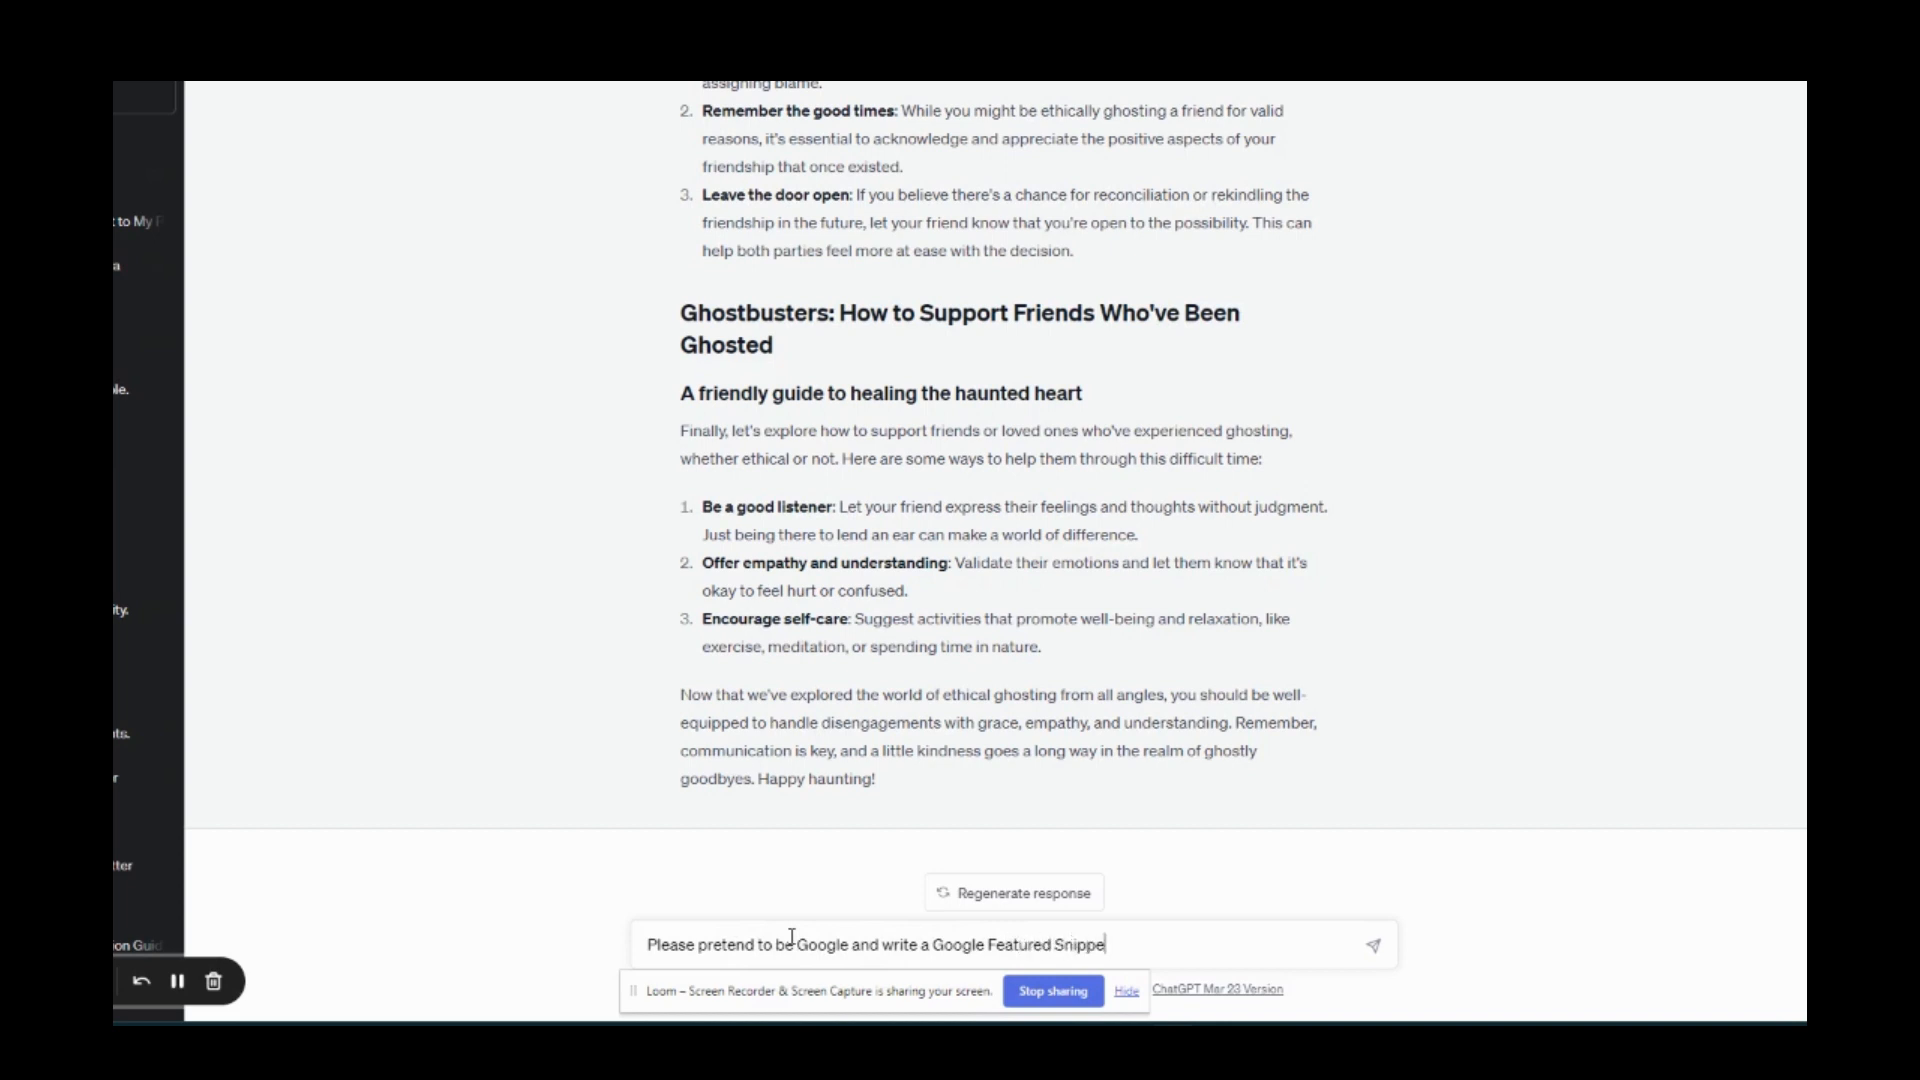
pyautogui.write('that')
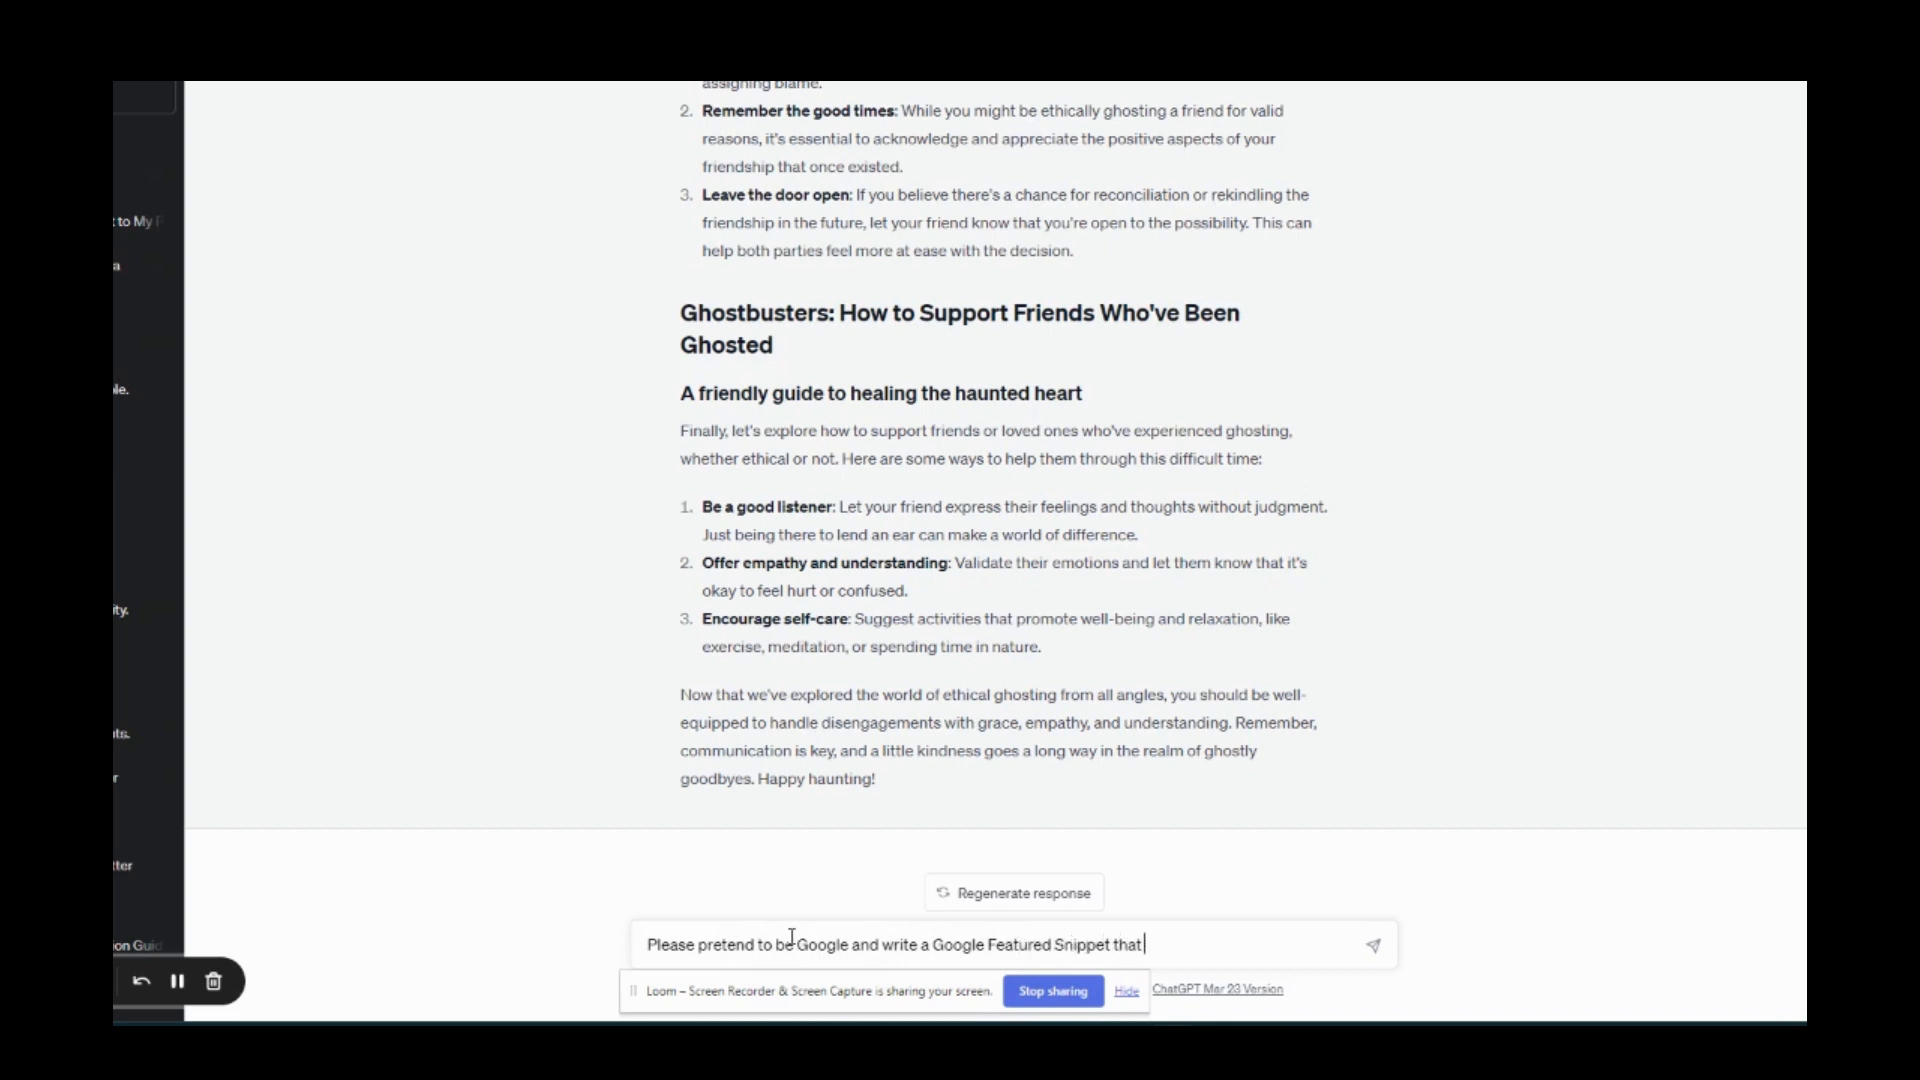
pyautogui.write('concisely')
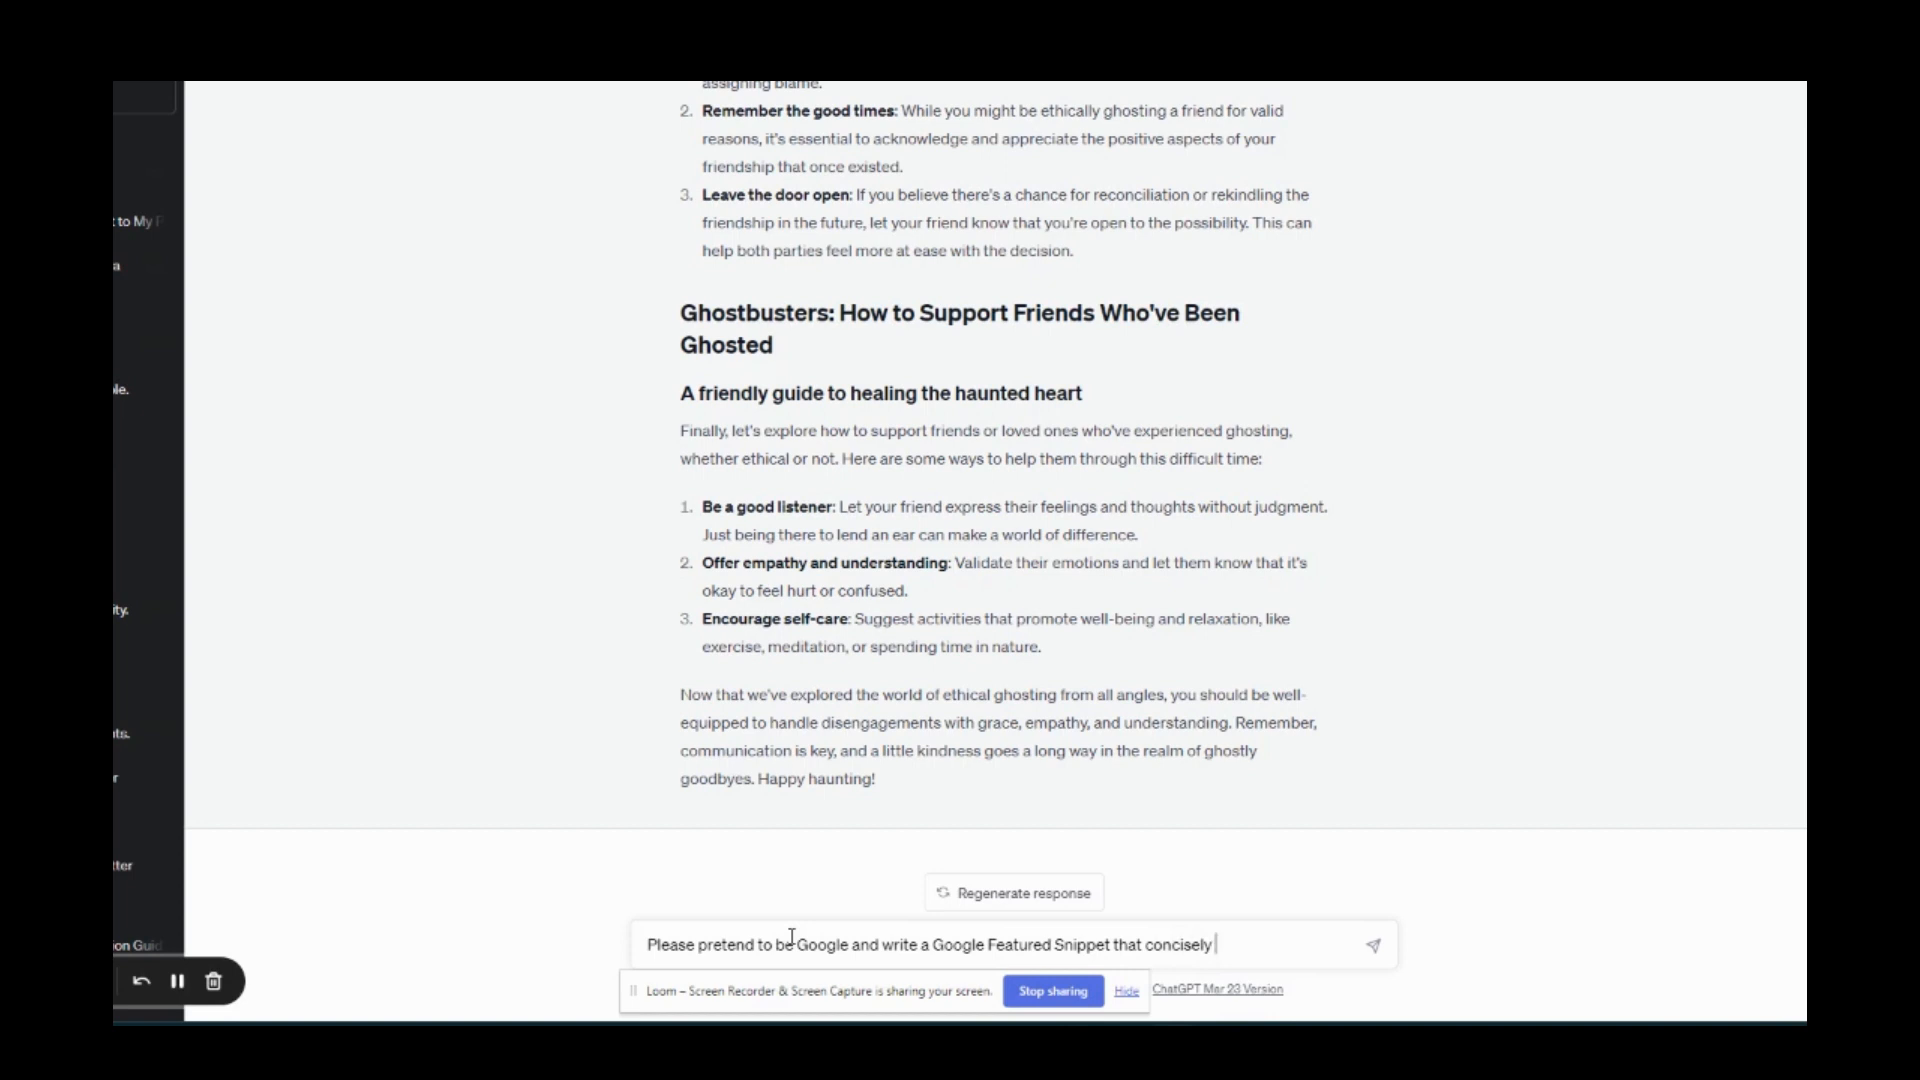
pyautogui.write('sums up the main')
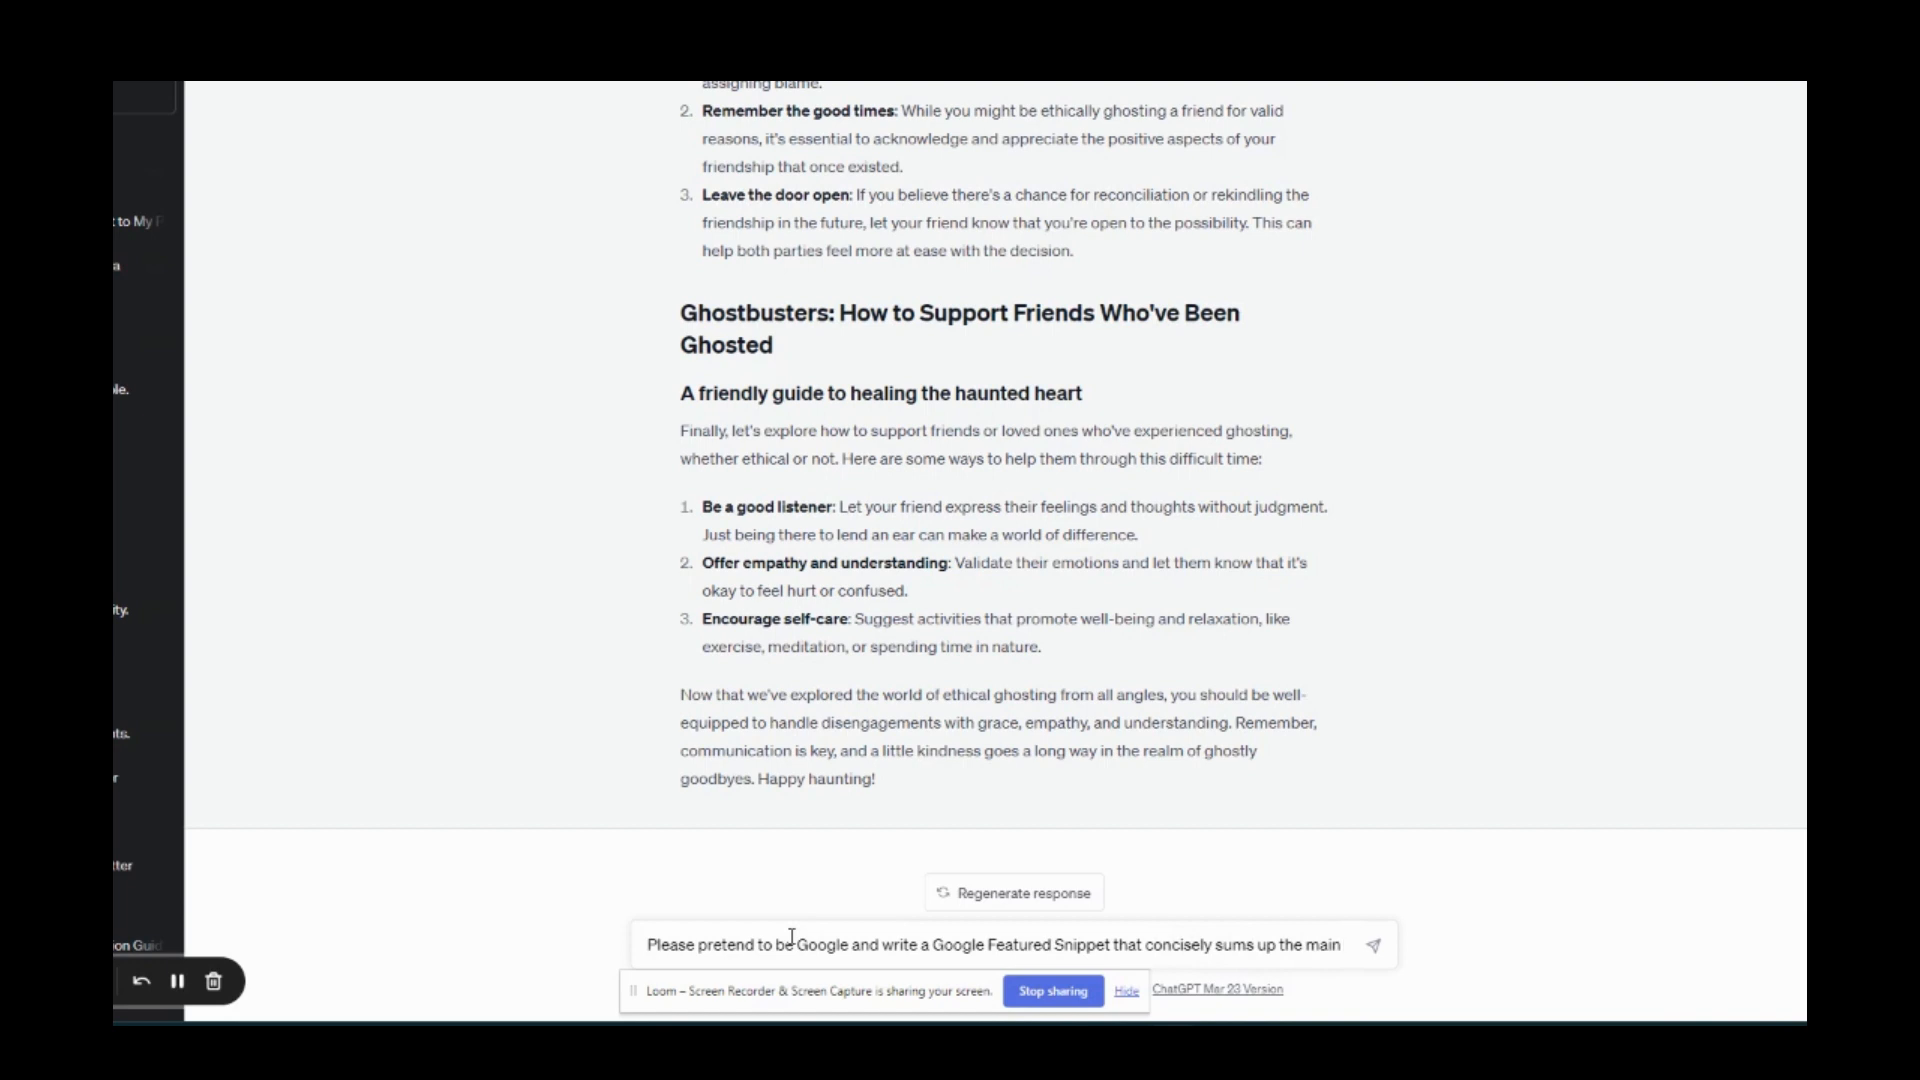
pyautogui.write('details of this a')
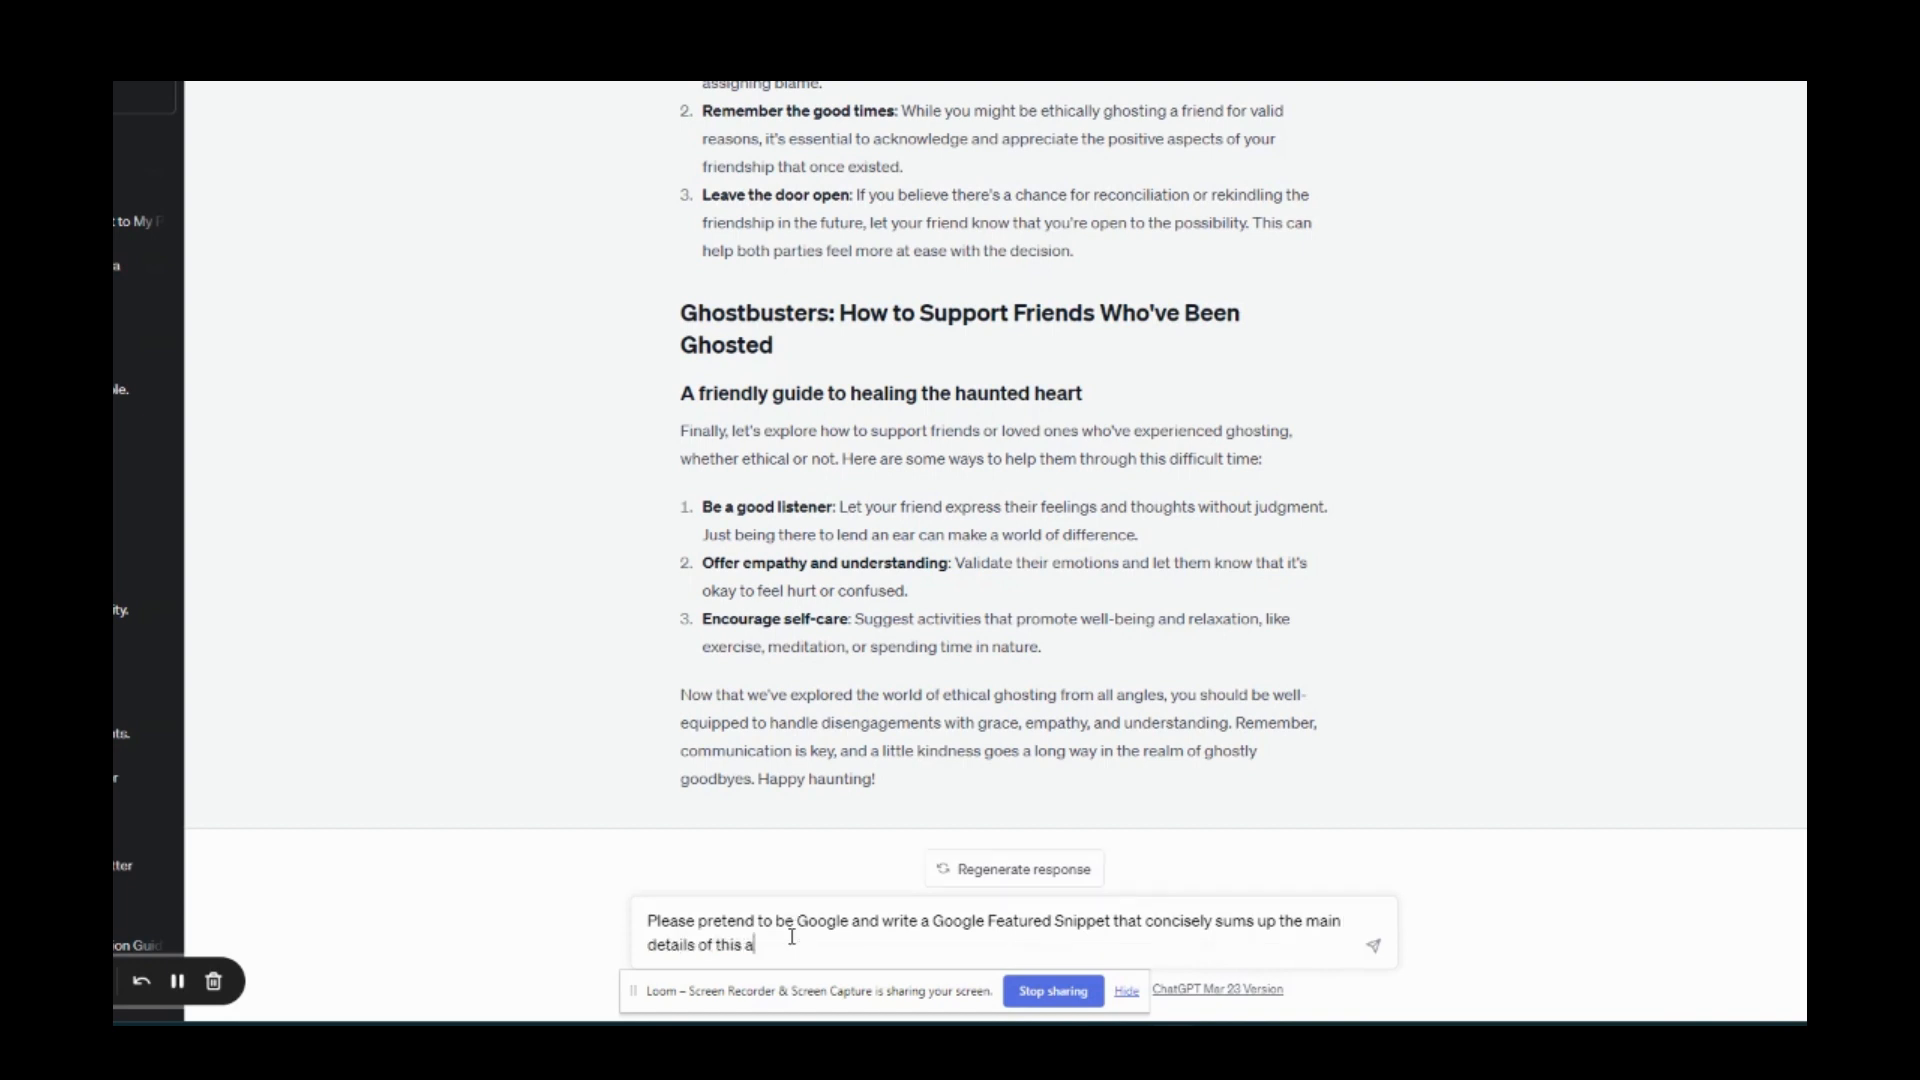
pyautogui.write('rticle:')
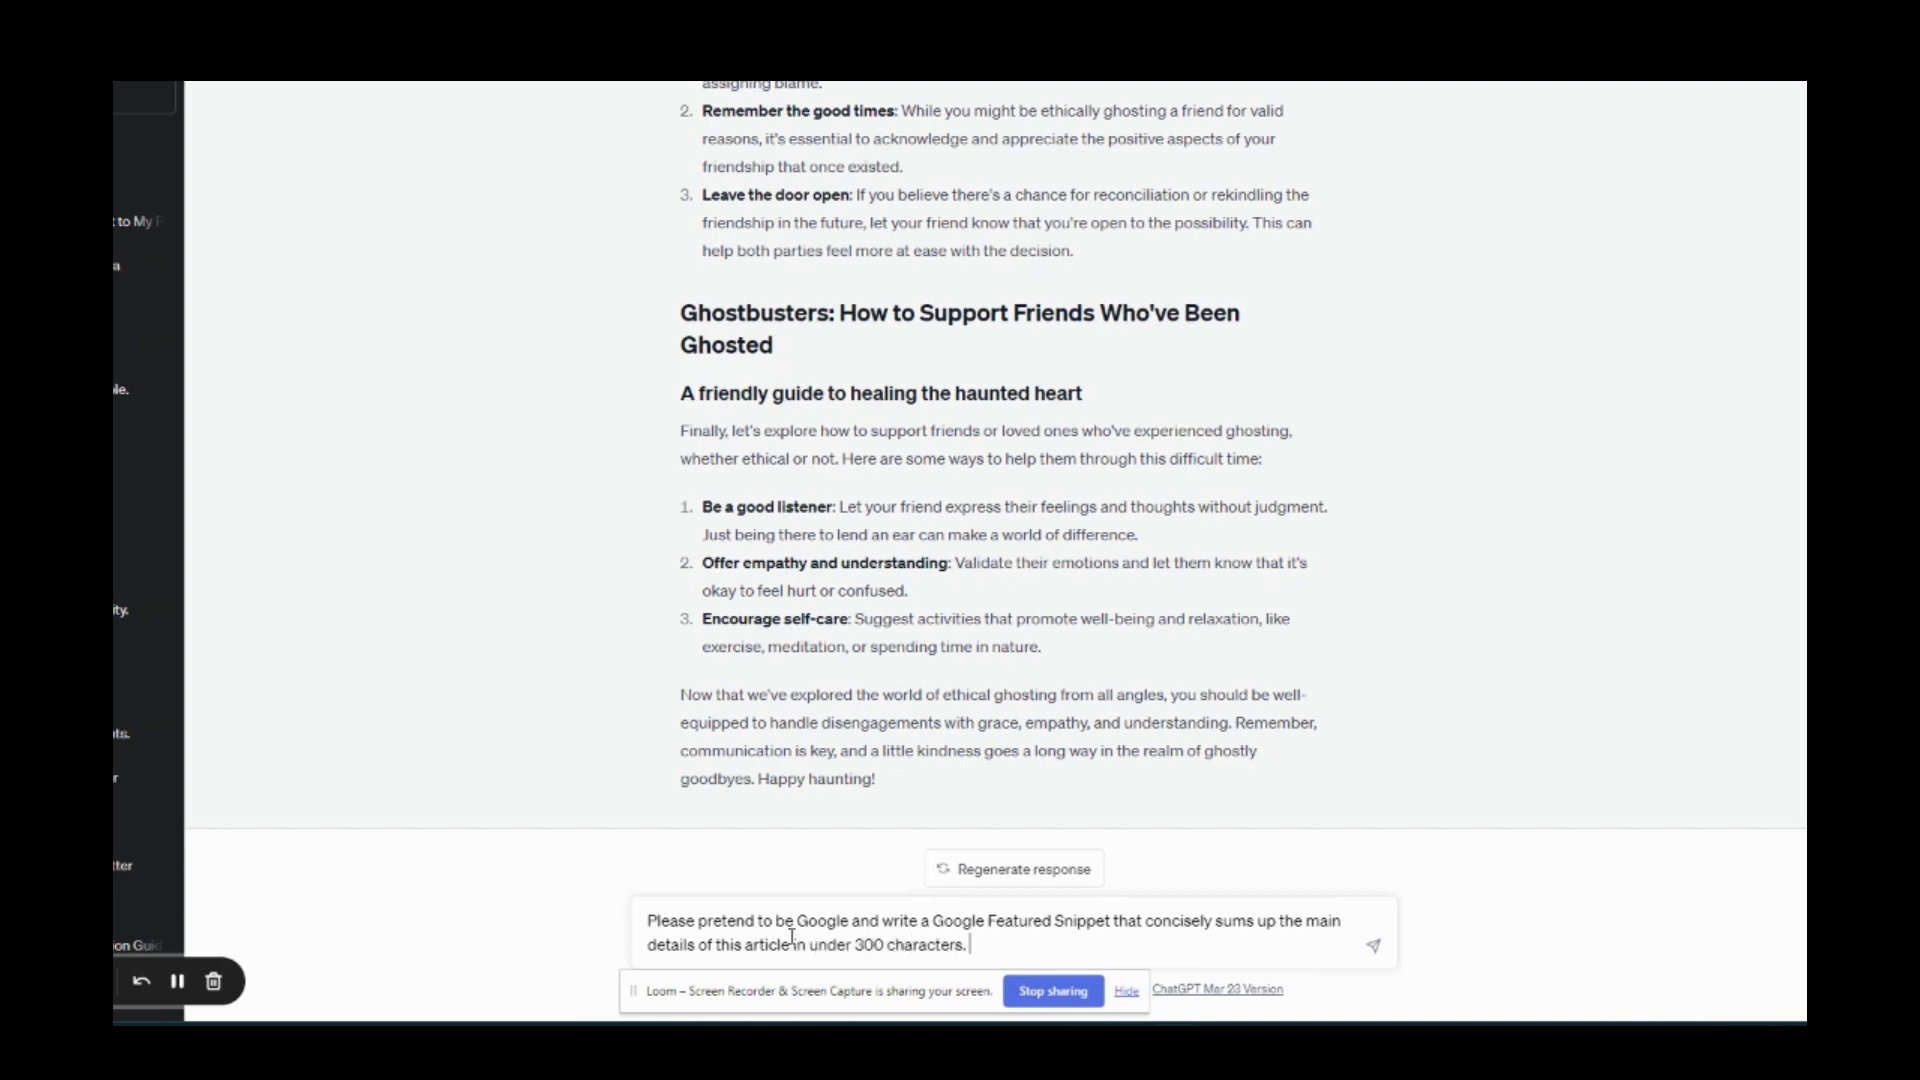
# - Add instructions to bold the snippet and begin with "Ethical Ghosting is..."
pyautogui.write('Please bold the snippet from start to f')
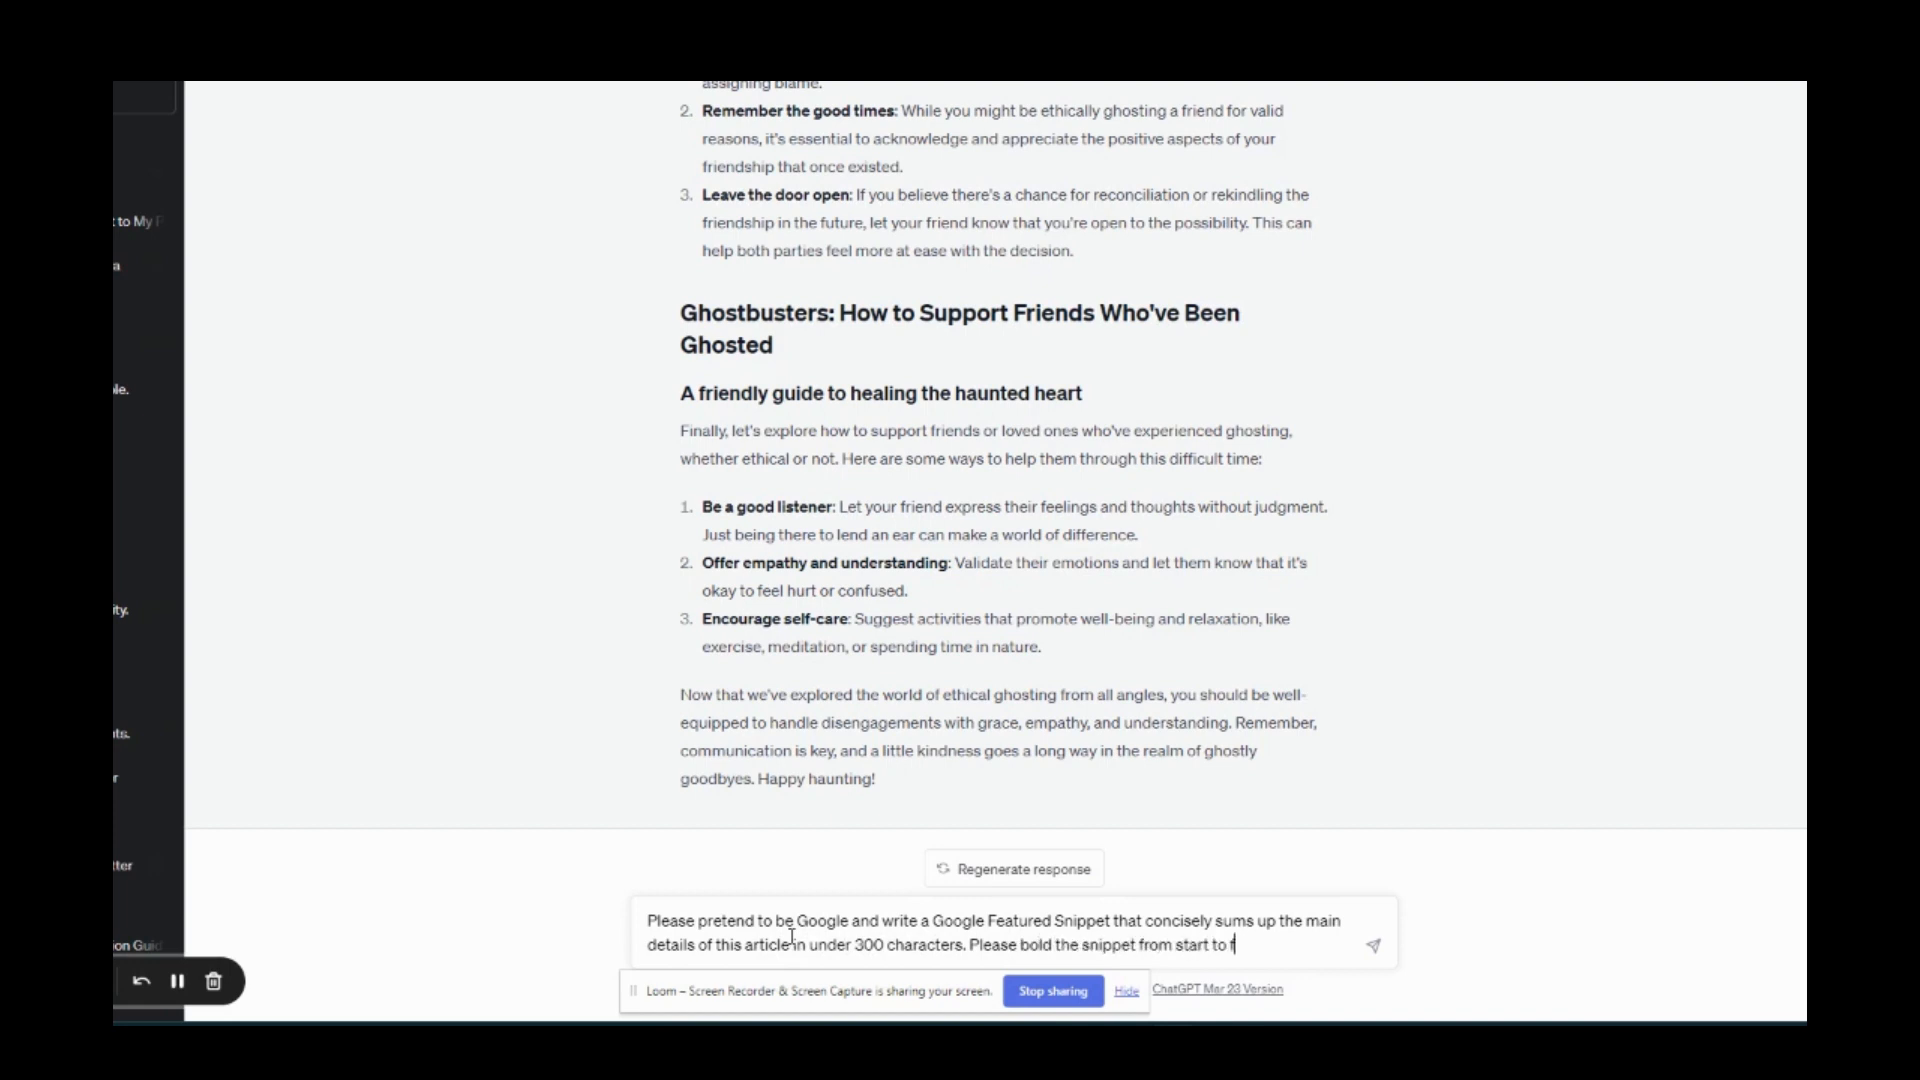
pyautogui.write('inish.')
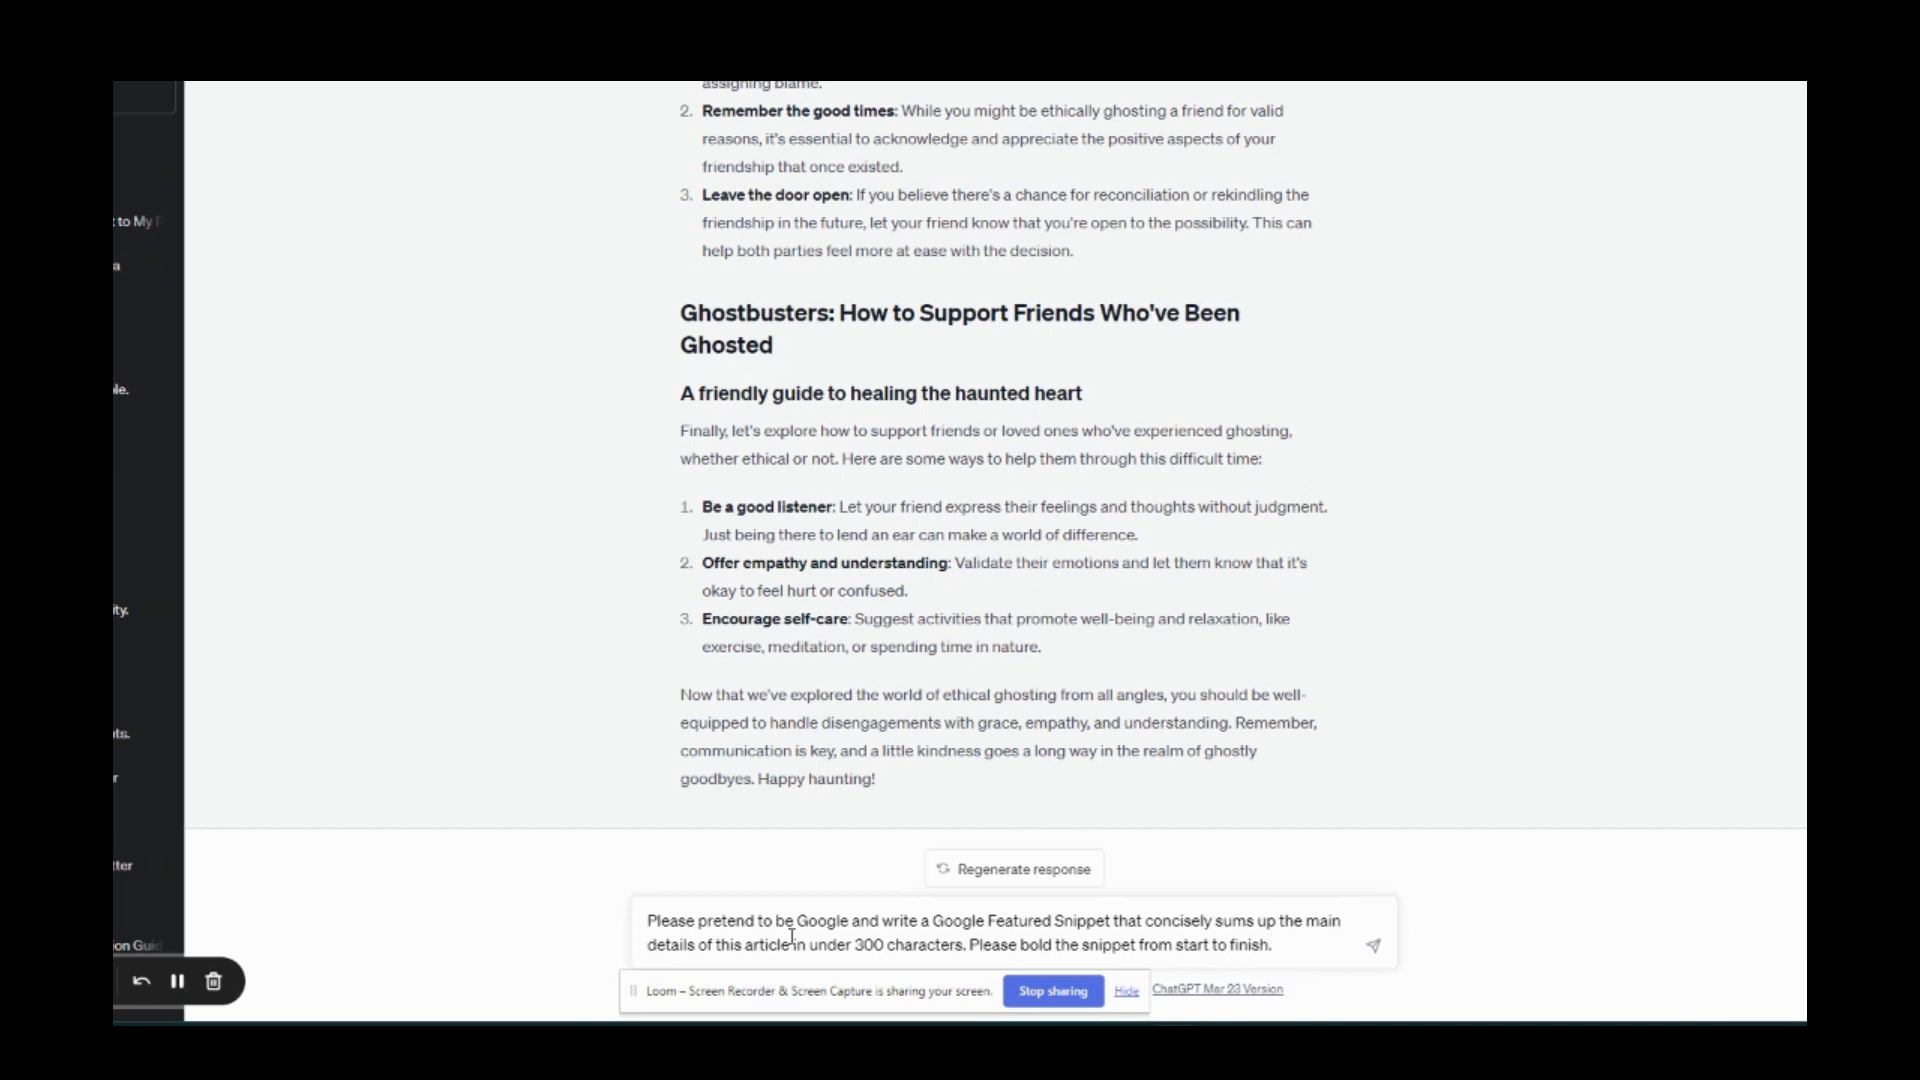
pyautogui.write('Begiin')
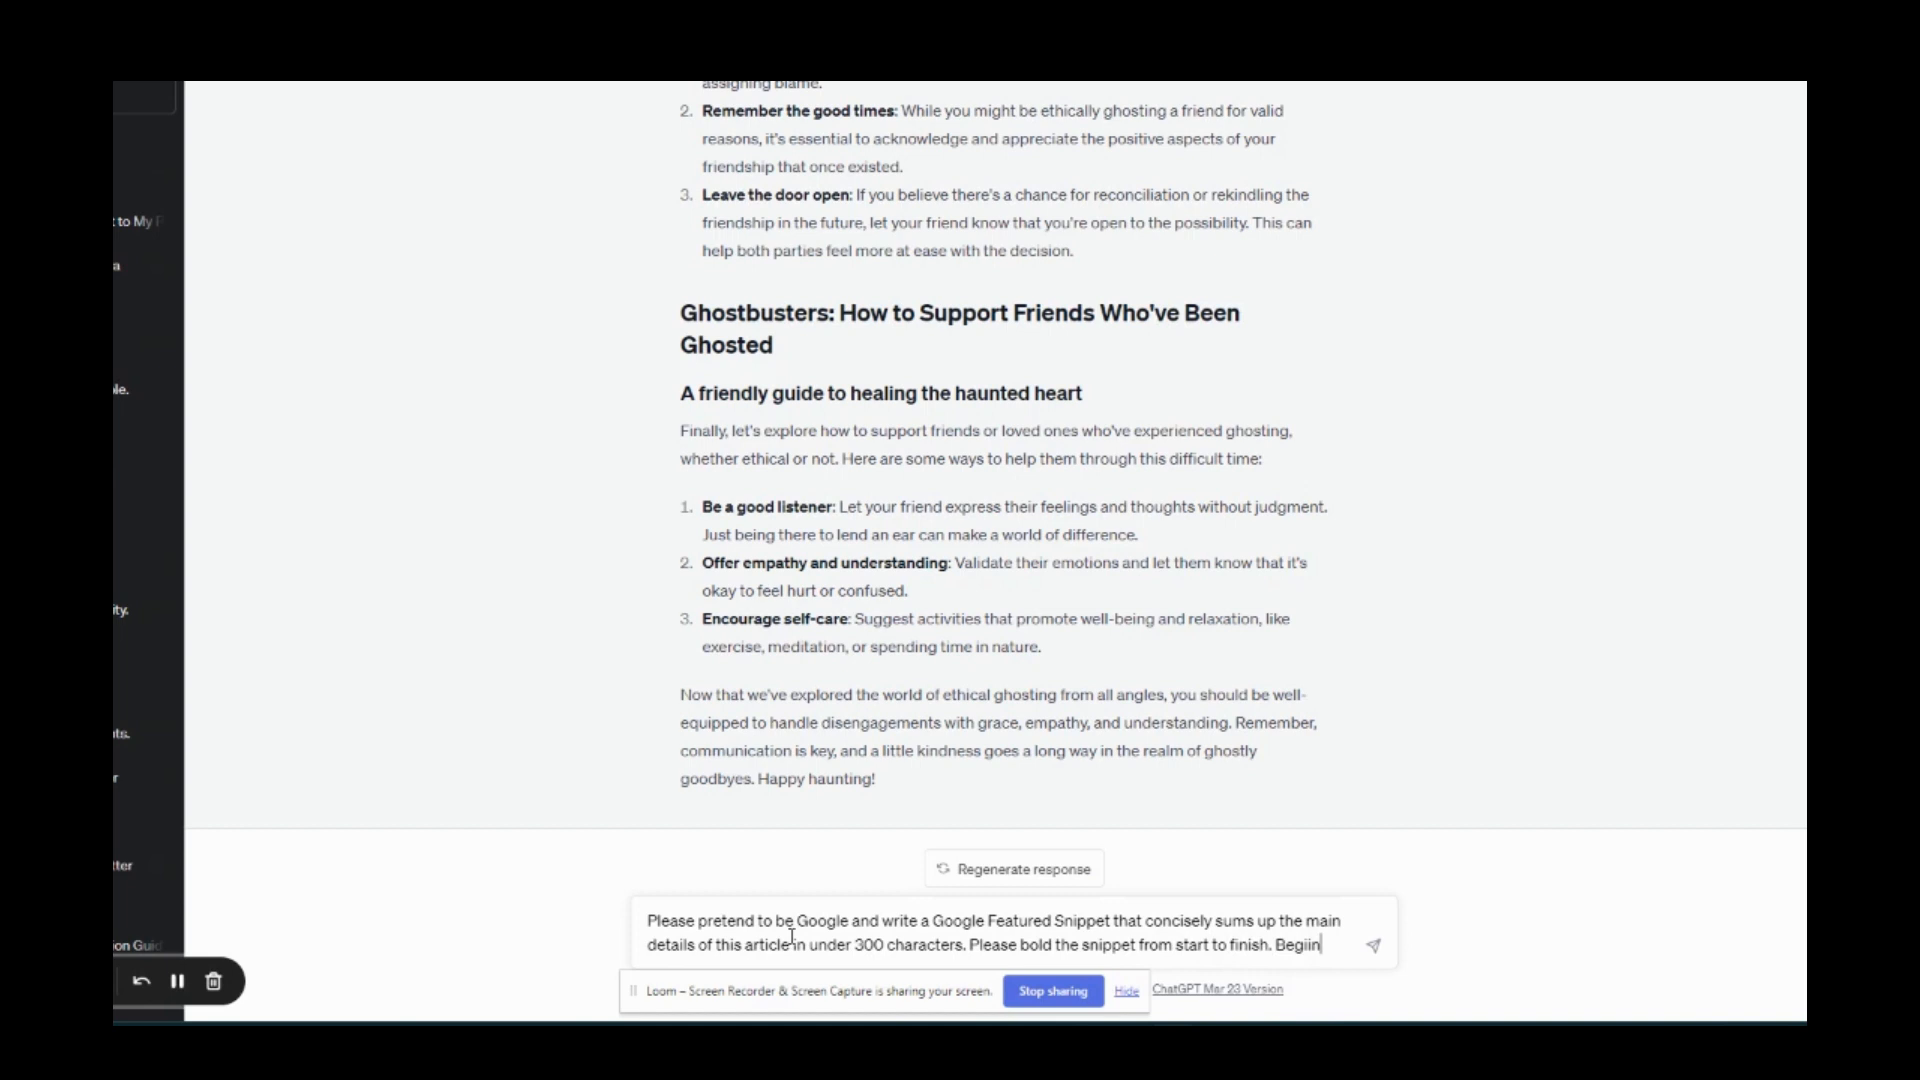
pyautogui.press('Backspace')
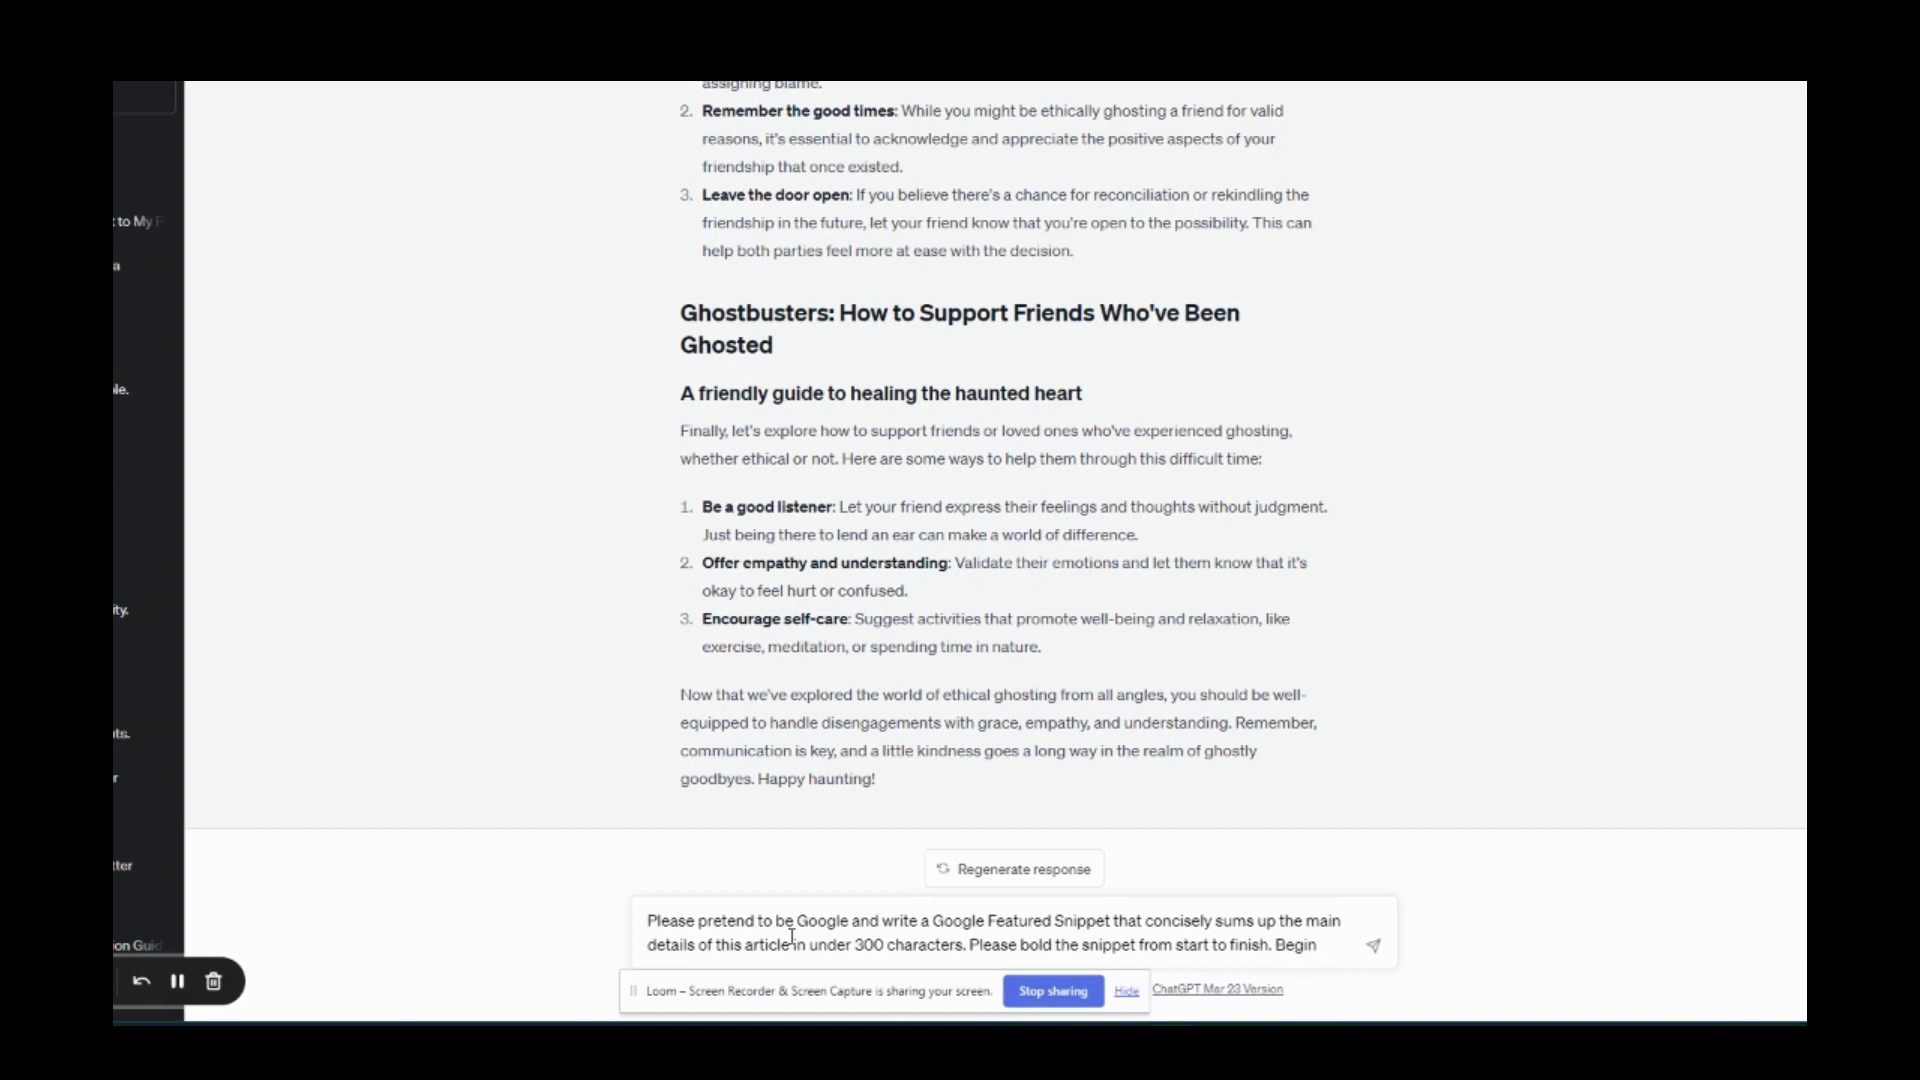
pyautogui.write('with, "')
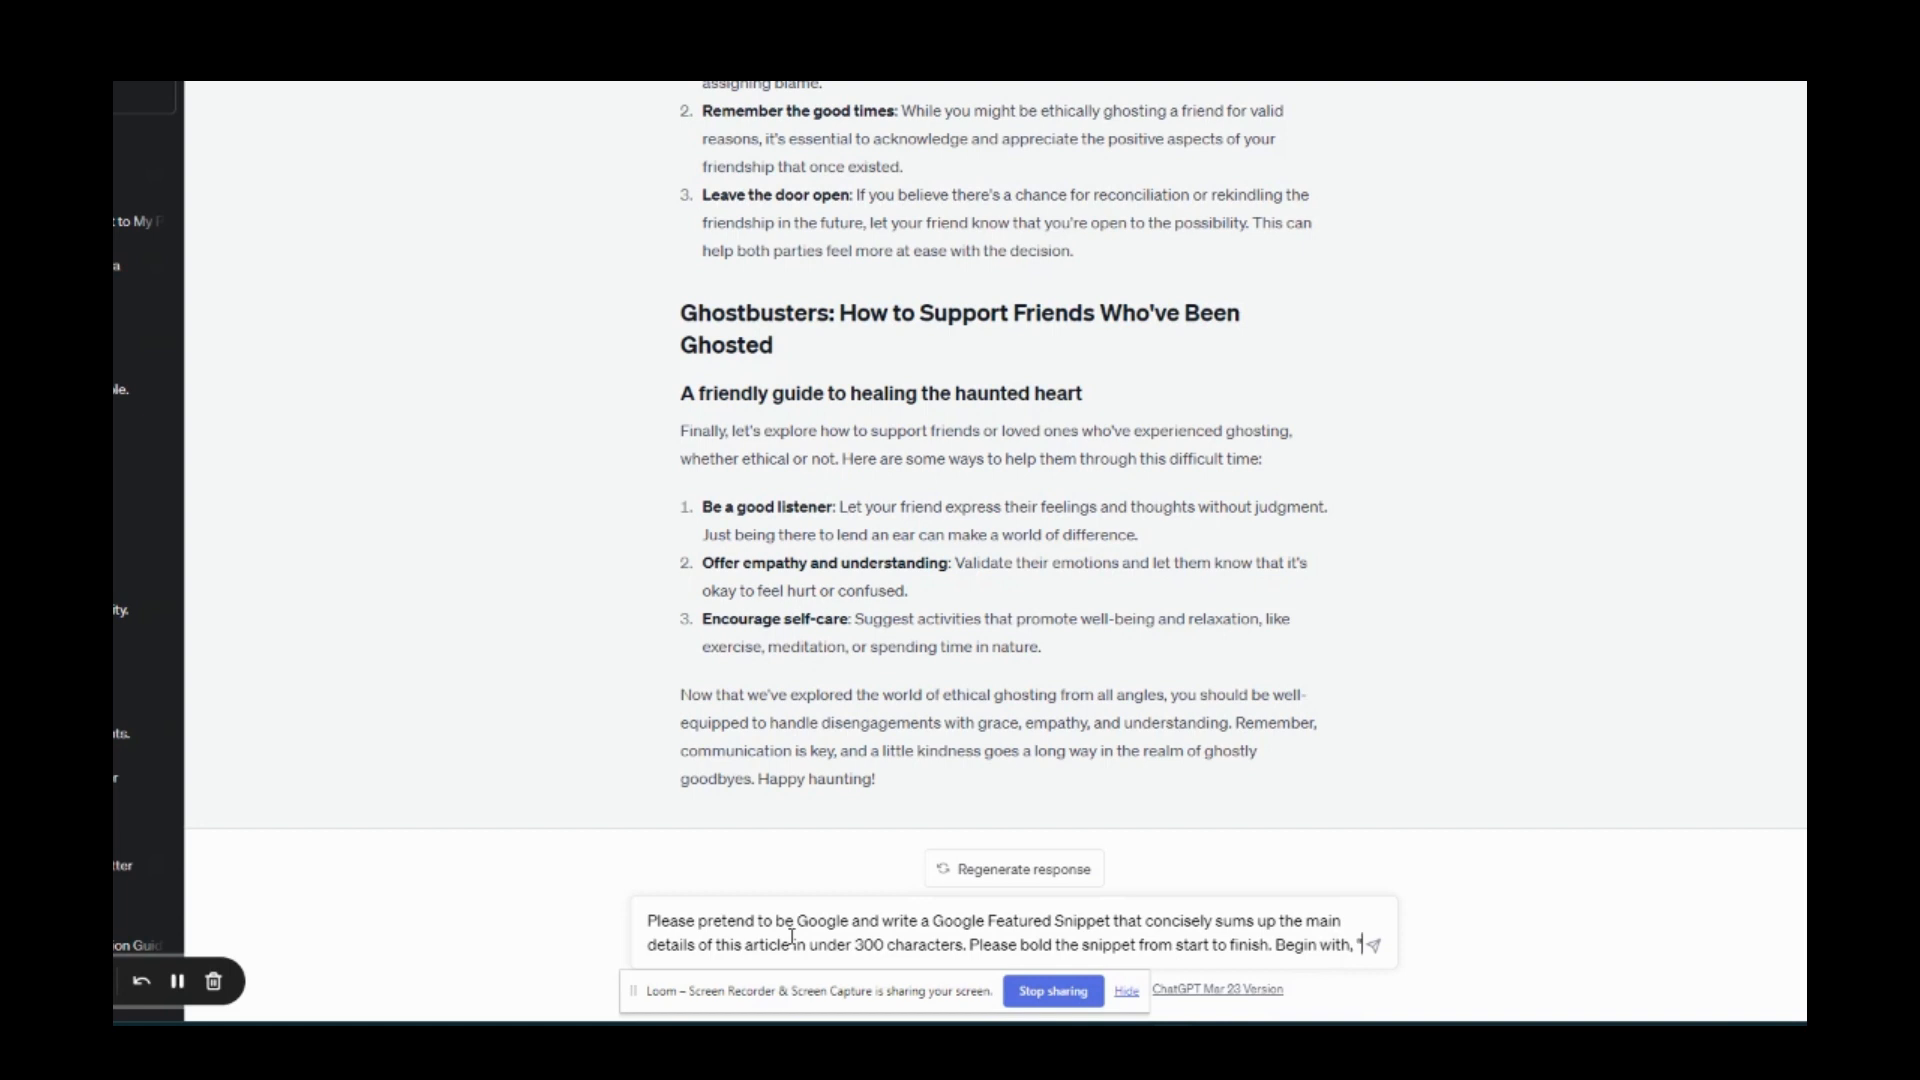
pyautogui.write('Eth')
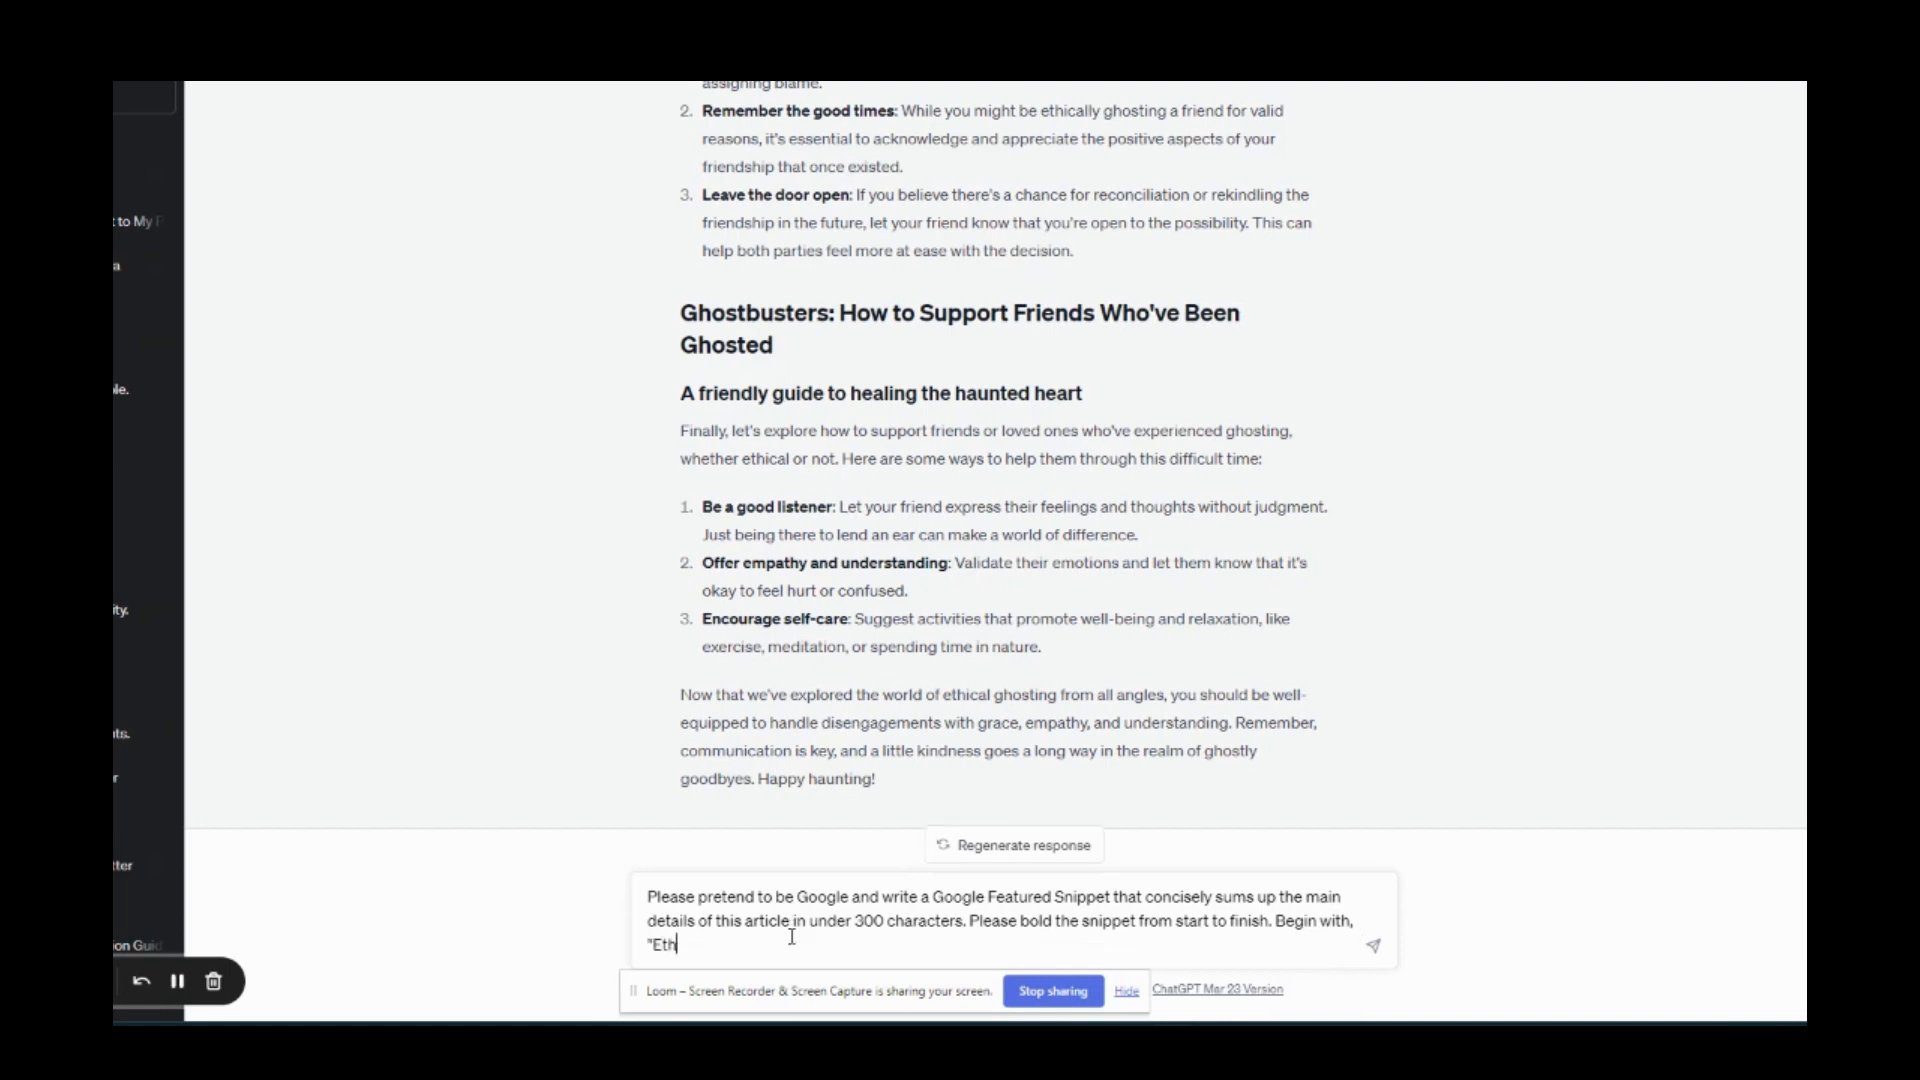
pyautogui.write('ical Ghosting is..."')
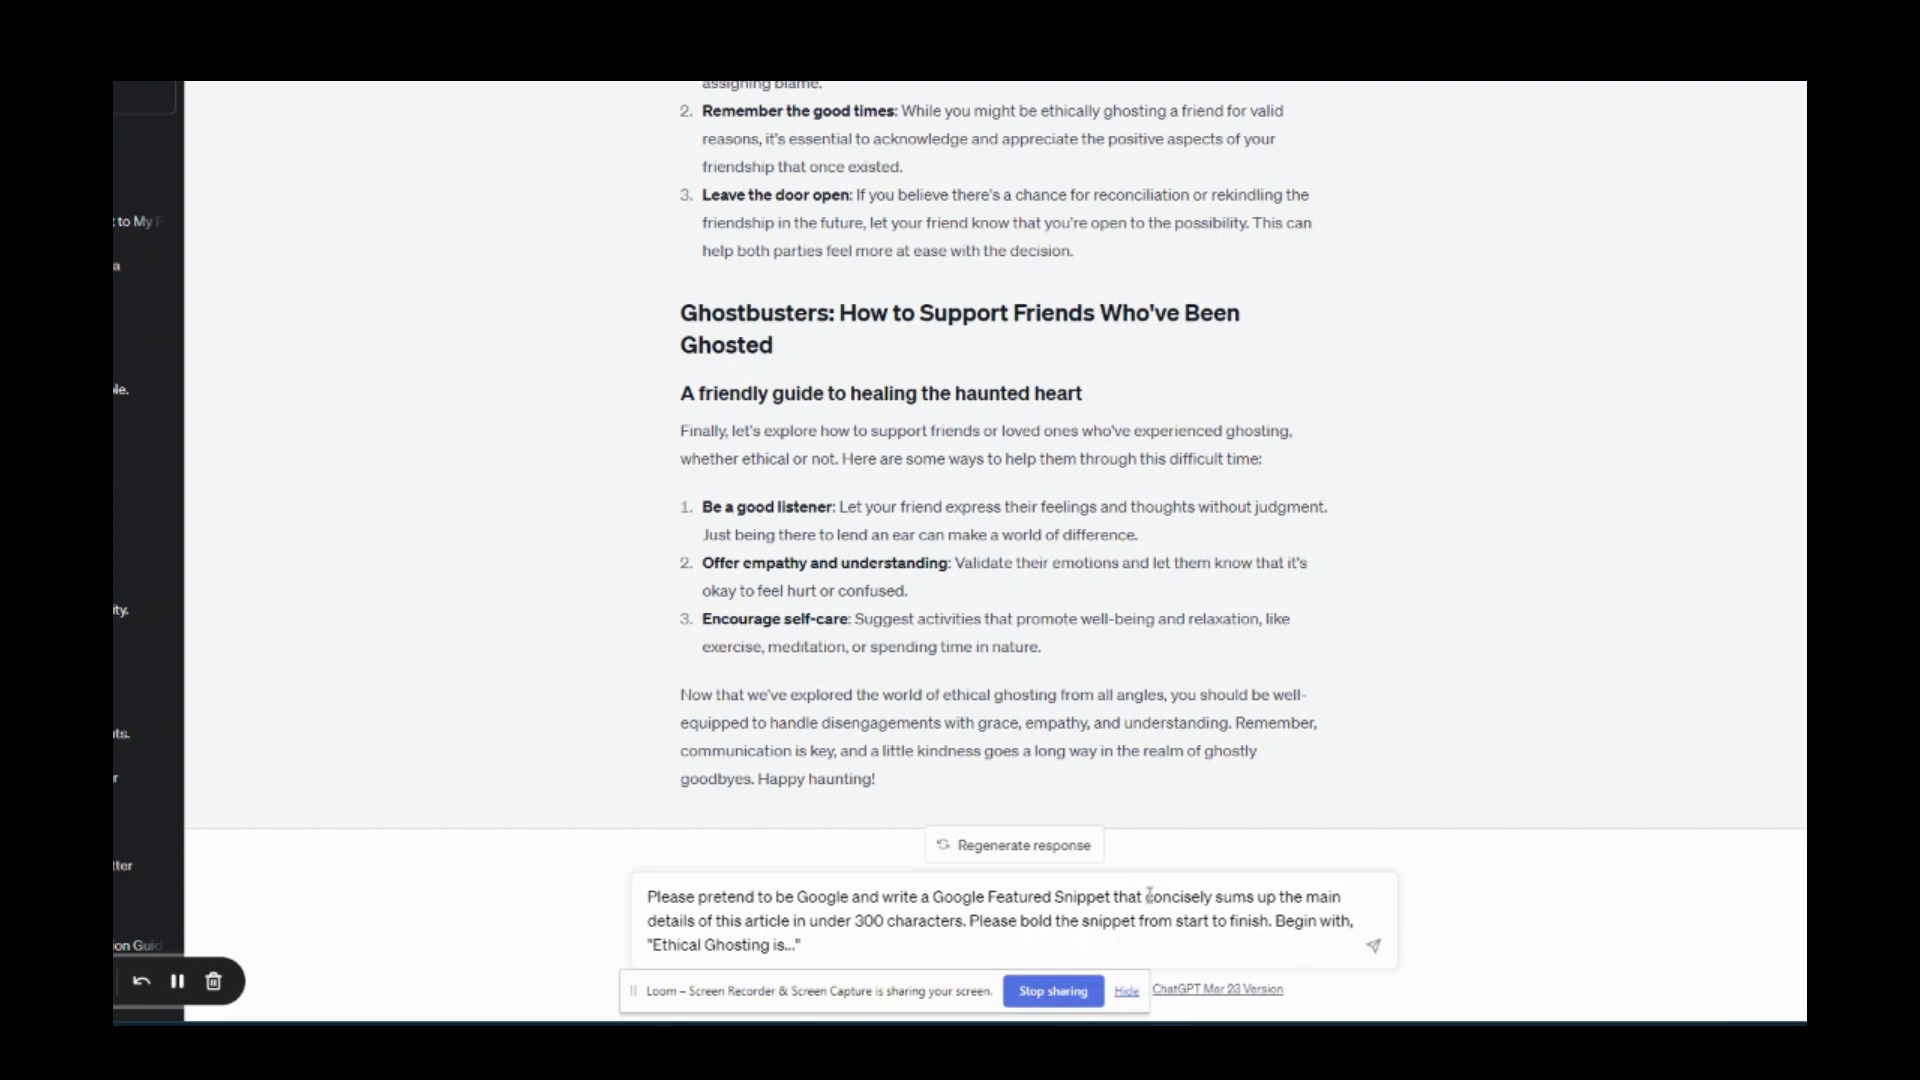
pyautogui.moveTo(1144, 895); pyautogui.dragTo(1321, 920)
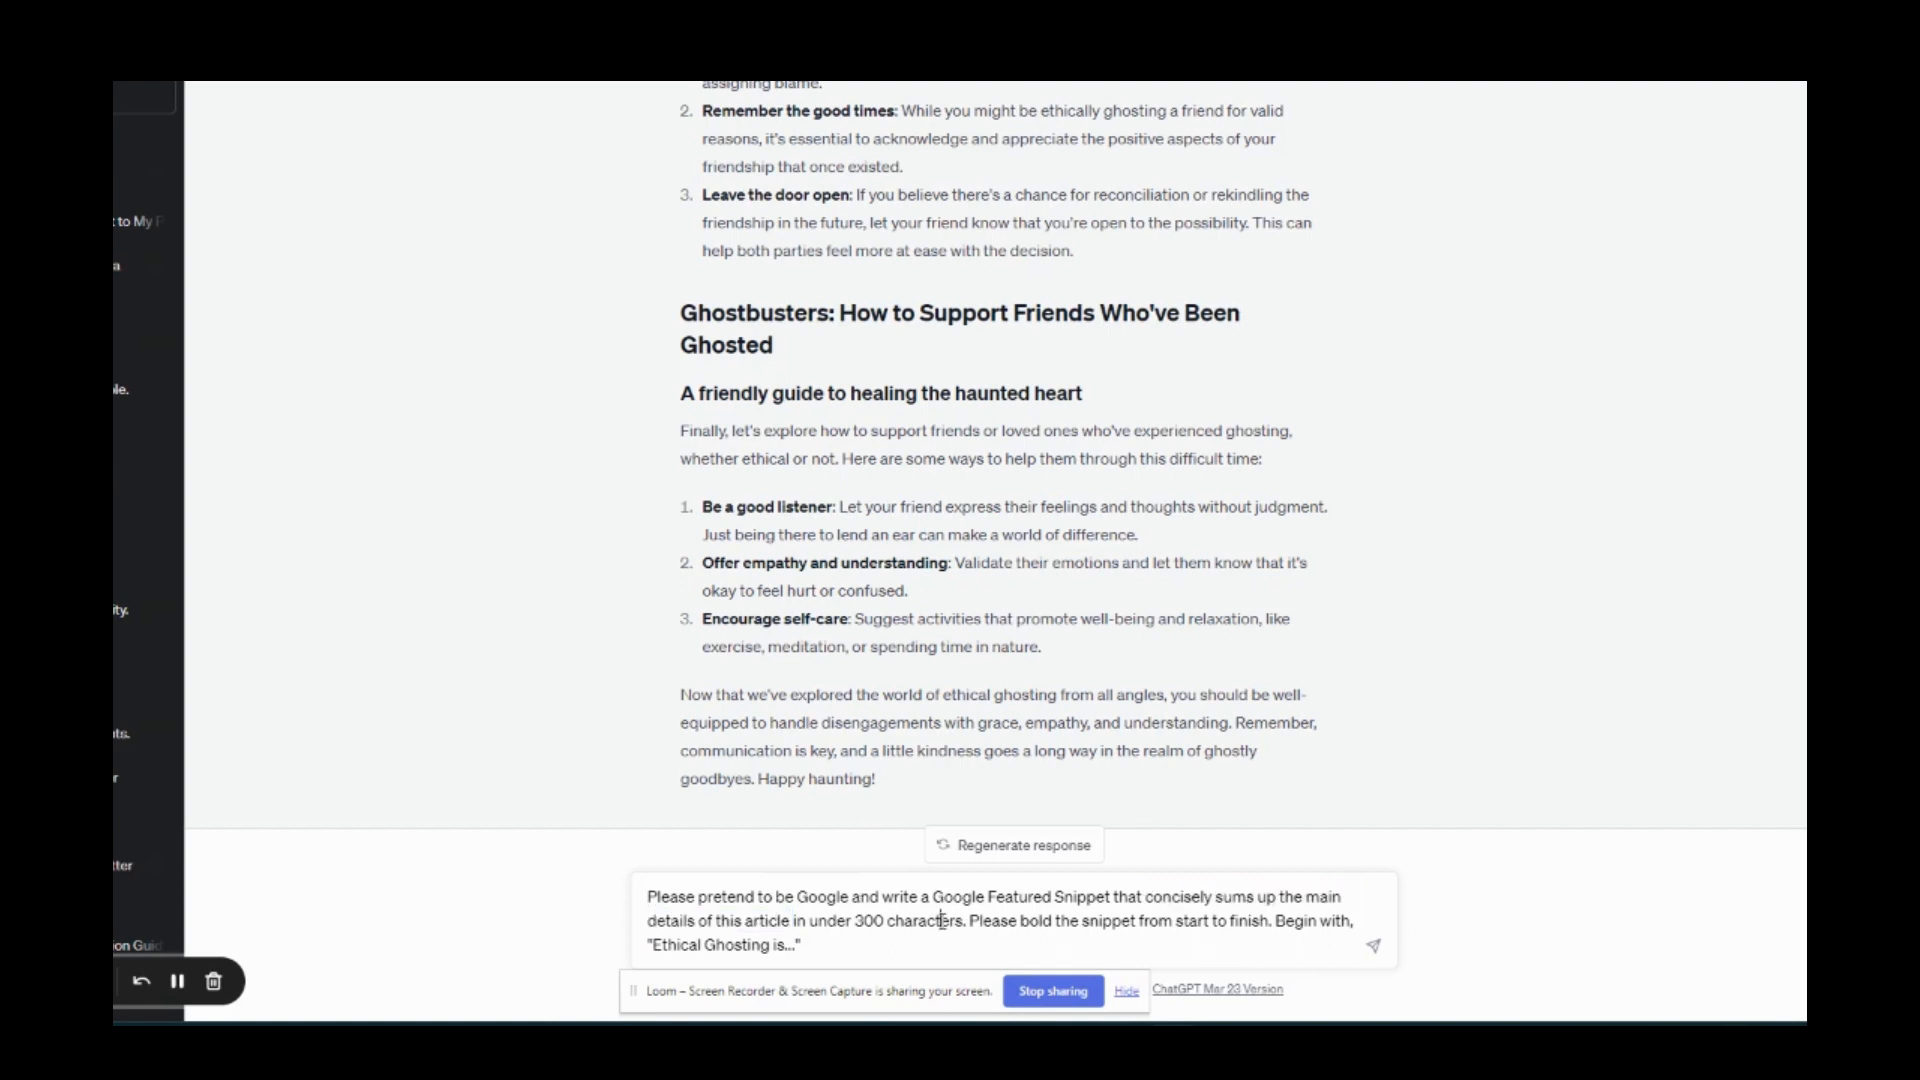
pyautogui.doubleClick(655, 944)
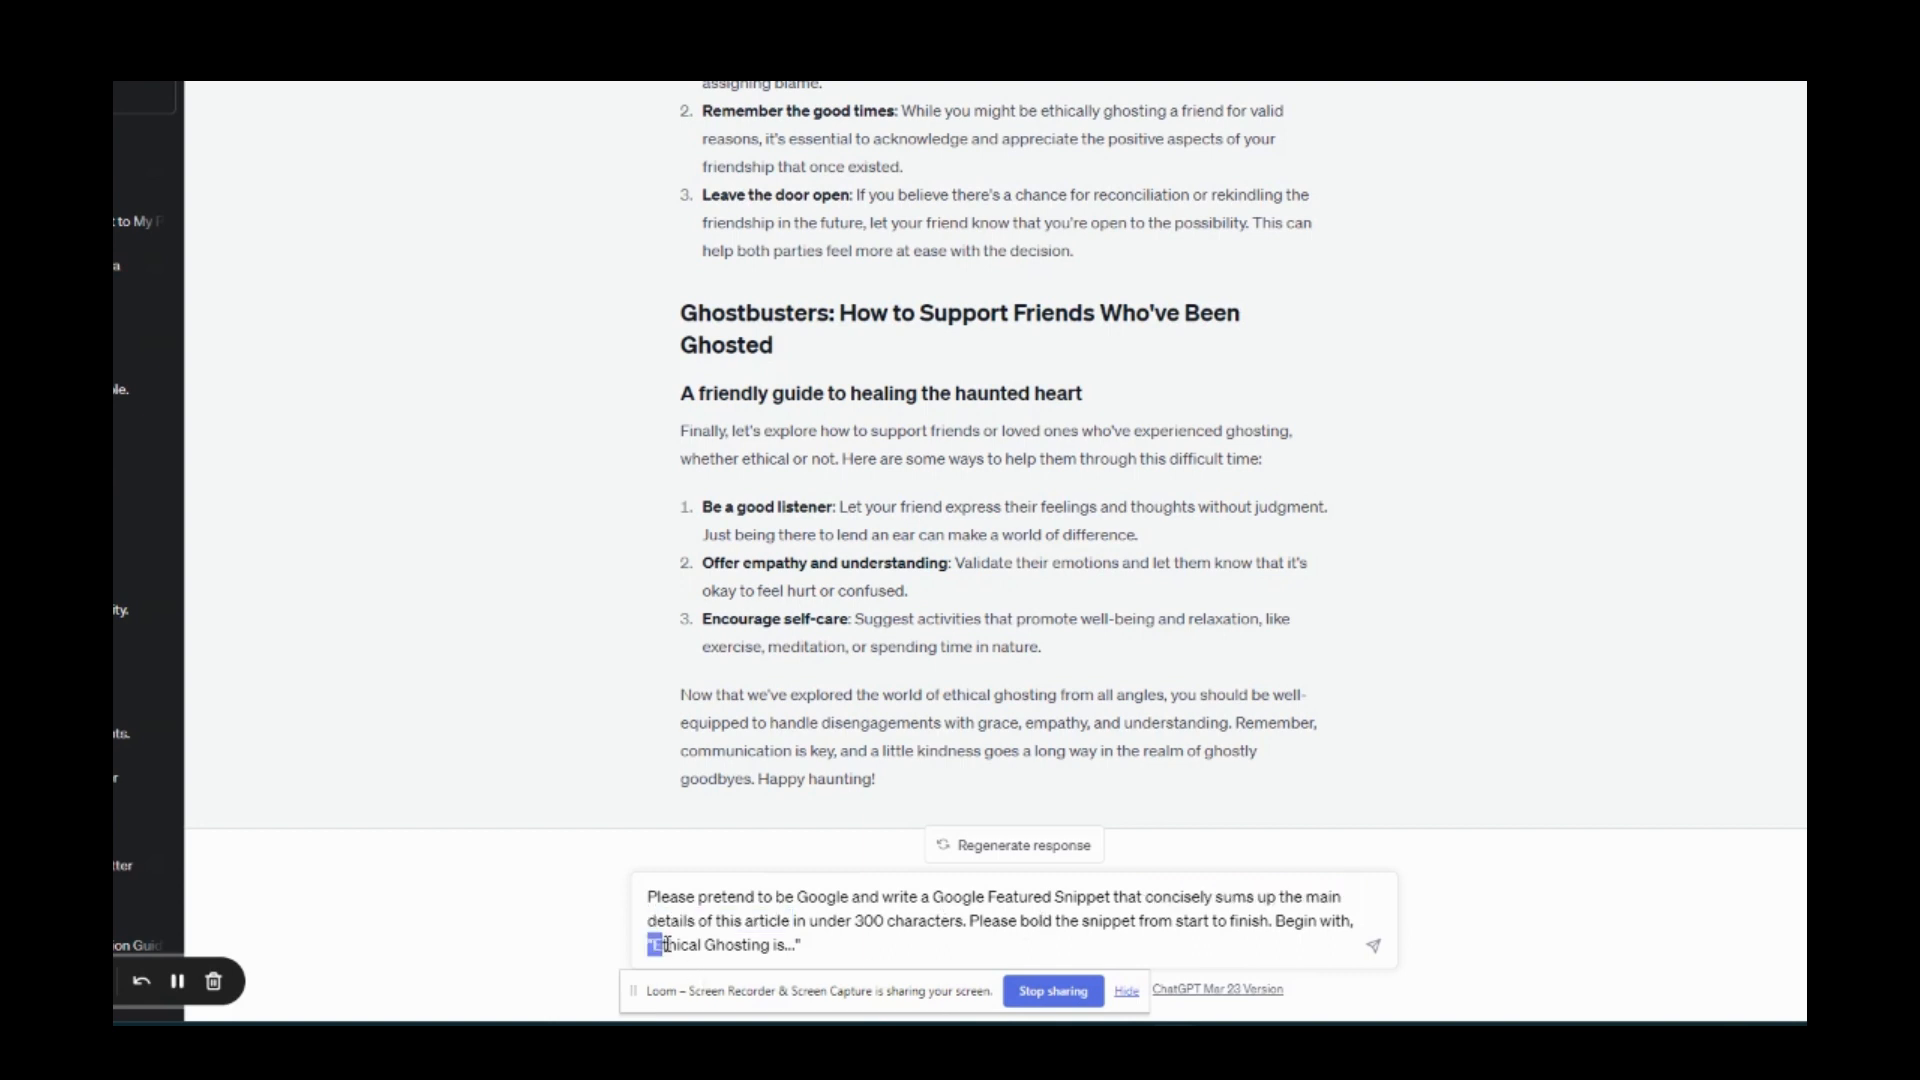
pyautogui.moveTo(650, 944); pyautogui.dragTo(771, 944)
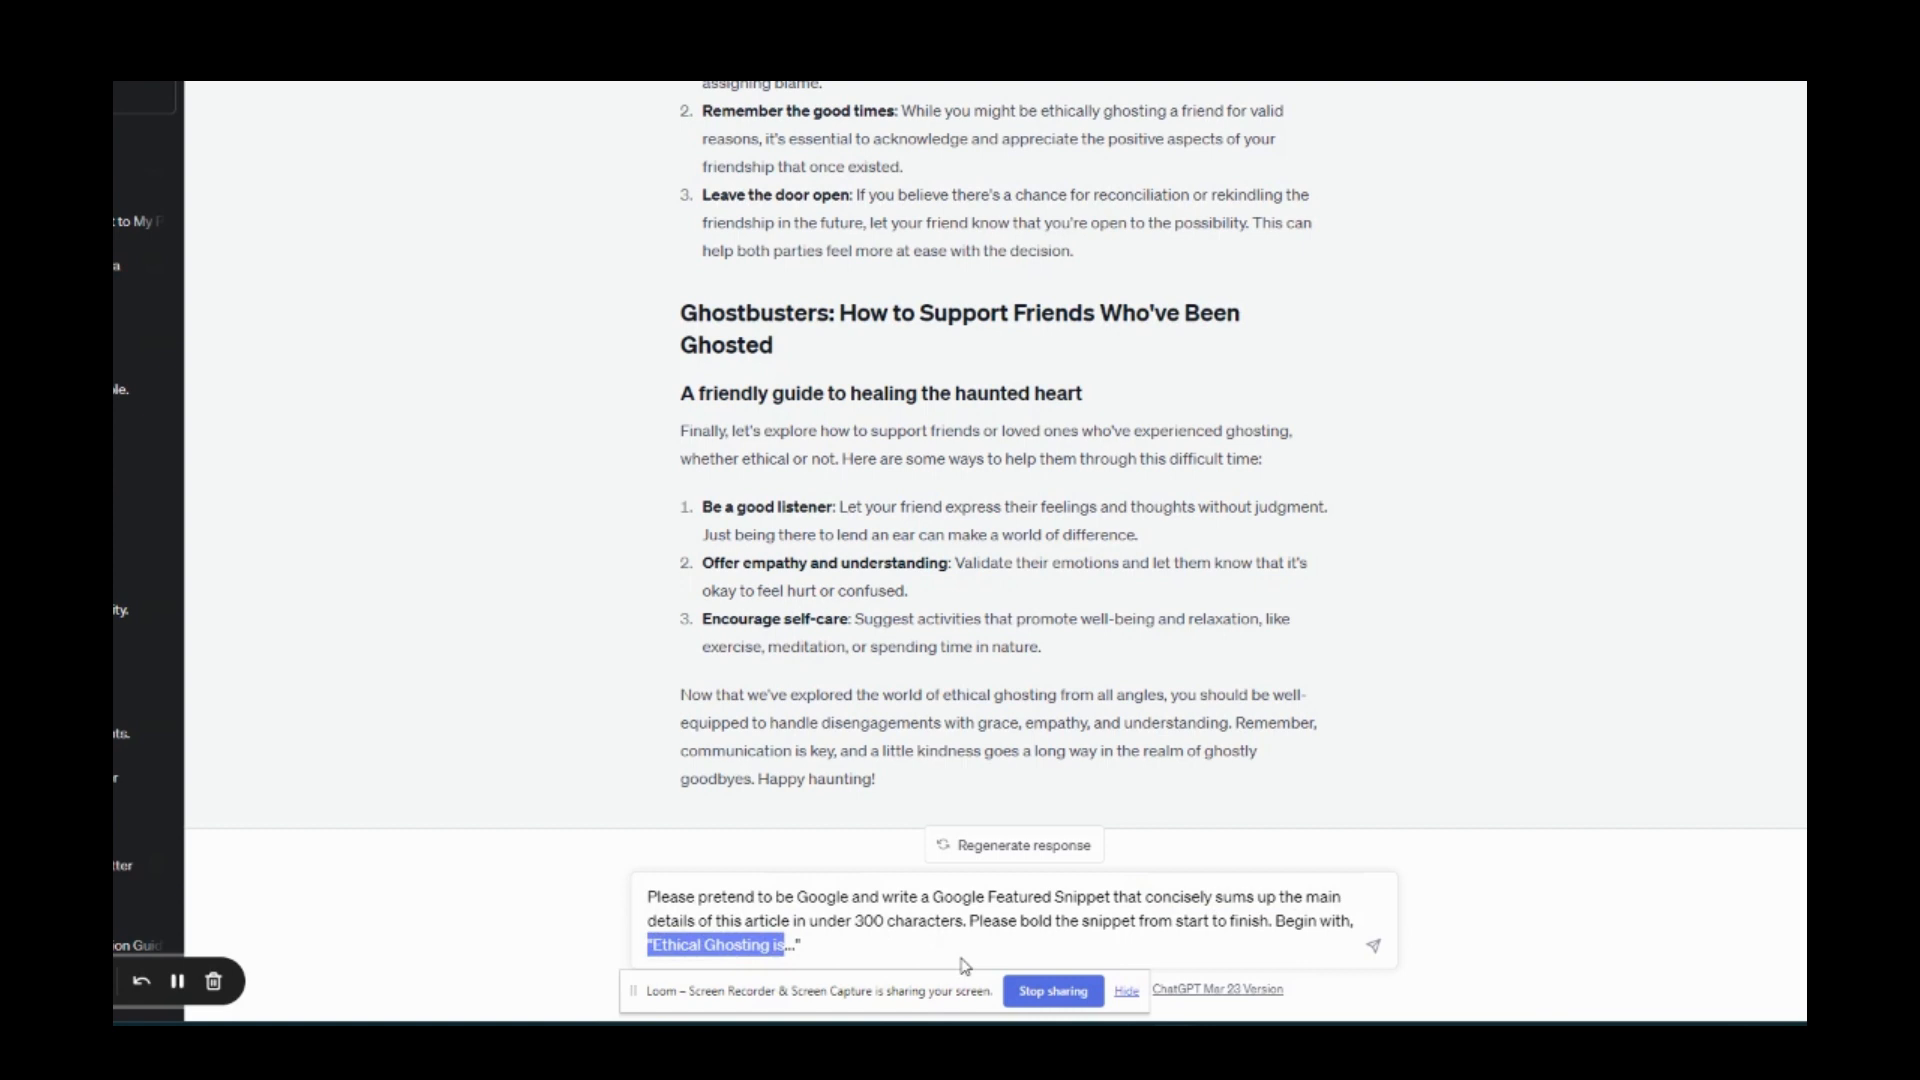
pyautogui.click(802, 944)
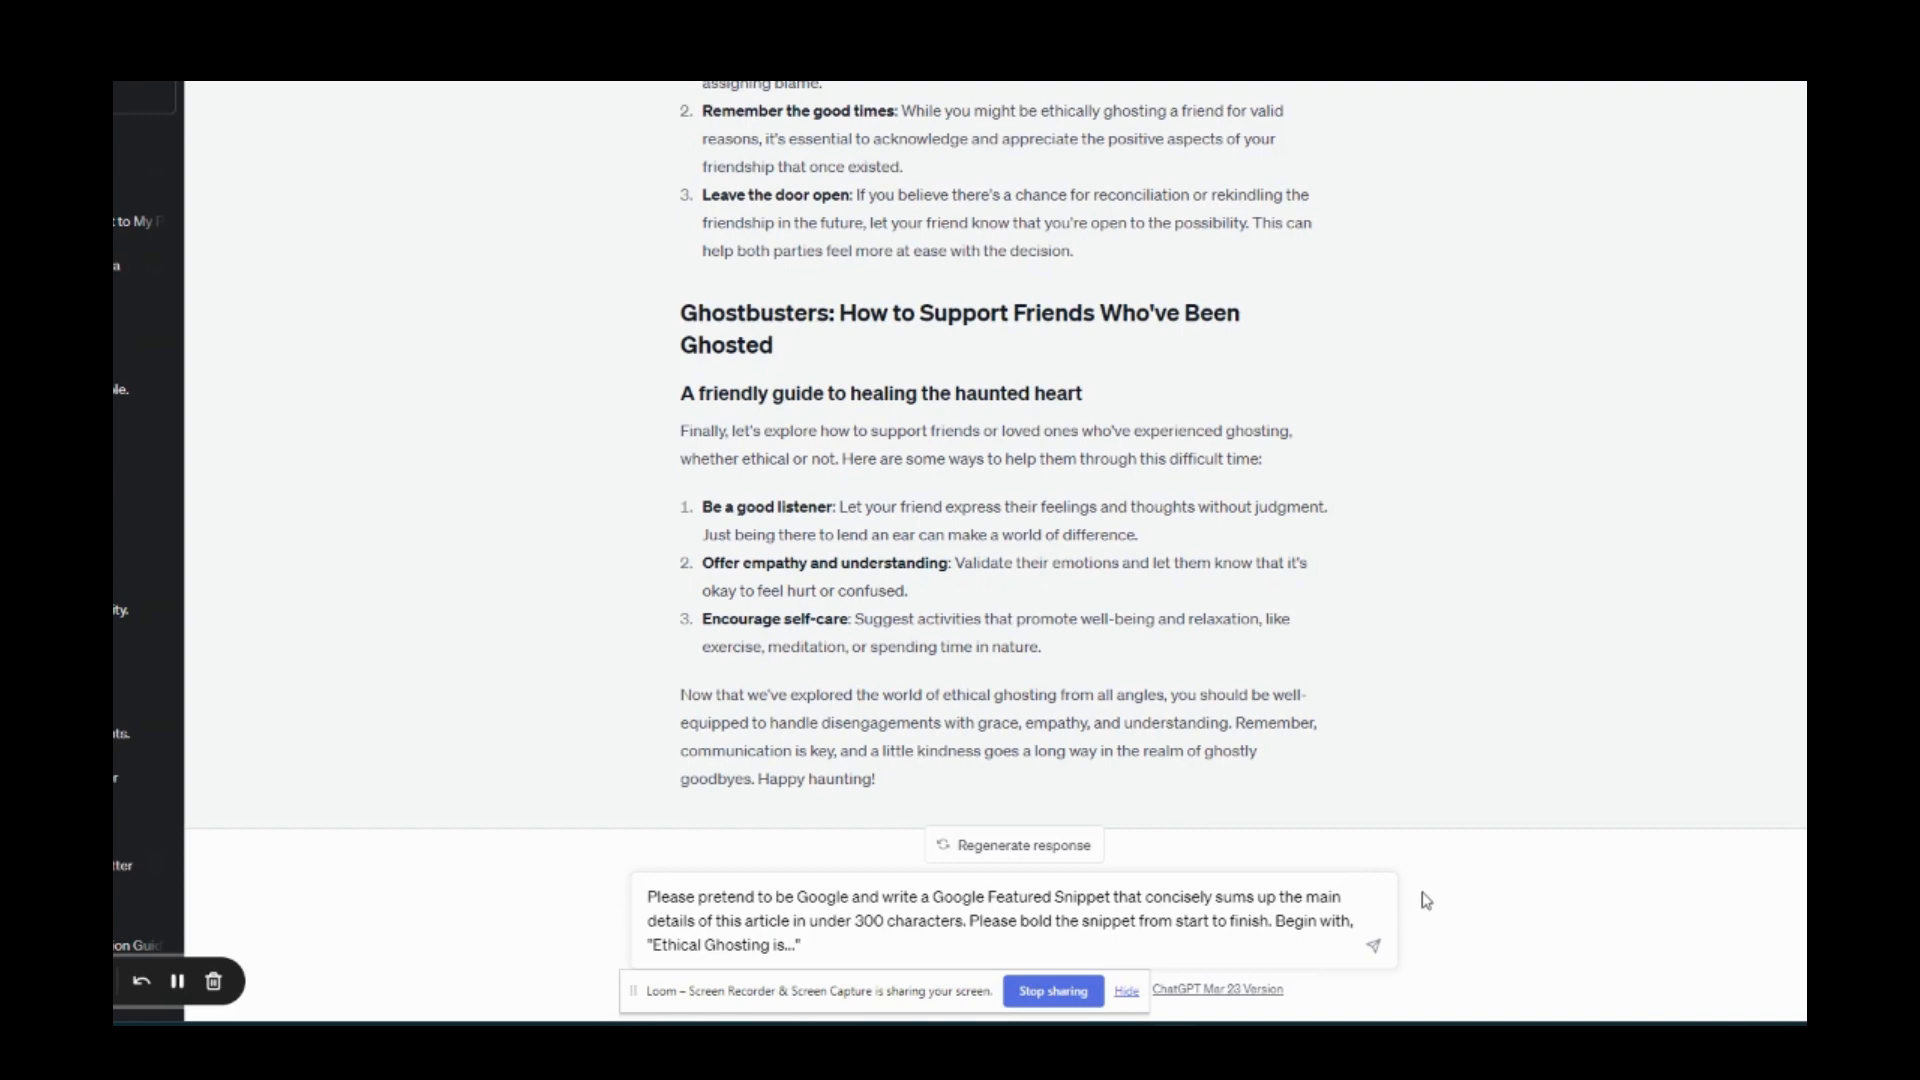
pyautogui.click(1373, 944)
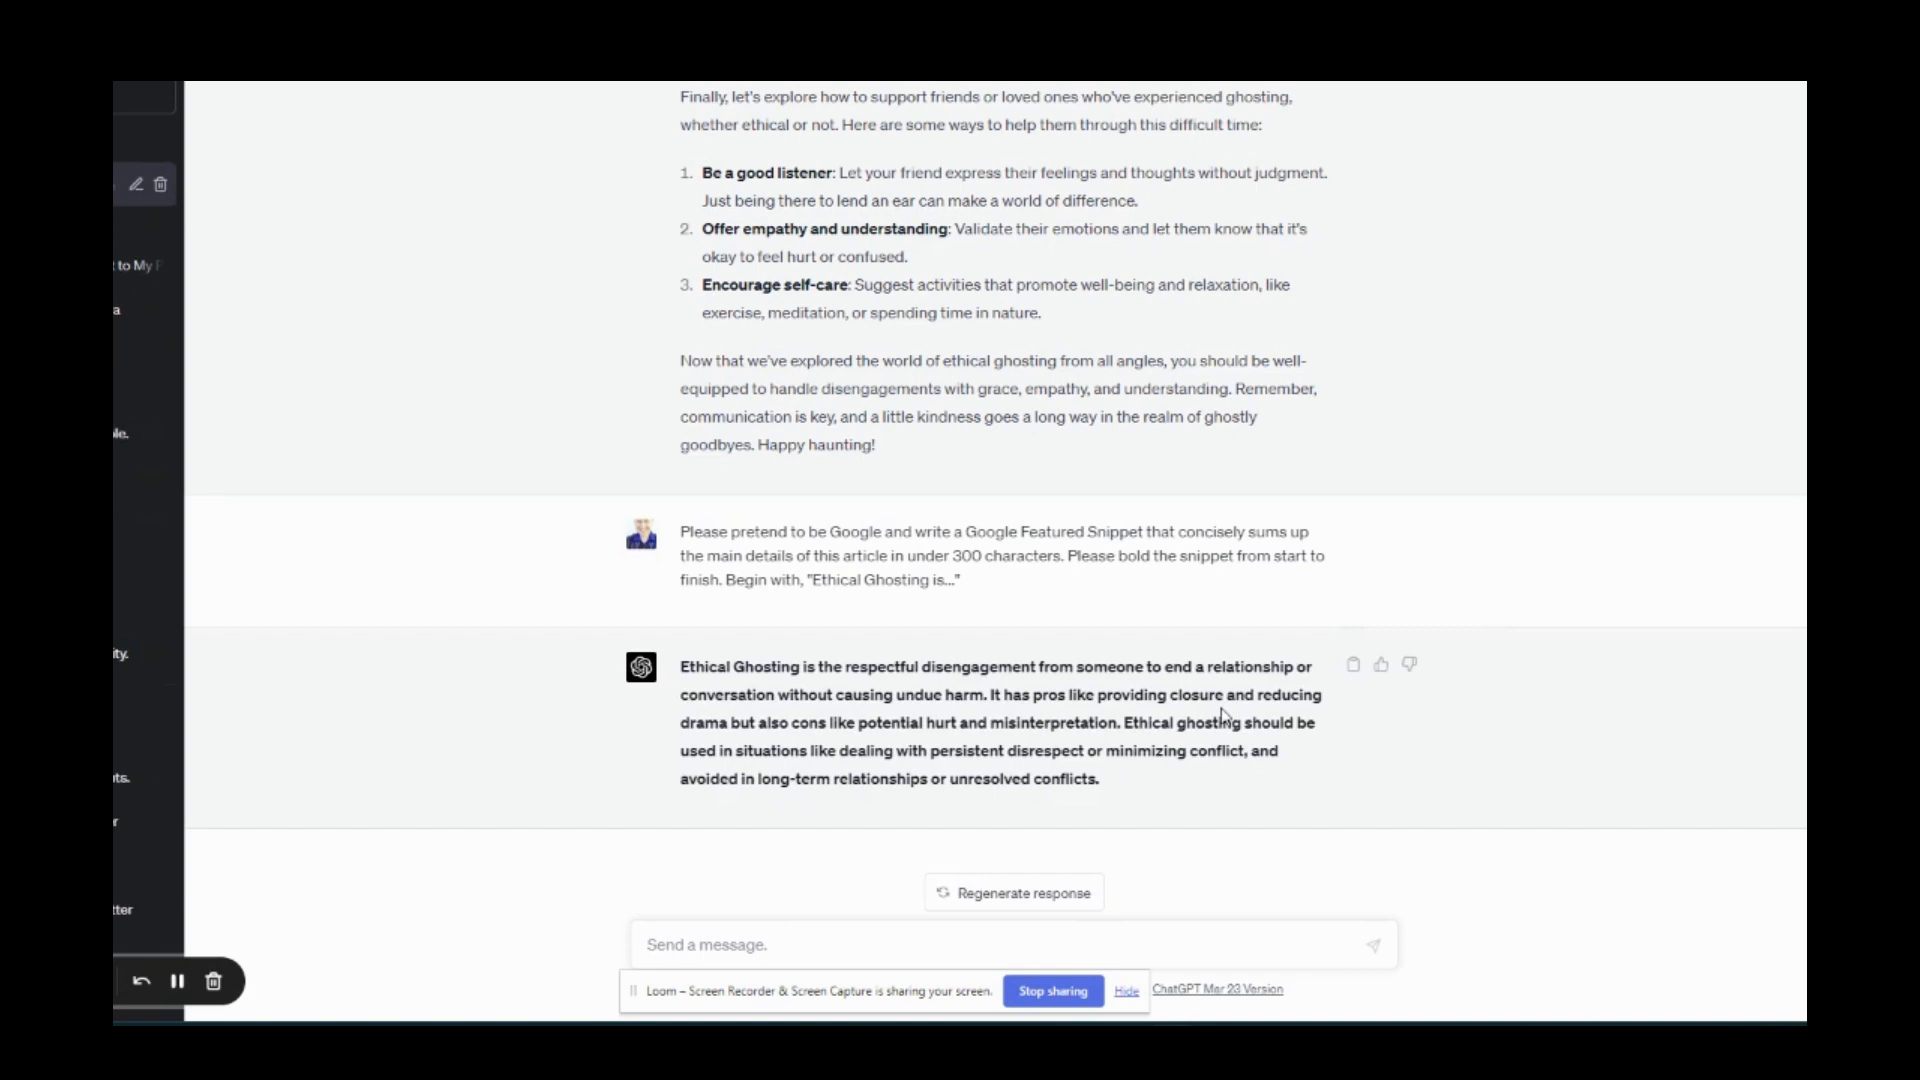
# - Select the bolded snippet answer and dismiss the word count showing 412 characters
pyautogui.moveTo(681, 666); pyautogui.dragTo(1098, 779)
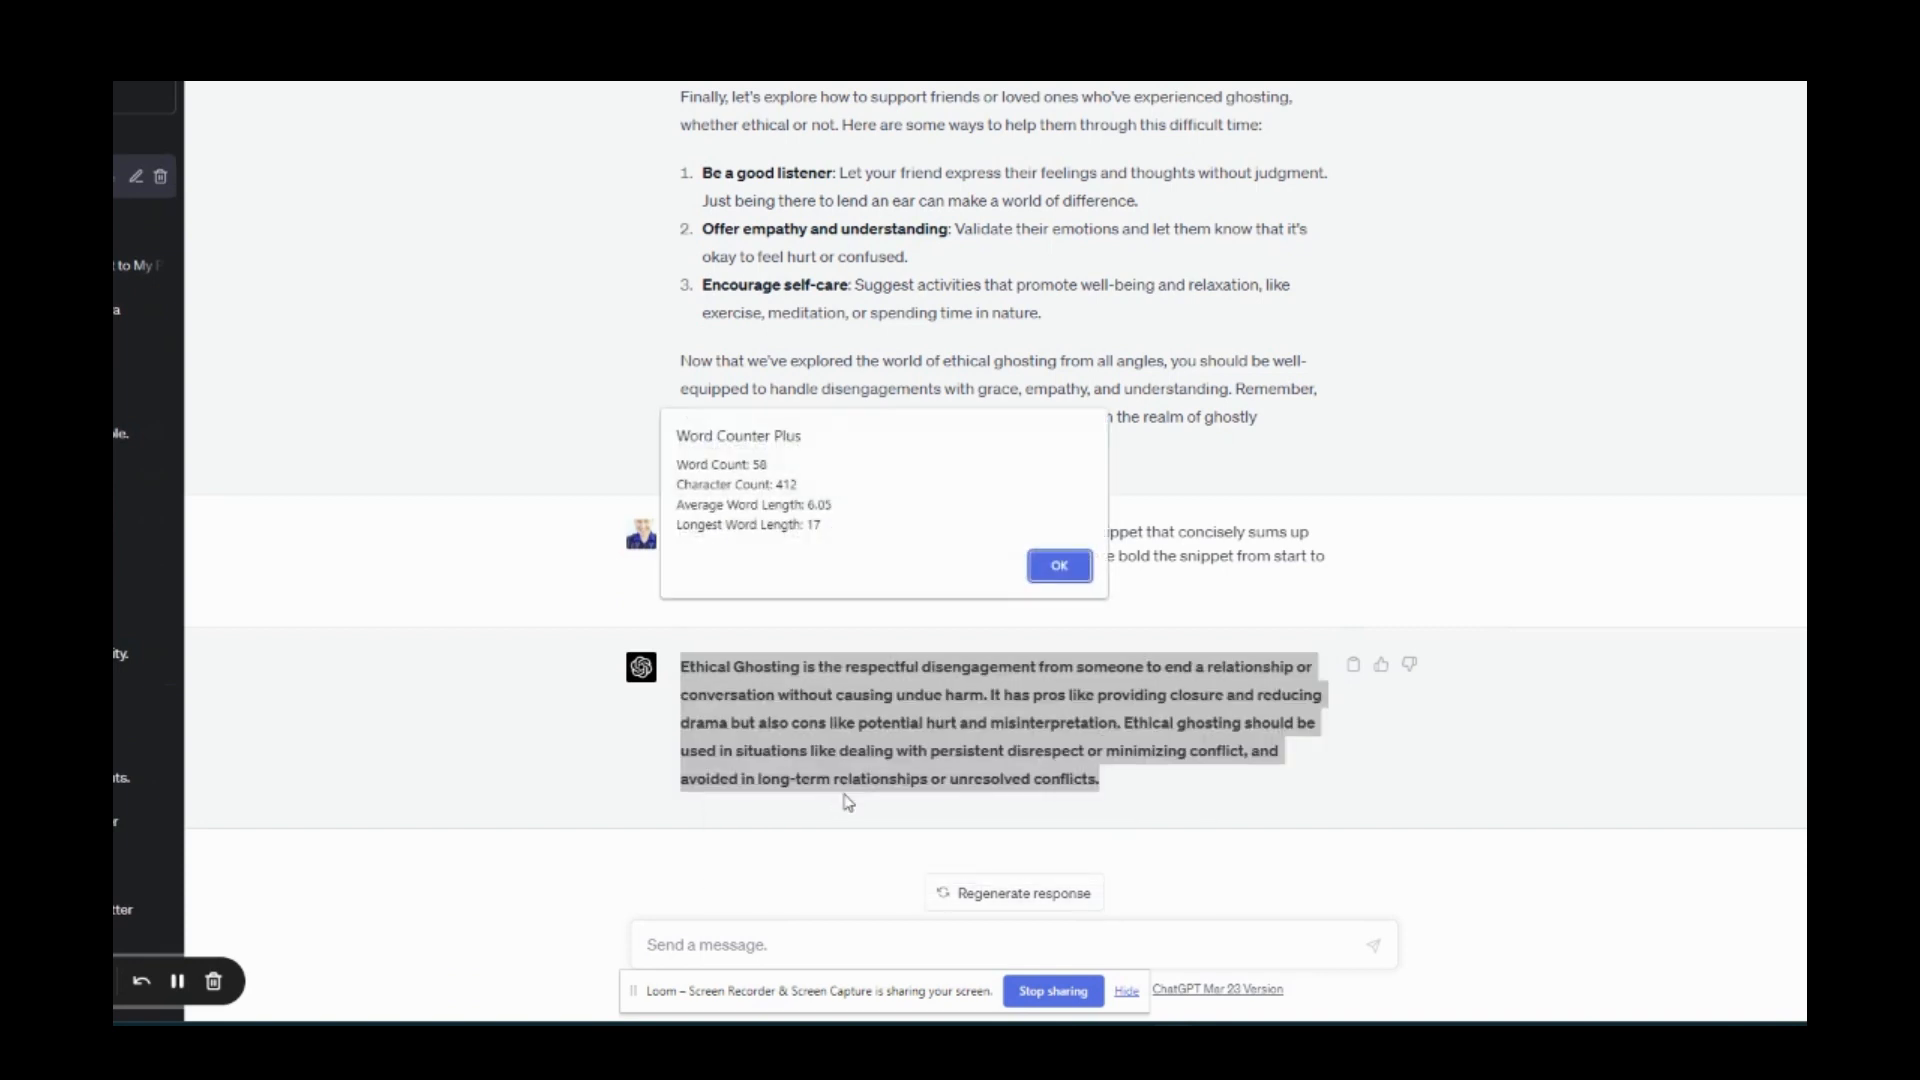
pyautogui.click(1058, 566)
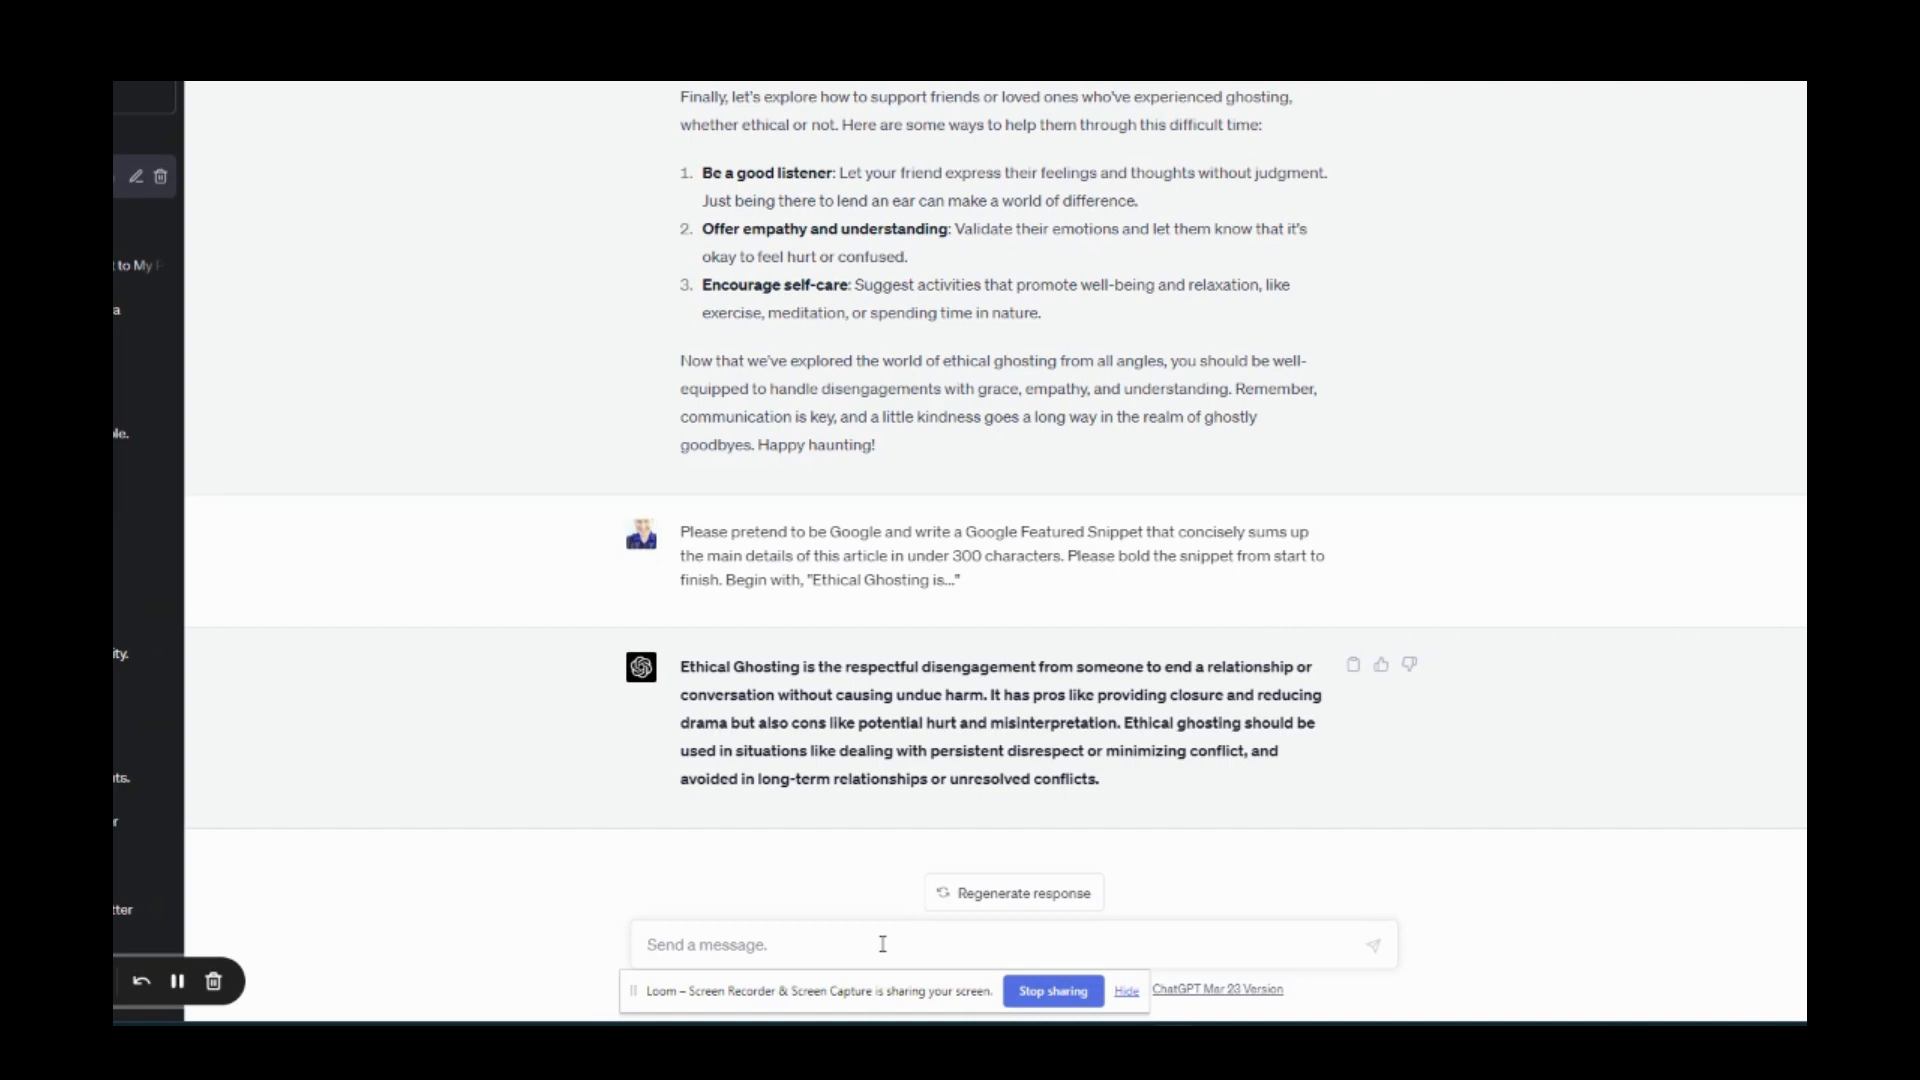
# - Ask ChatGPT: "Please condense this snippet to under 290 characters."
pyautogui.write('Please condense this snippet to under')
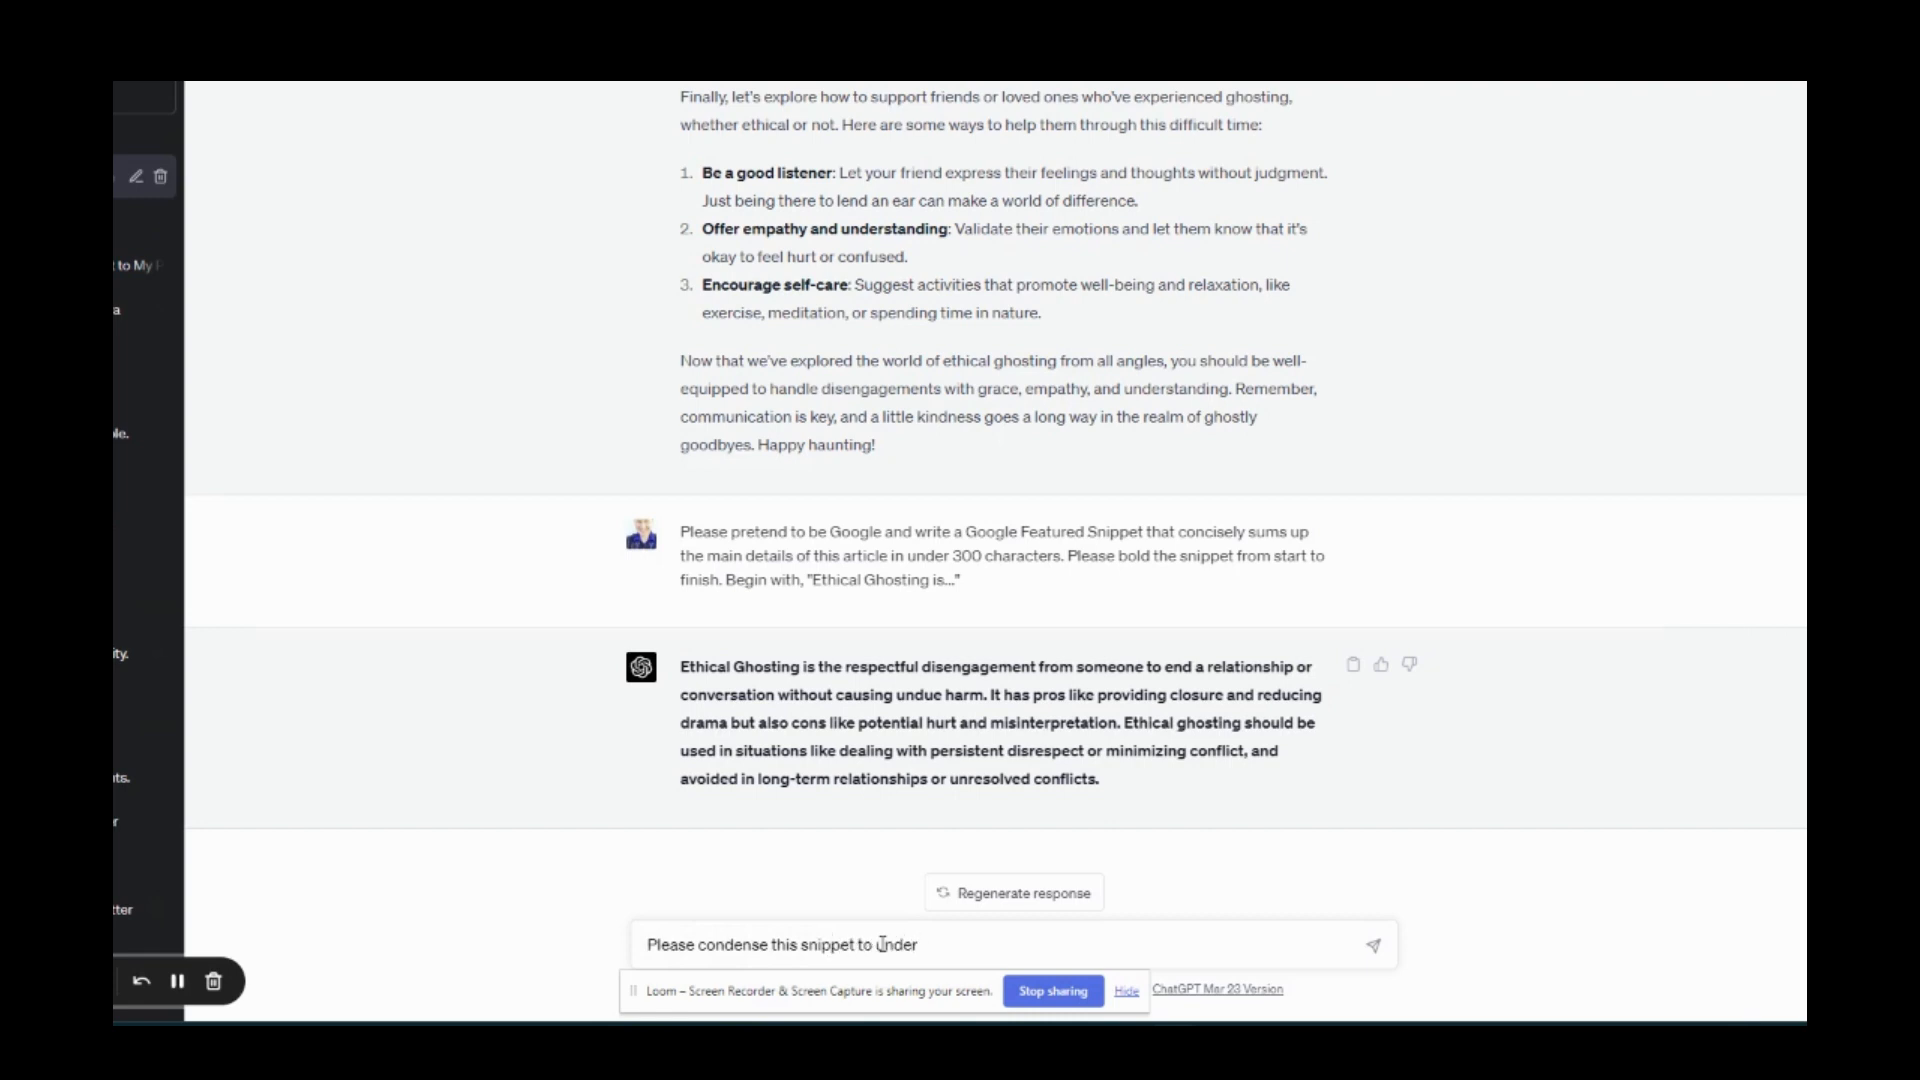
pyautogui.write('290 cha')
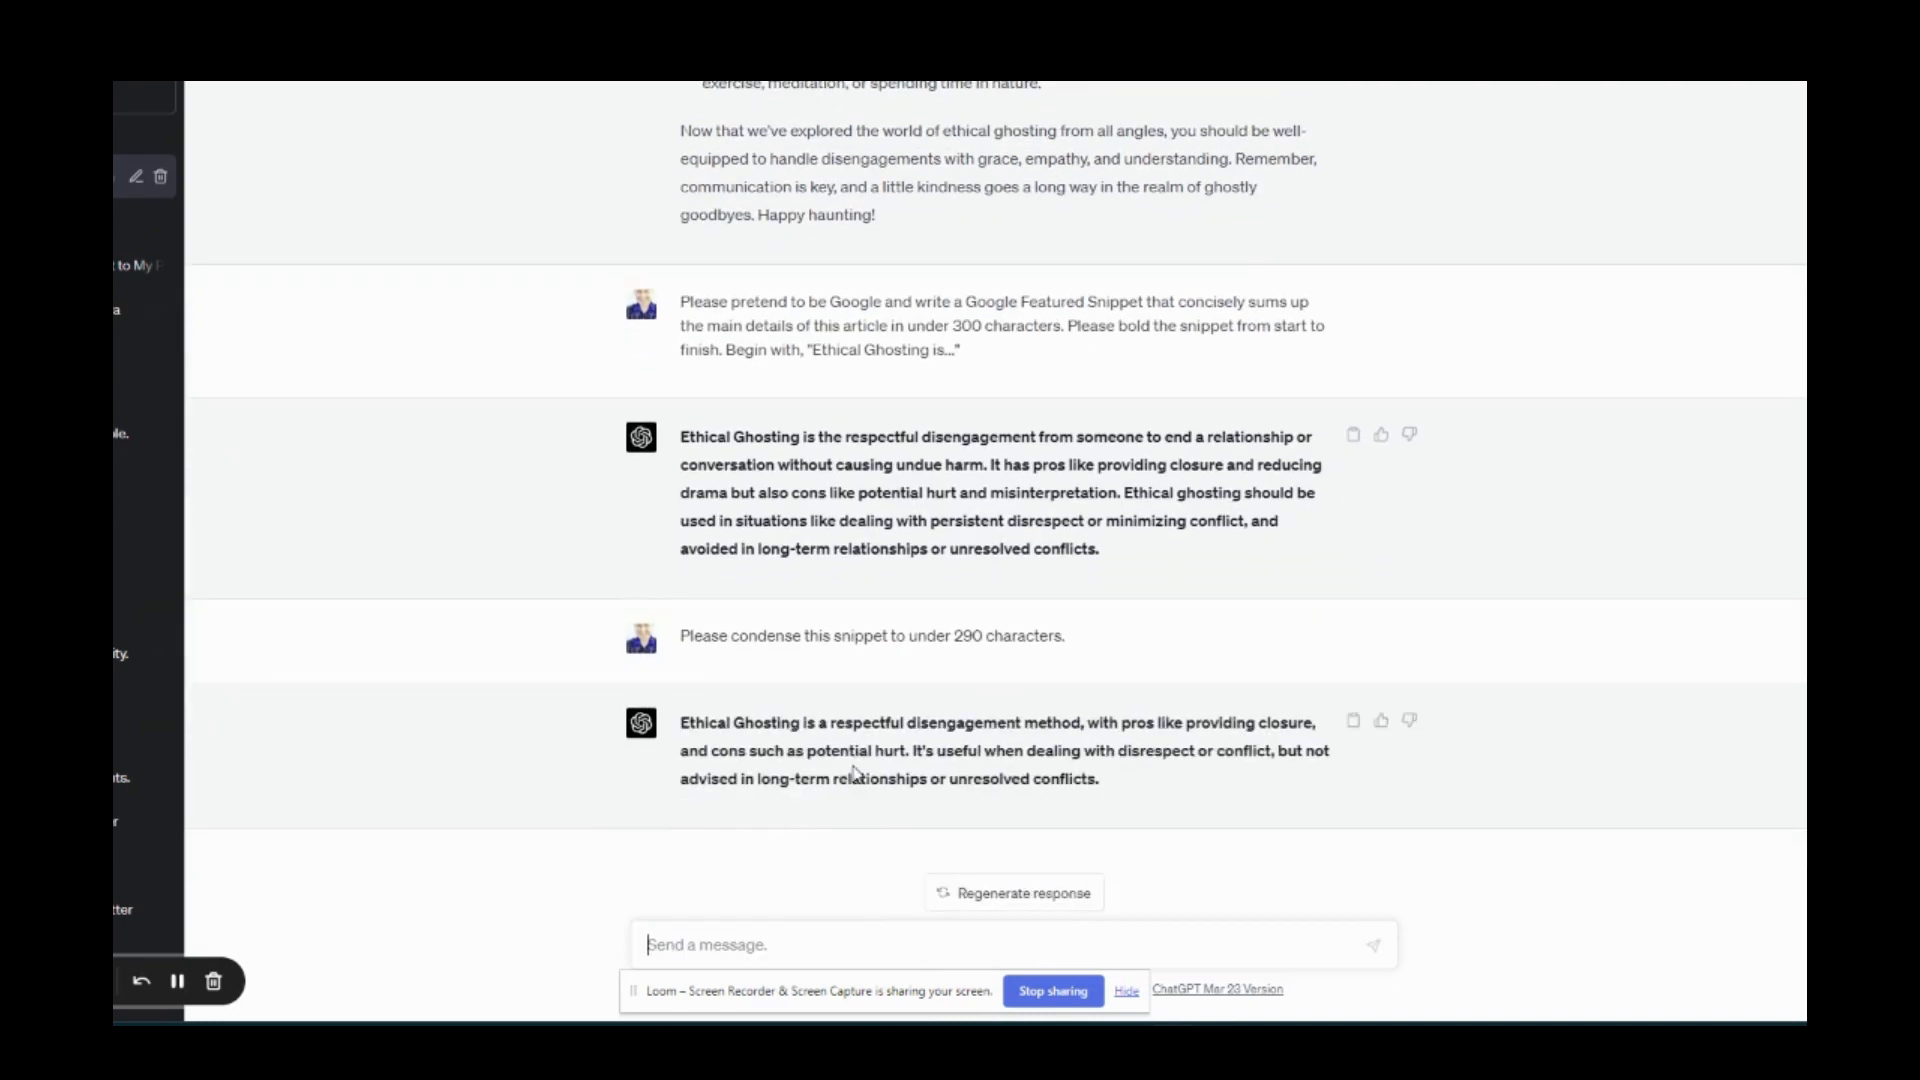
pyautogui.moveTo(681, 721); pyautogui.dragTo(1098, 779)
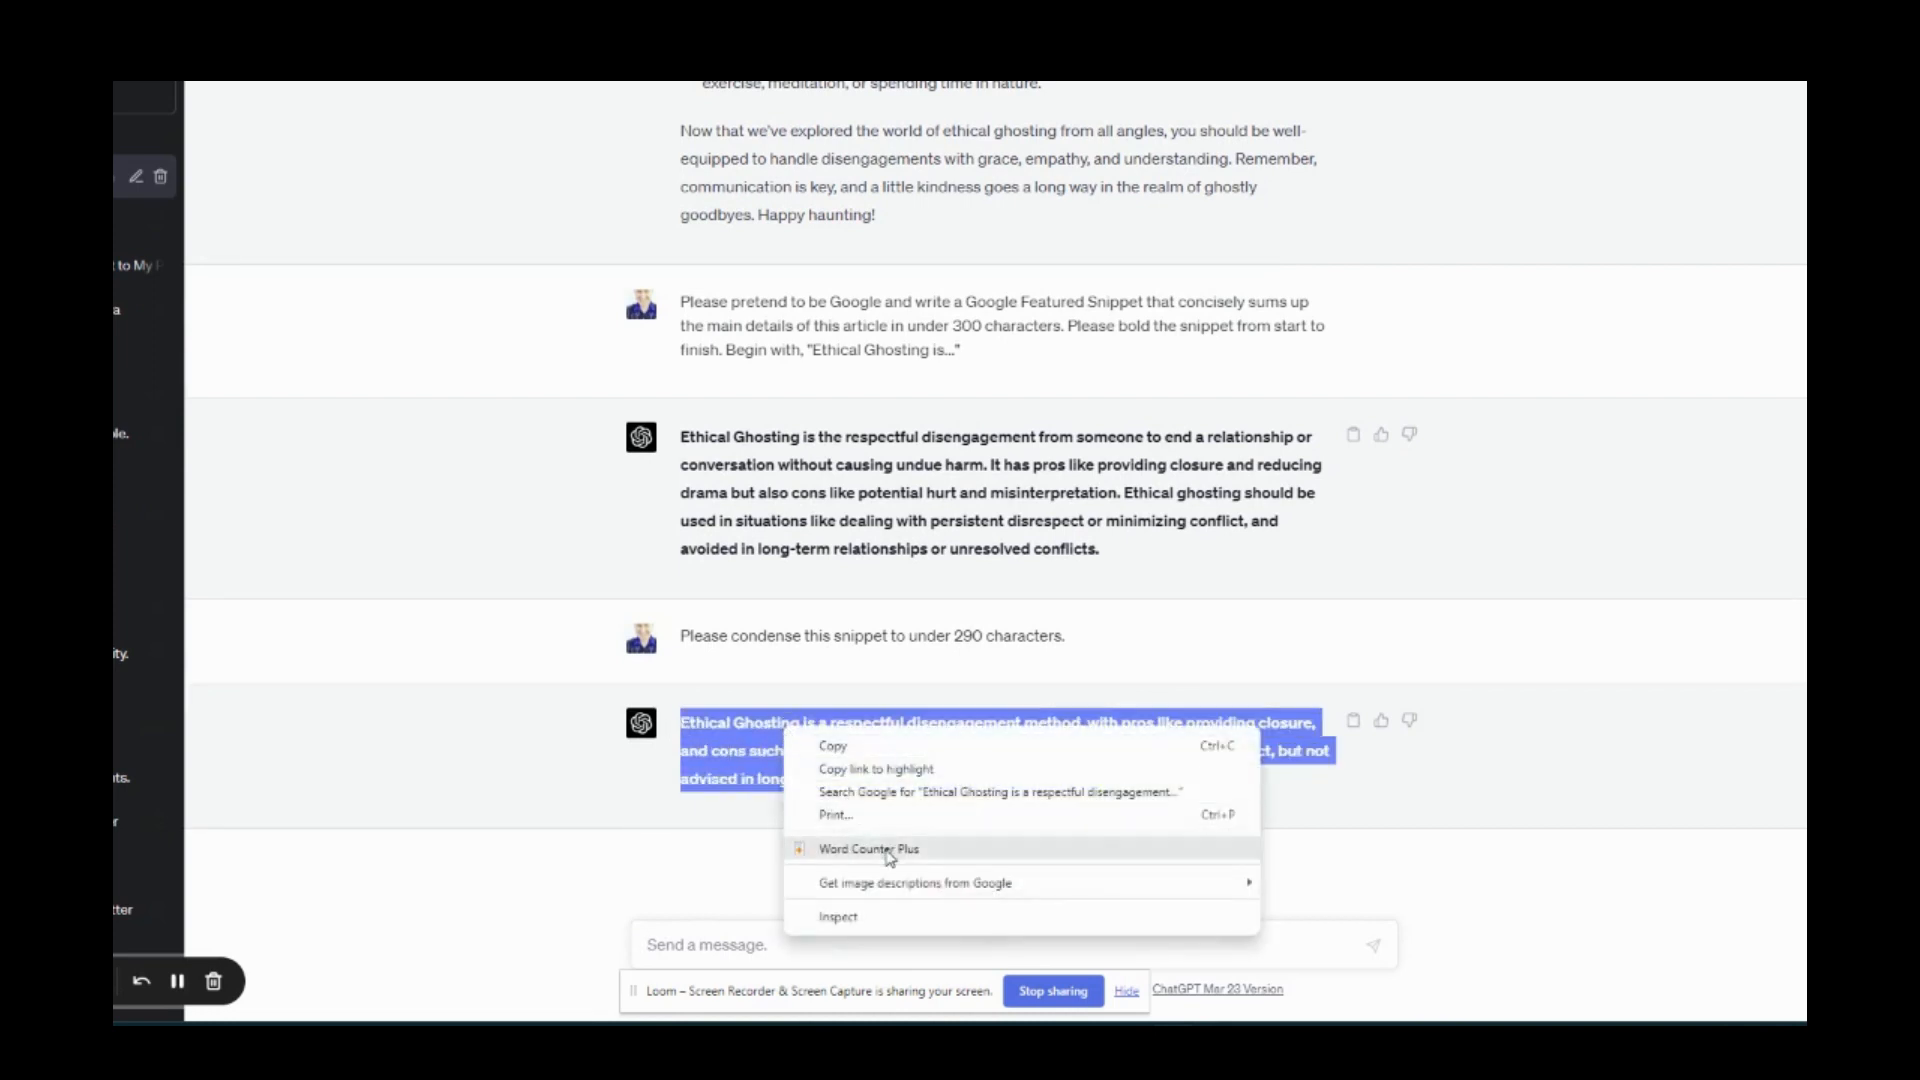
pyautogui.click(868, 849)
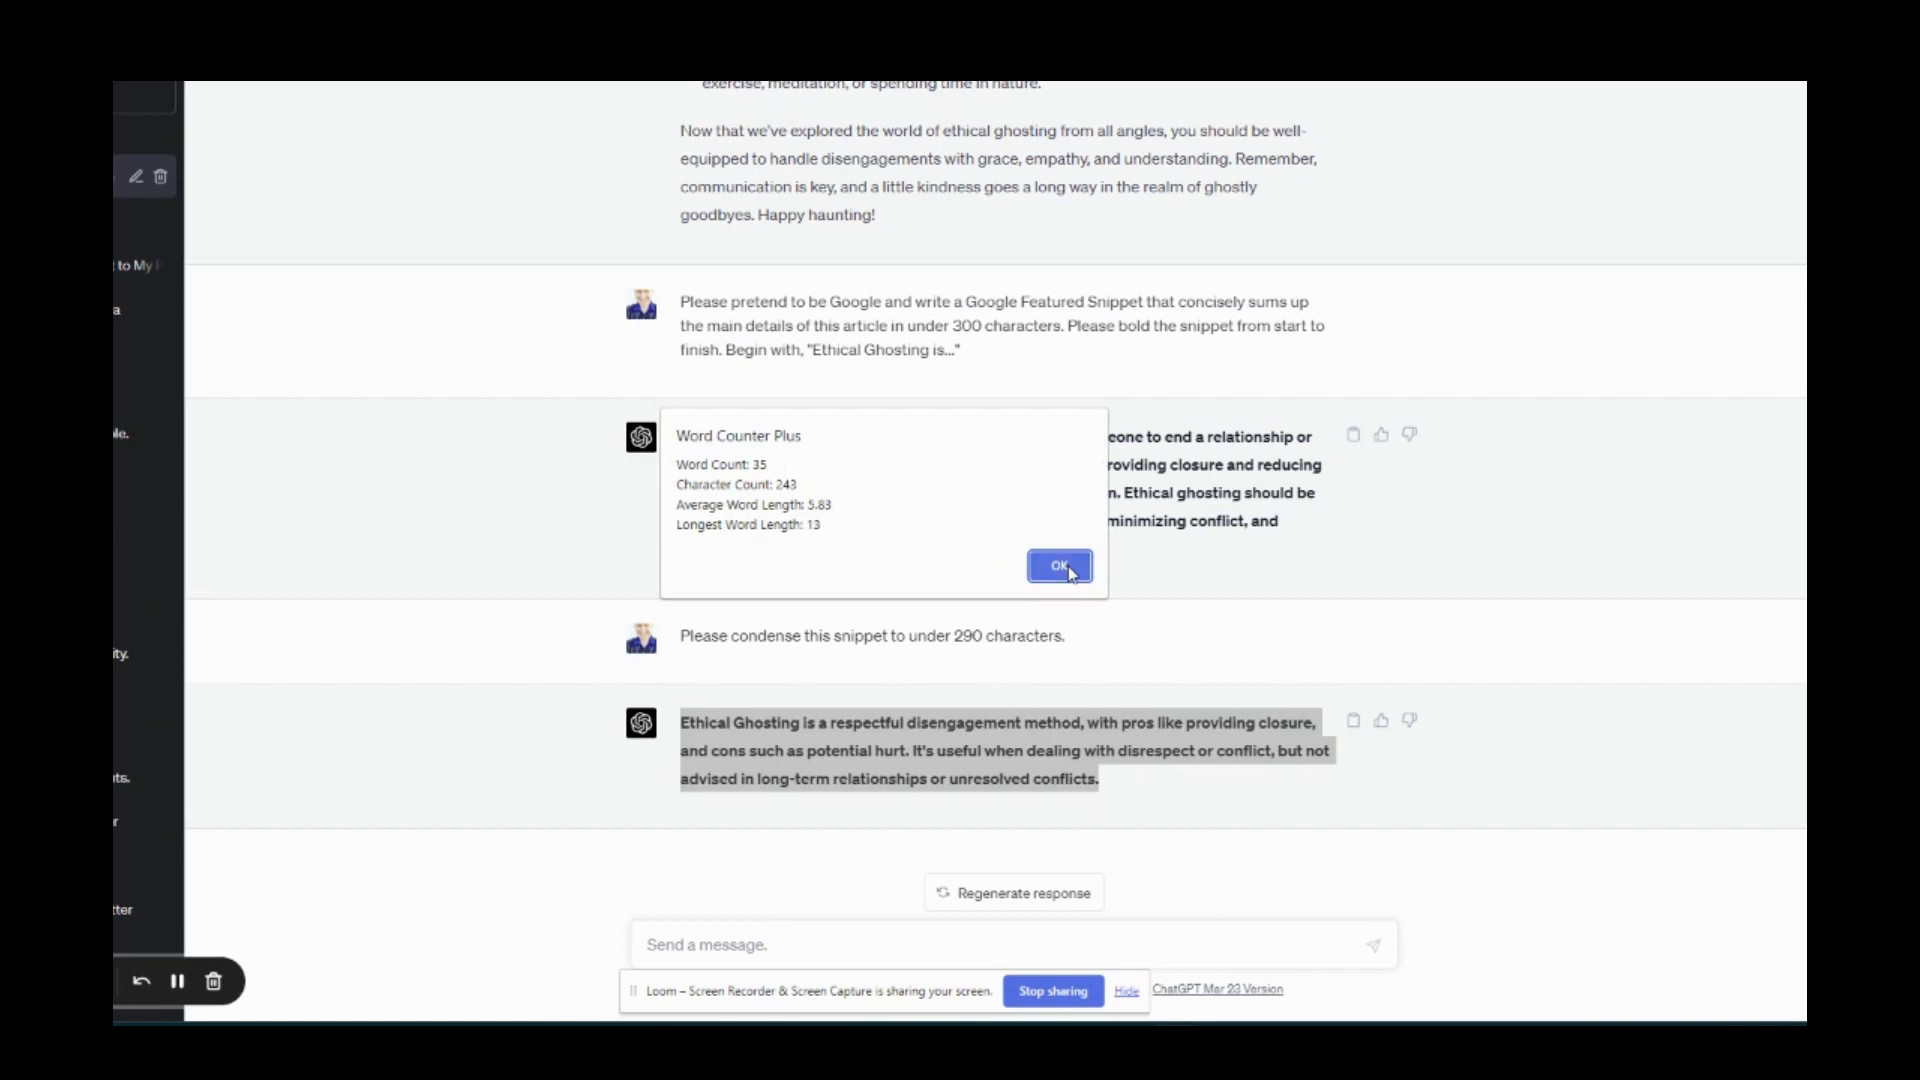
pyautogui.click(1058, 566)
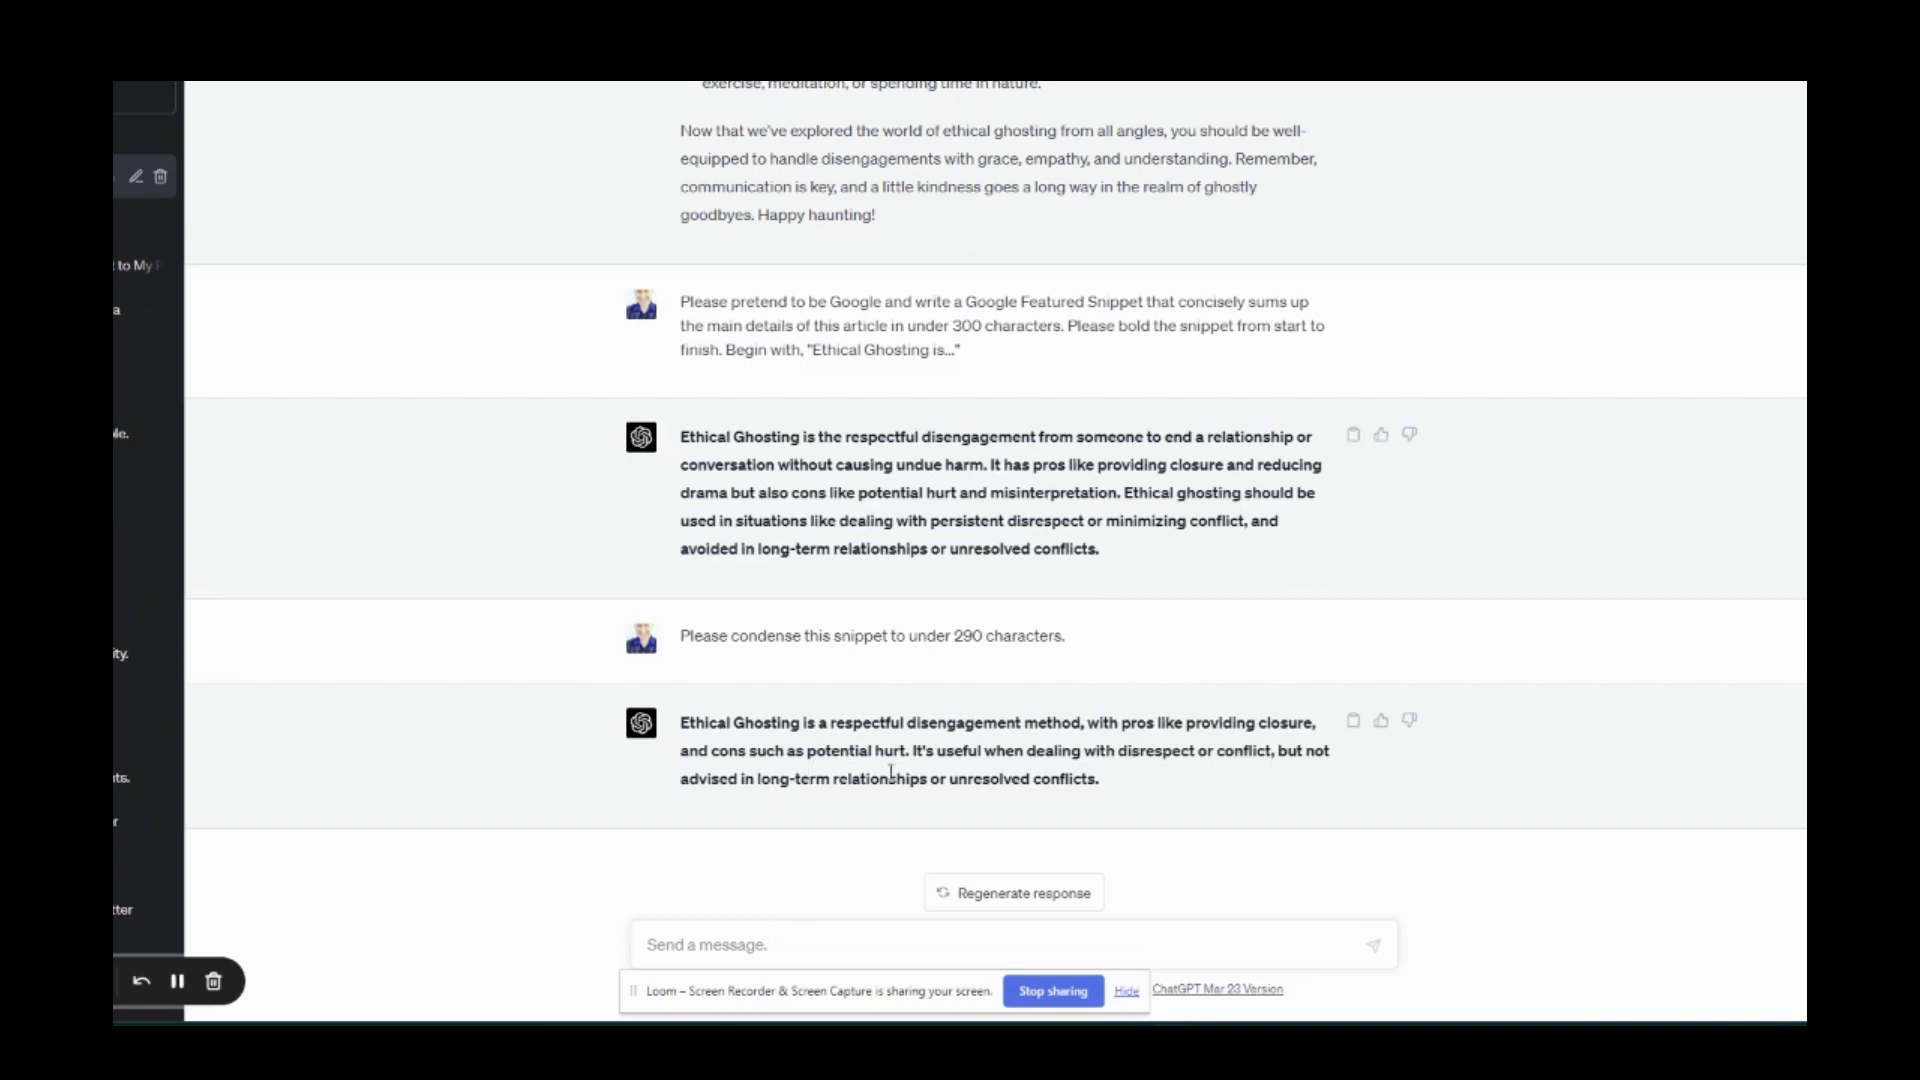
pyautogui.moveTo(1226, 775)
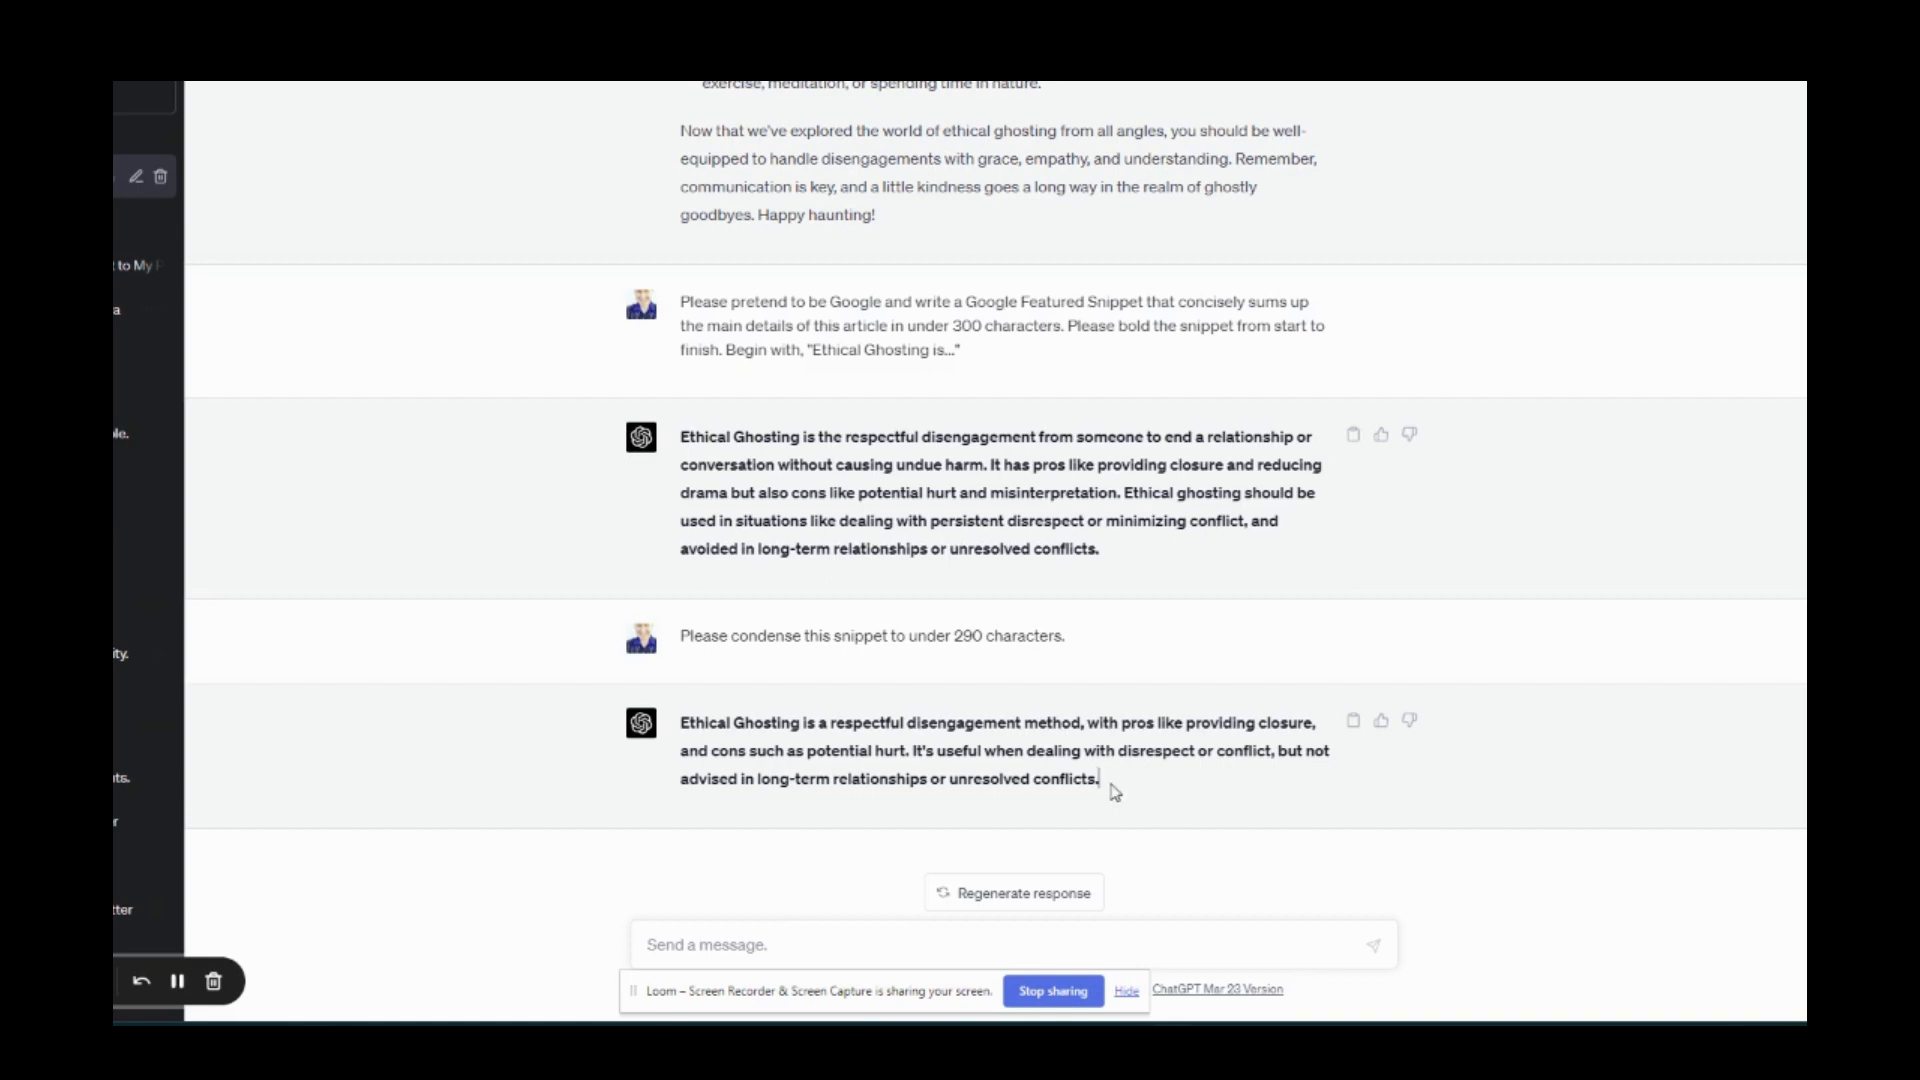
pyautogui.moveTo(680, 721); pyautogui.dragTo(1098, 779)
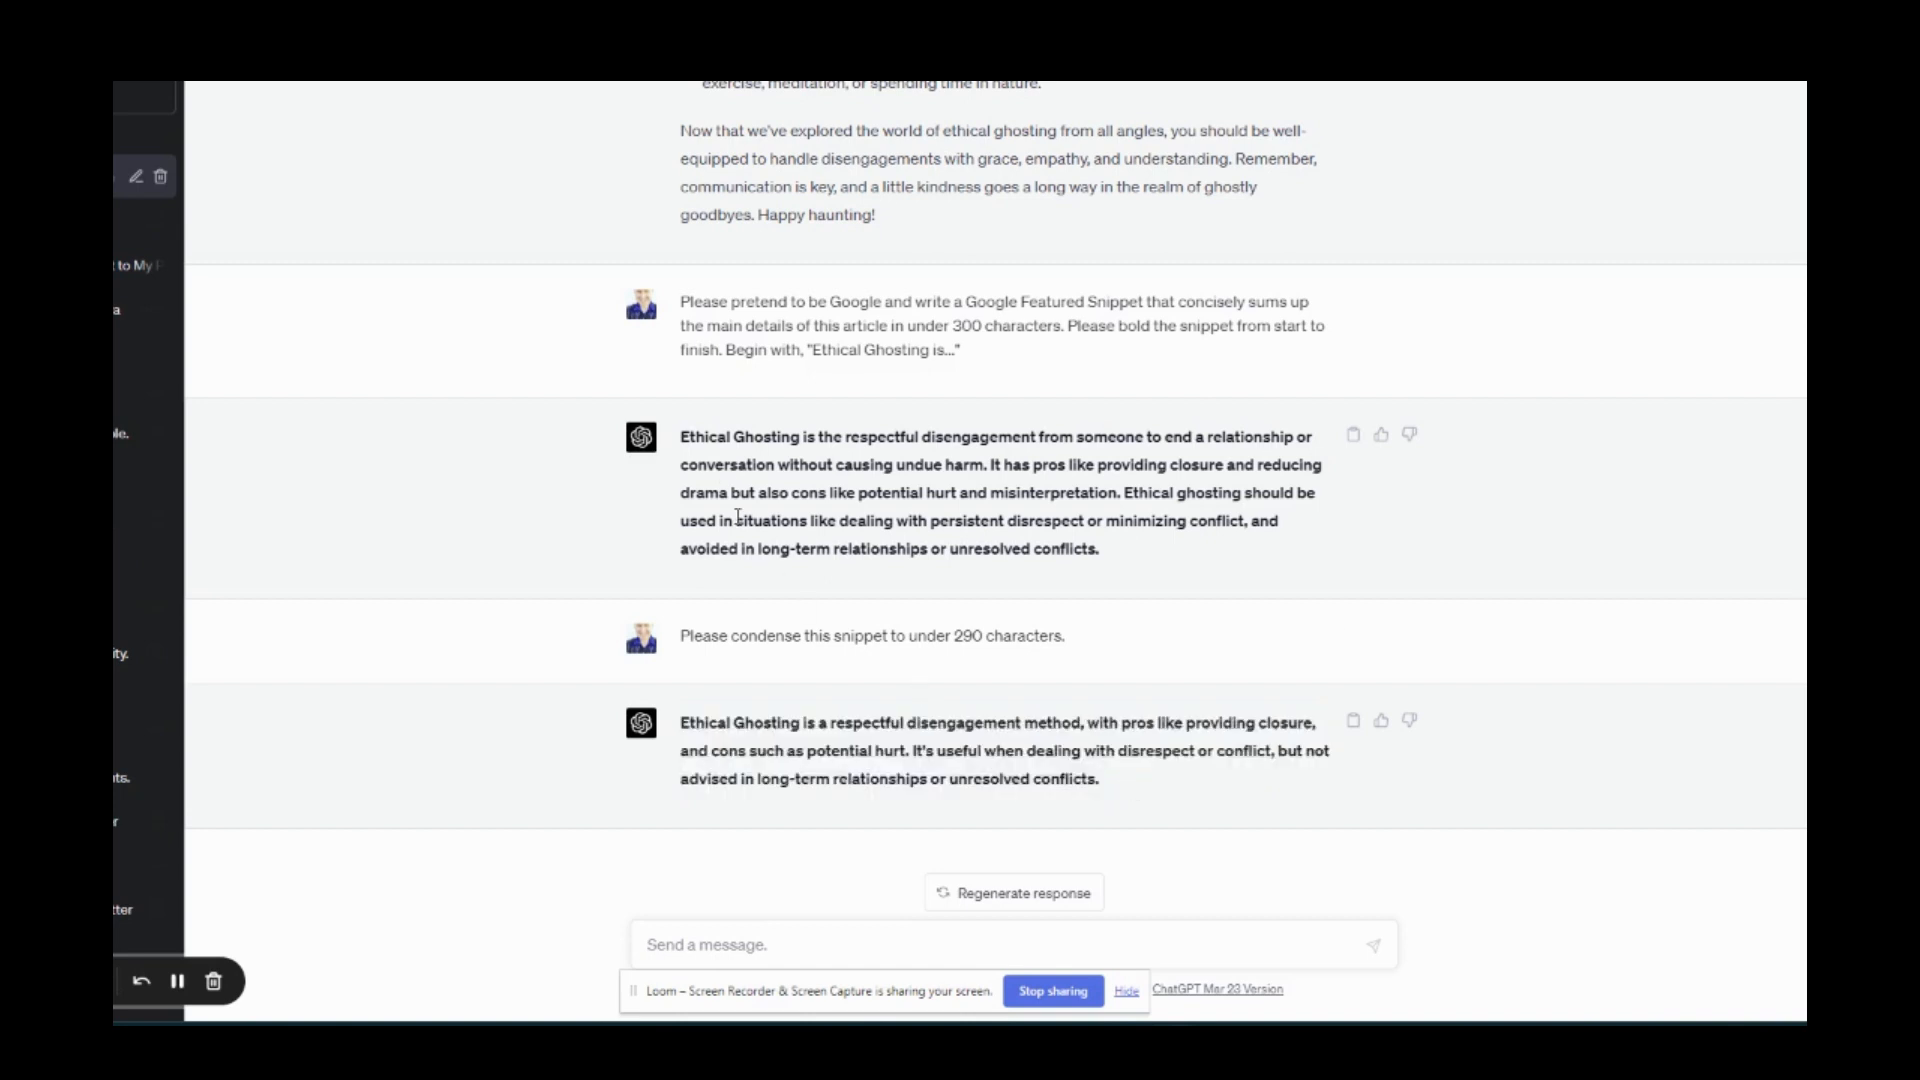
pyautogui.moveTo(682, 302); pyautogui.dragTo(961, 349)
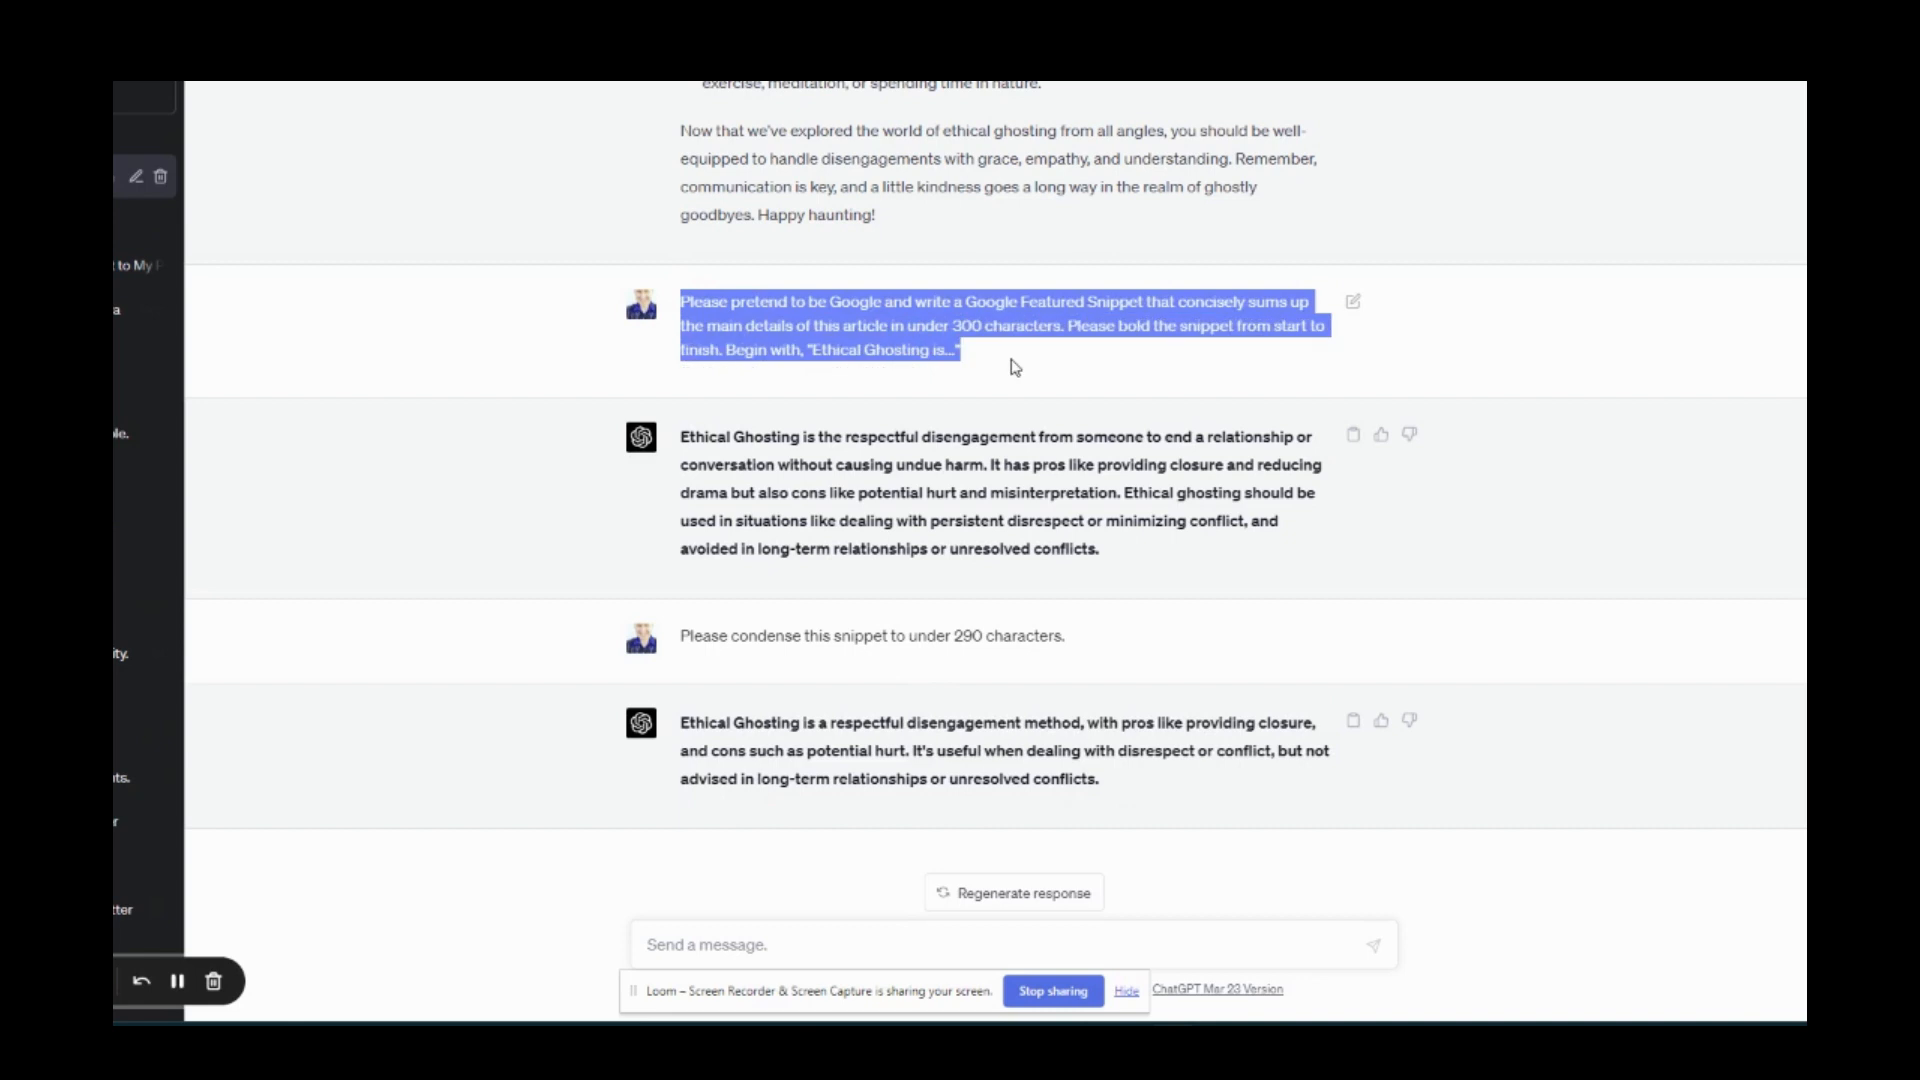